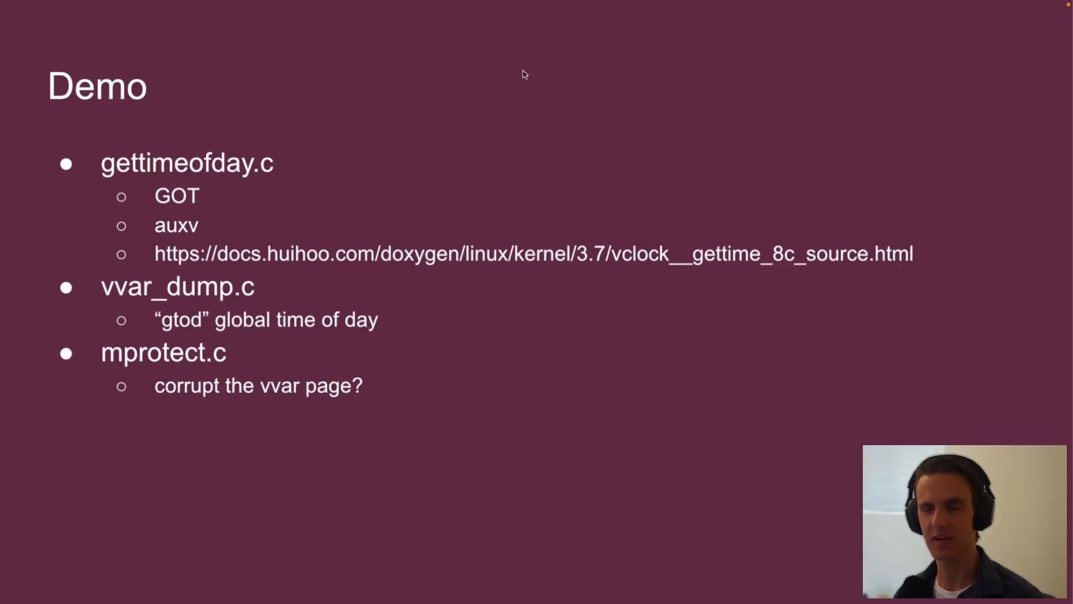
pyautogui.moveTo(84, 169)
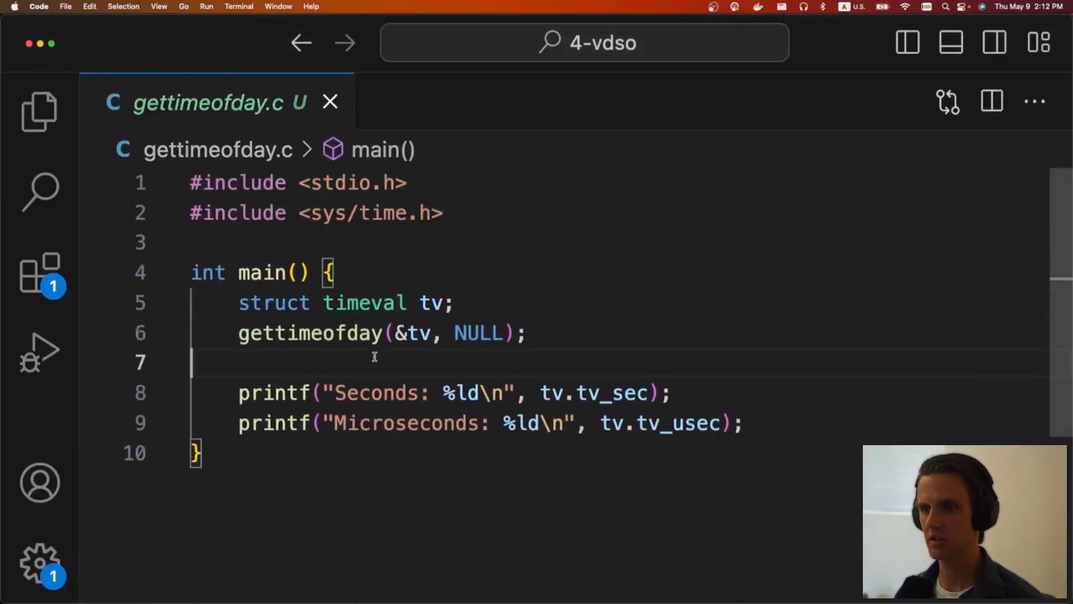
pyautogui.moveTo(311, 333)
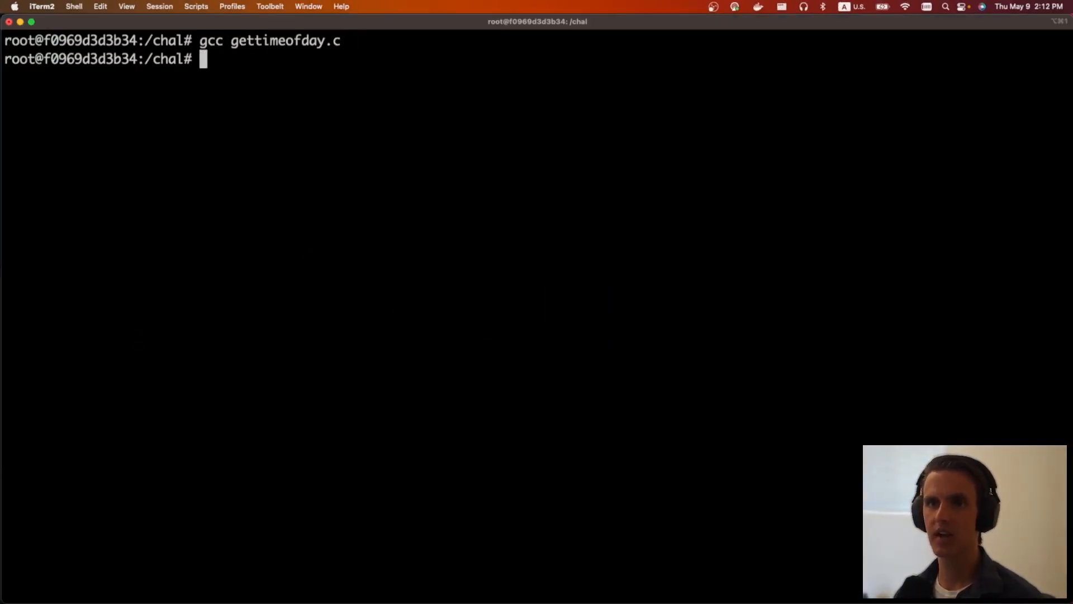
# Run a.out under strace, showing Seconds and Microseconds output but no gettimeofday syscall
pyautogui.write('strace ./a.out')
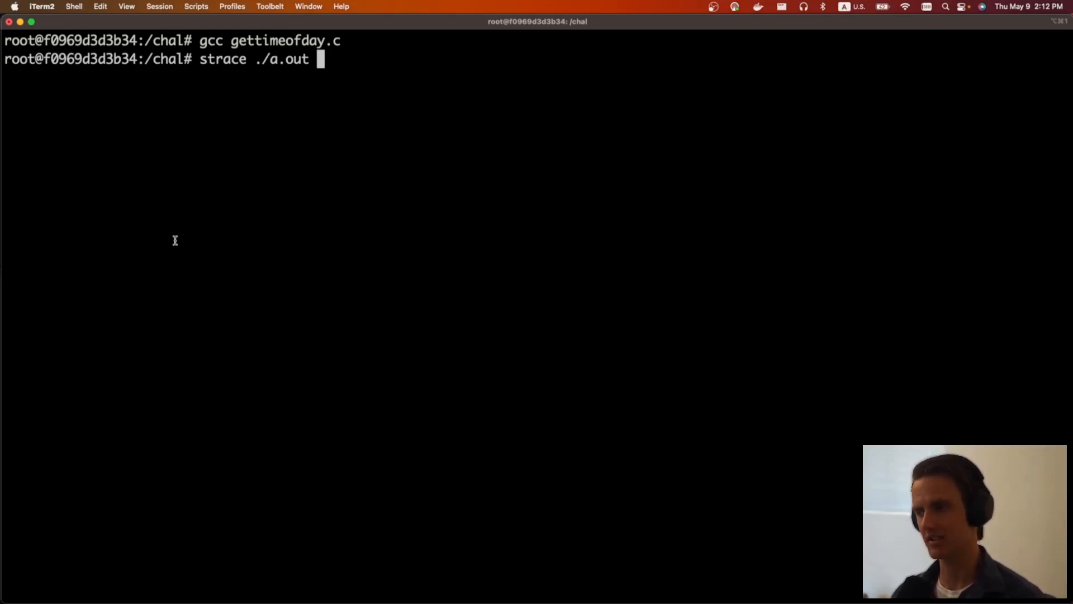
pyautogui.press('Return')
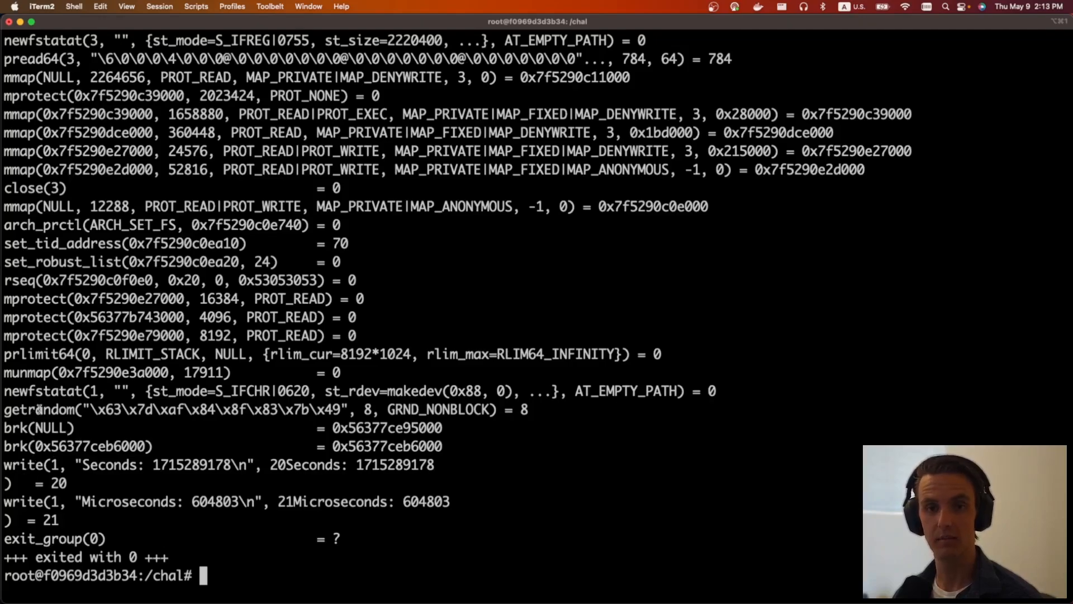
pyautogui.moveTo(65, 394)
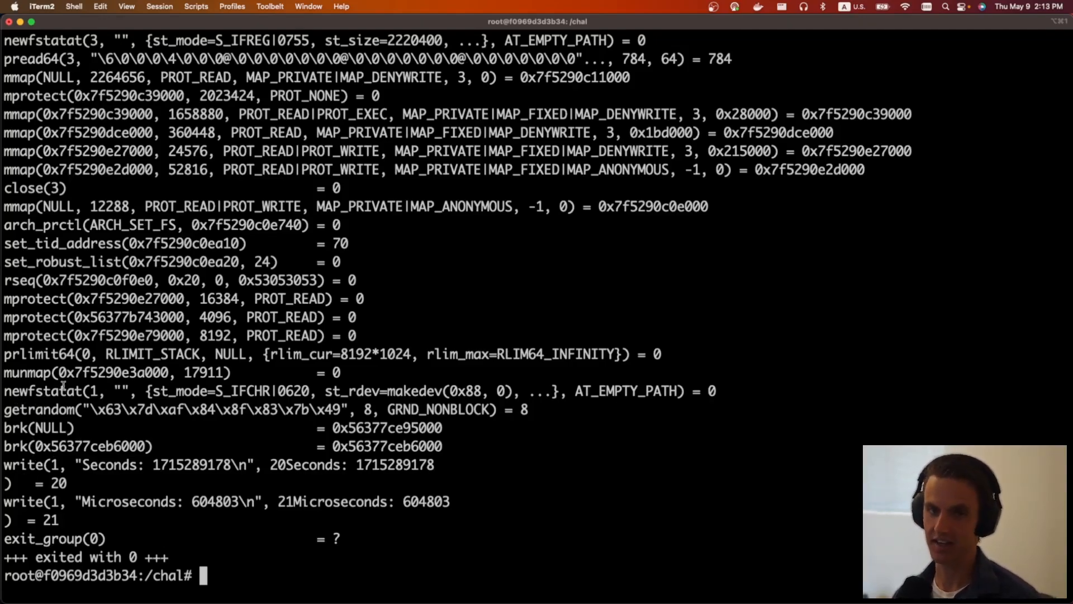
# Debug a.out in gdb with a breakpoint at main, then list the memory map and GOT
pyautogui.write('gdb ./a.out')
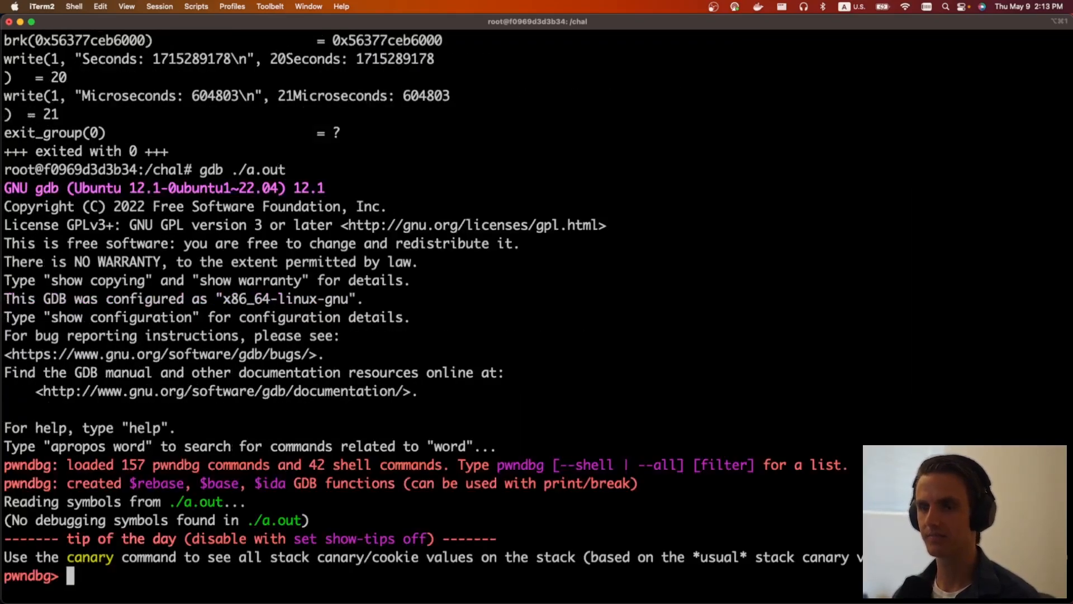
pyautogui.write('break main')
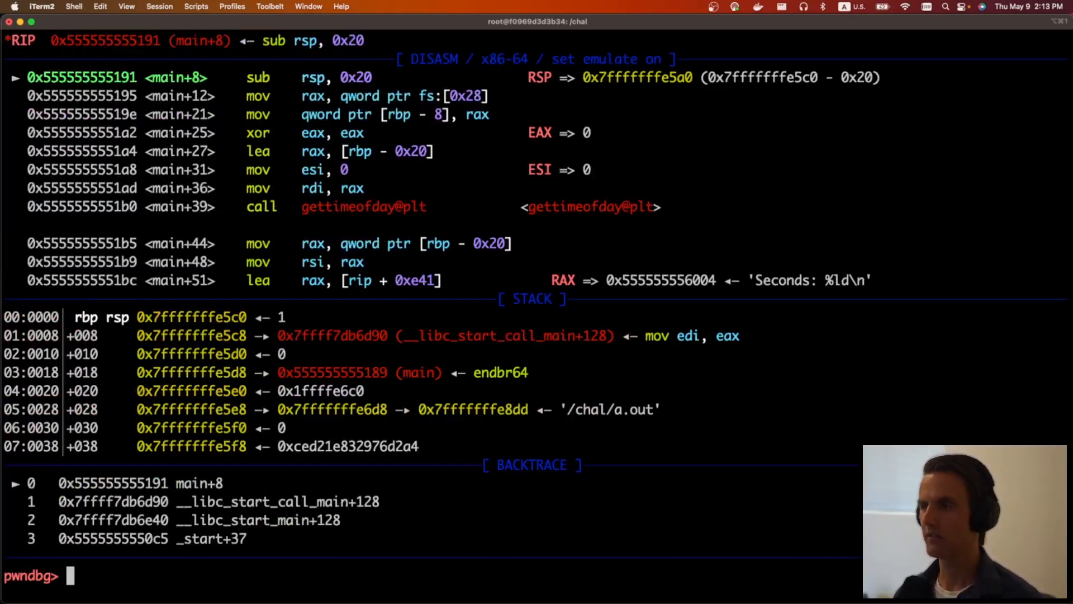
pyautogui.write('vmmap')
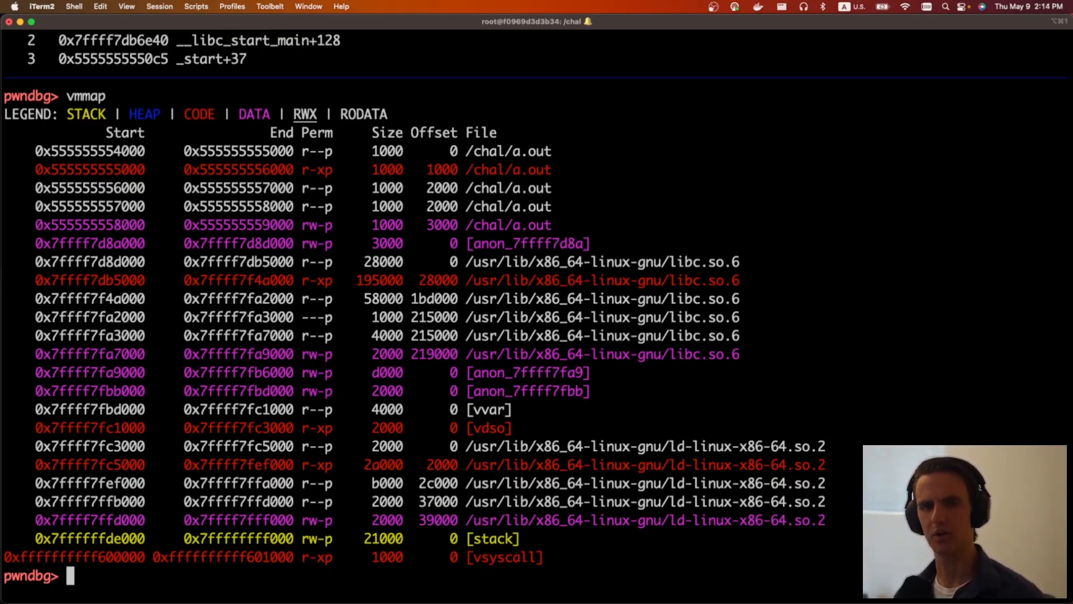
pyautogui.write('got')
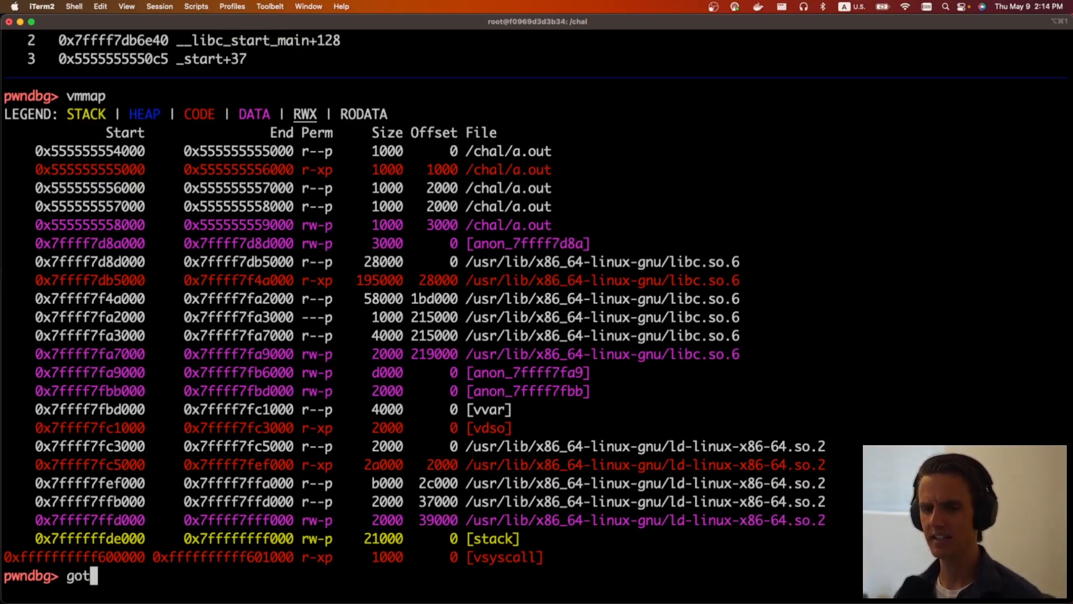
pyautogui.write('" "')
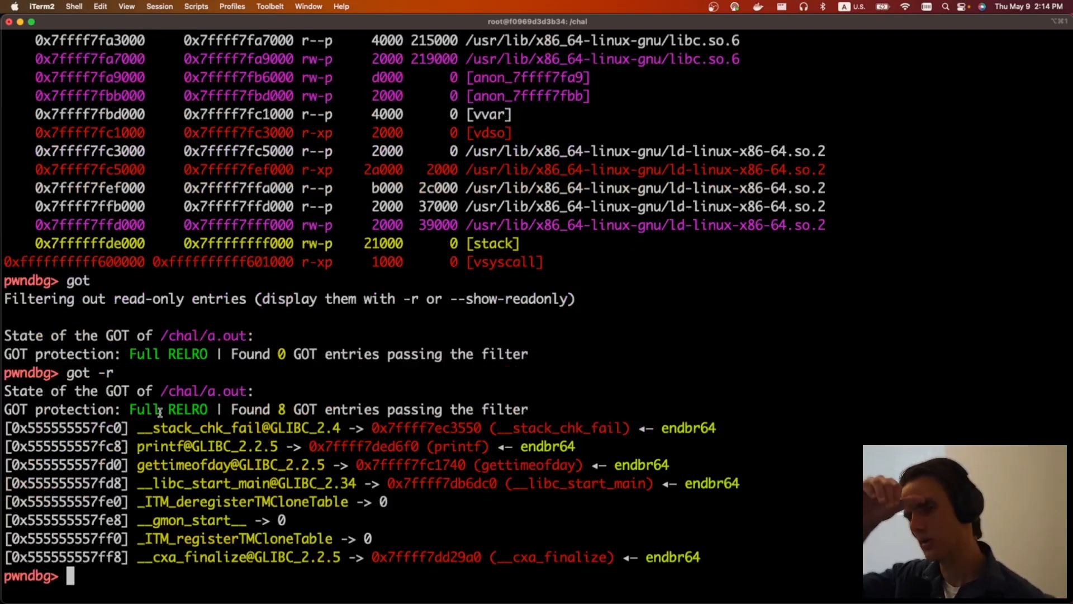
# Trace the gettimeofday GOT address into the vdso mapping and match it to __vdso_gettimeofday
pyautogui.doubleClick(183, 465)
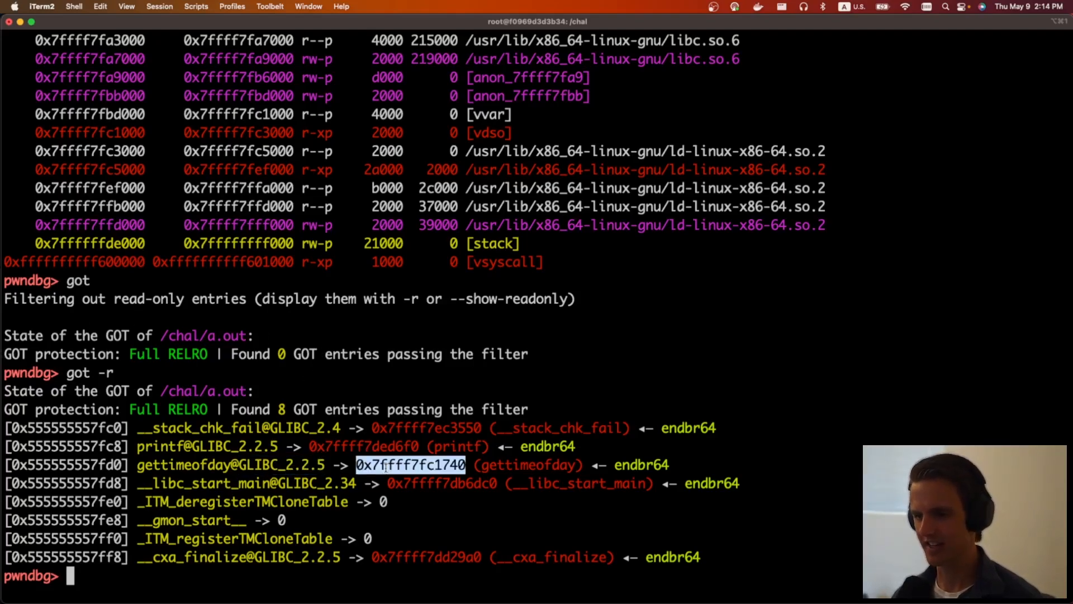
pyautogui.write('vmmap 0x7ffff7fc1740')
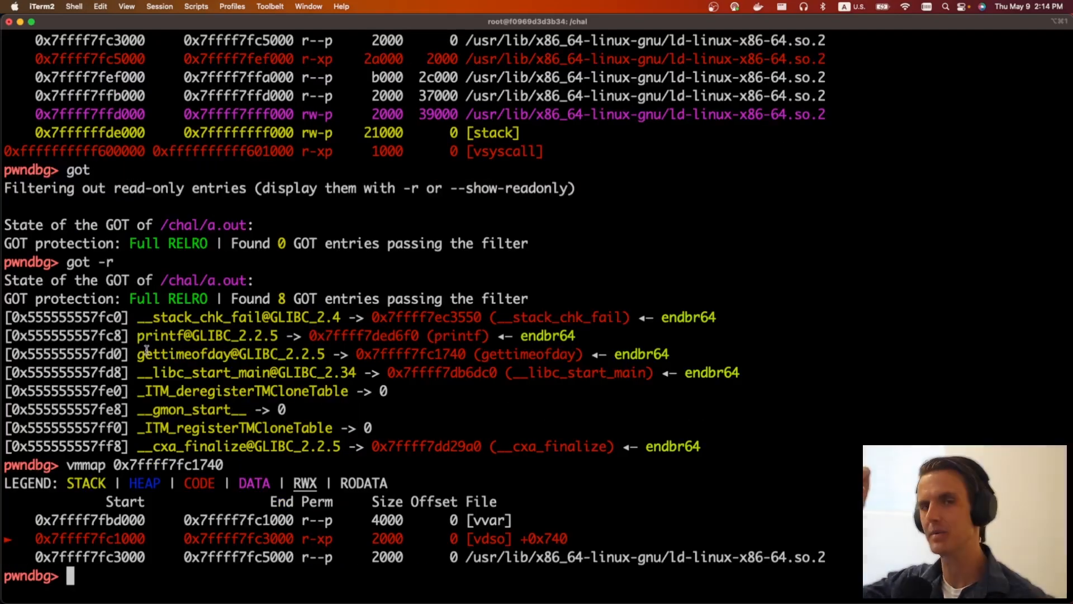
pyautogui.moveTo(440, 574)
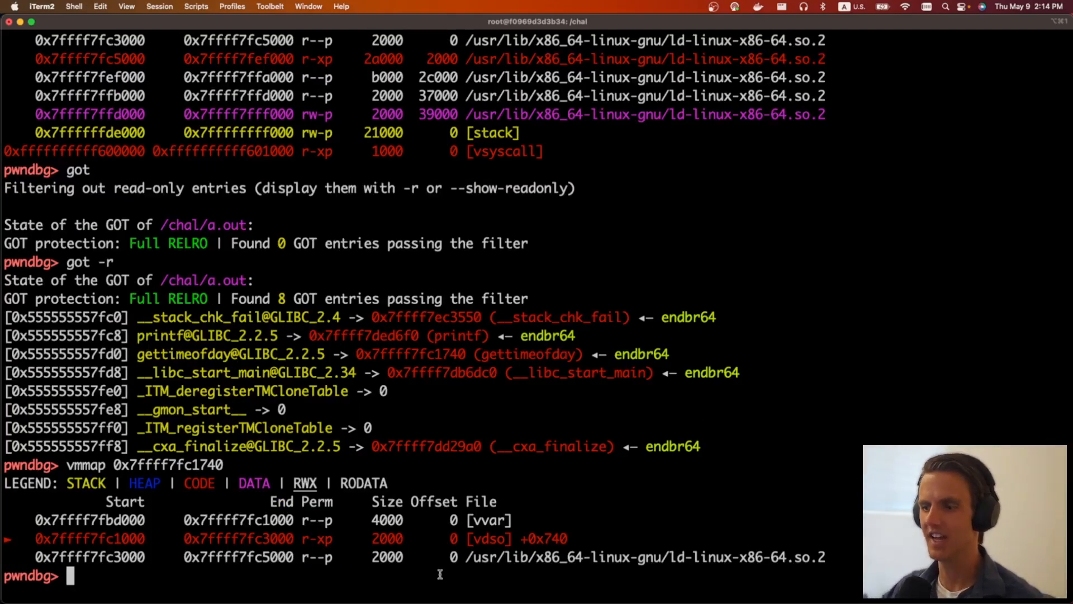
pyautogui.doubleClick(488, 538)
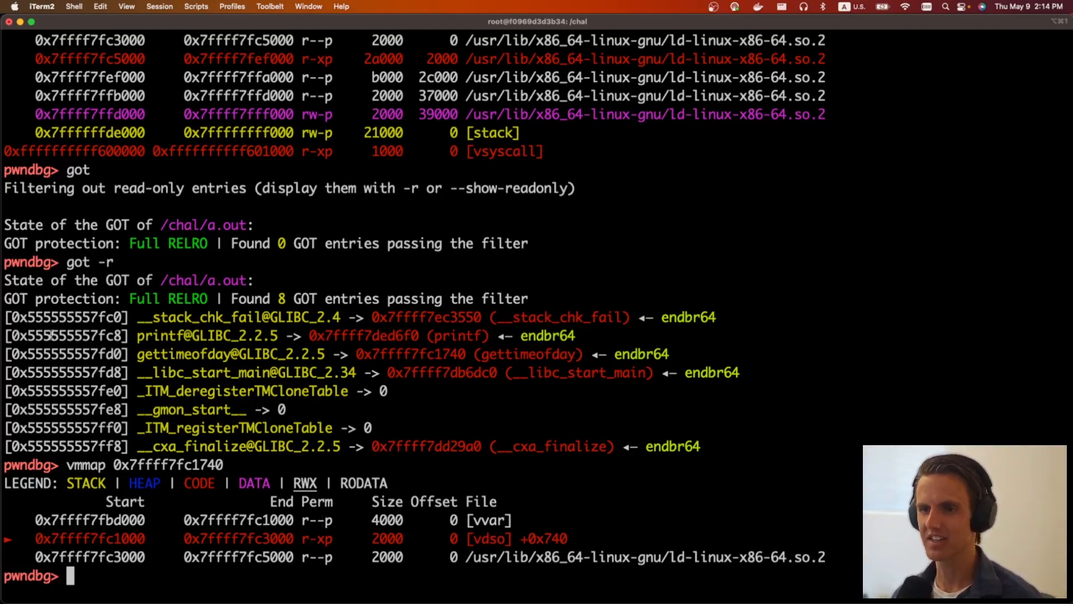
pyautogui.moveTo(188, 409)
pyautogui.write('p ')
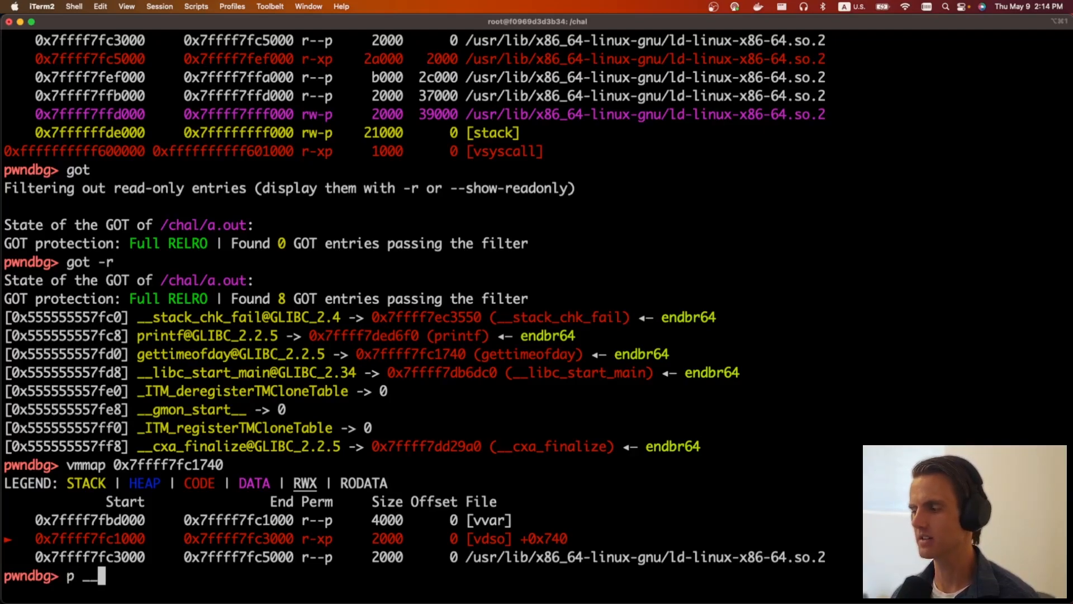
pyautogui.write('__vdso_gettimeofday')
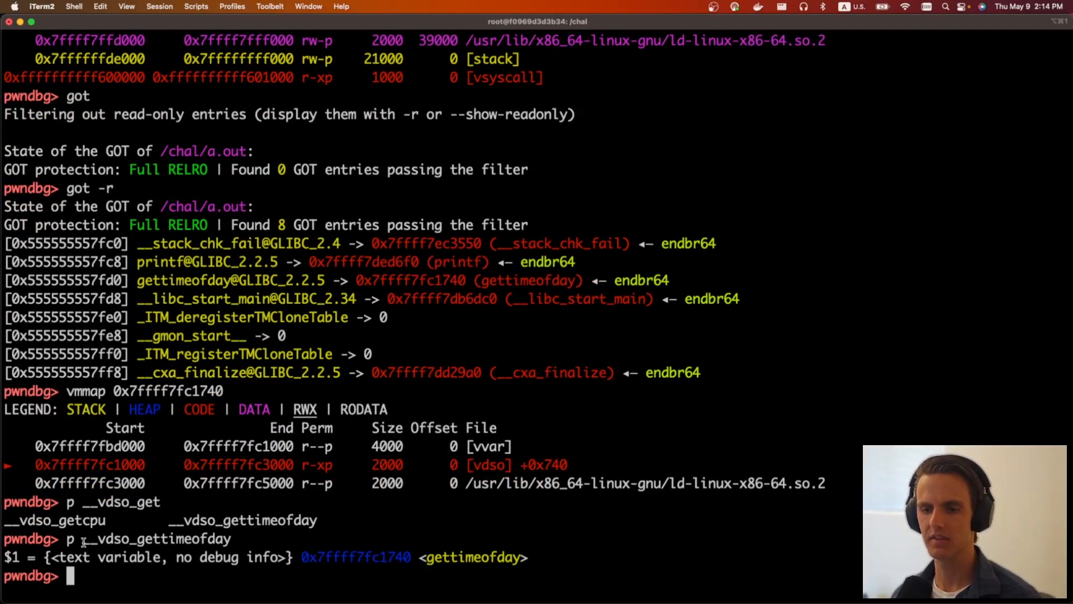
pyautogui.doubleClick(110, 539)
pyautogui.write('s')
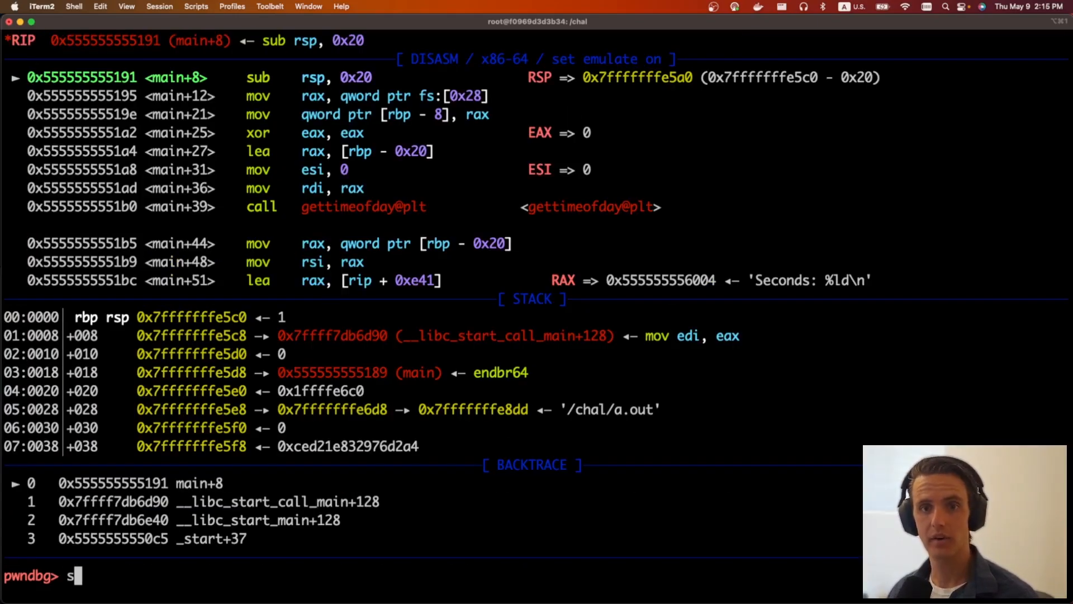
# Step with si through main and the gettimeofday PLT stub into vdso code
pyautogui.press('Return')
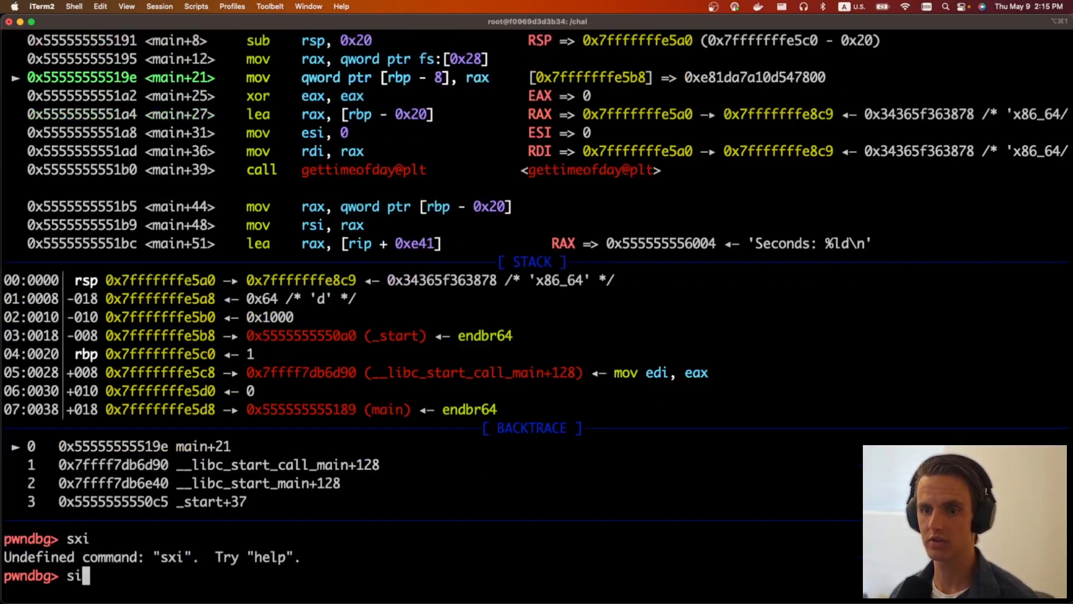
pyautogui.press('enter')
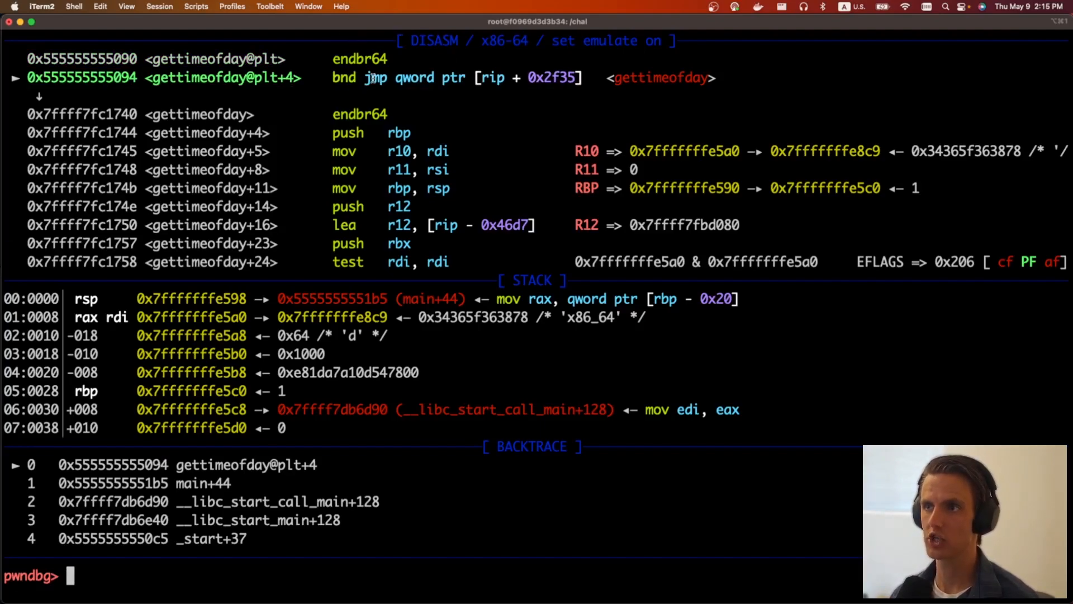
pyautogui.write('si')
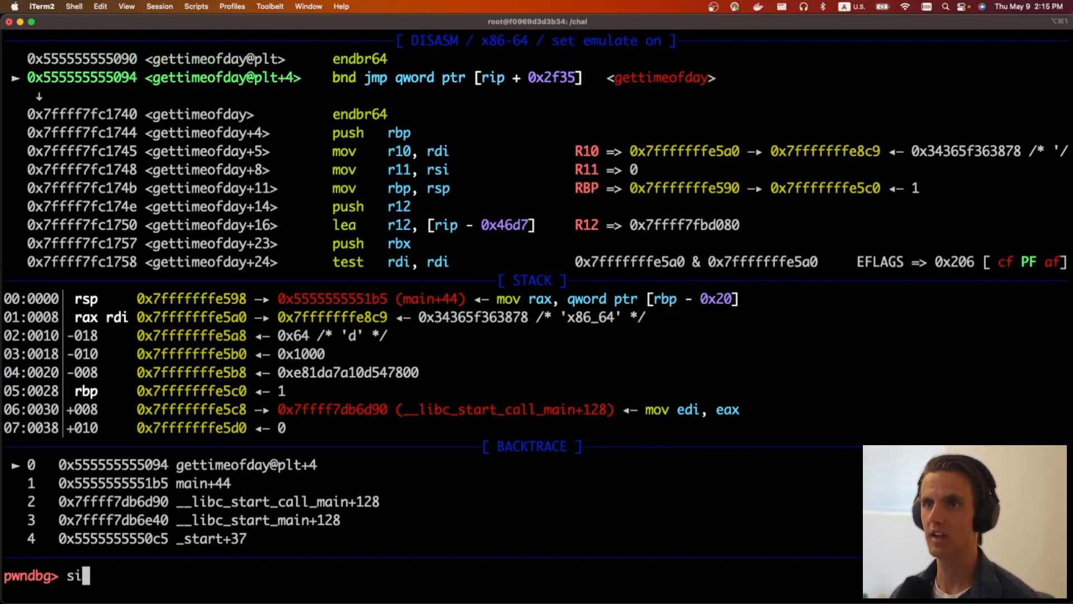
pyautogui.press('Return')
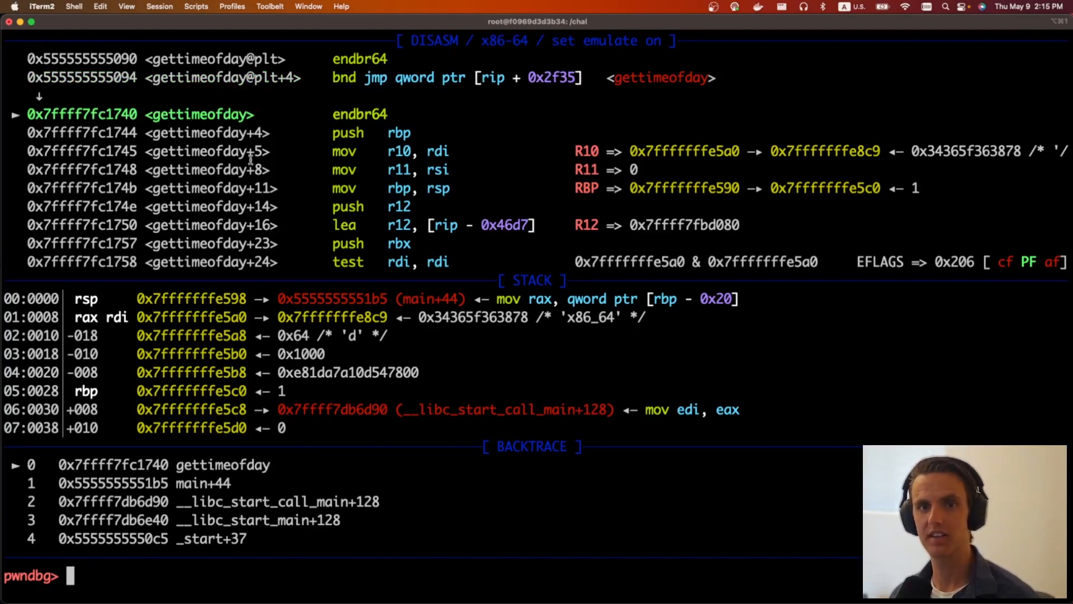
# Confirm via vmmap the code lies in vdso, then step toward rdtsc past an unreadable address
pyautogui.doubleClick(199, 114)
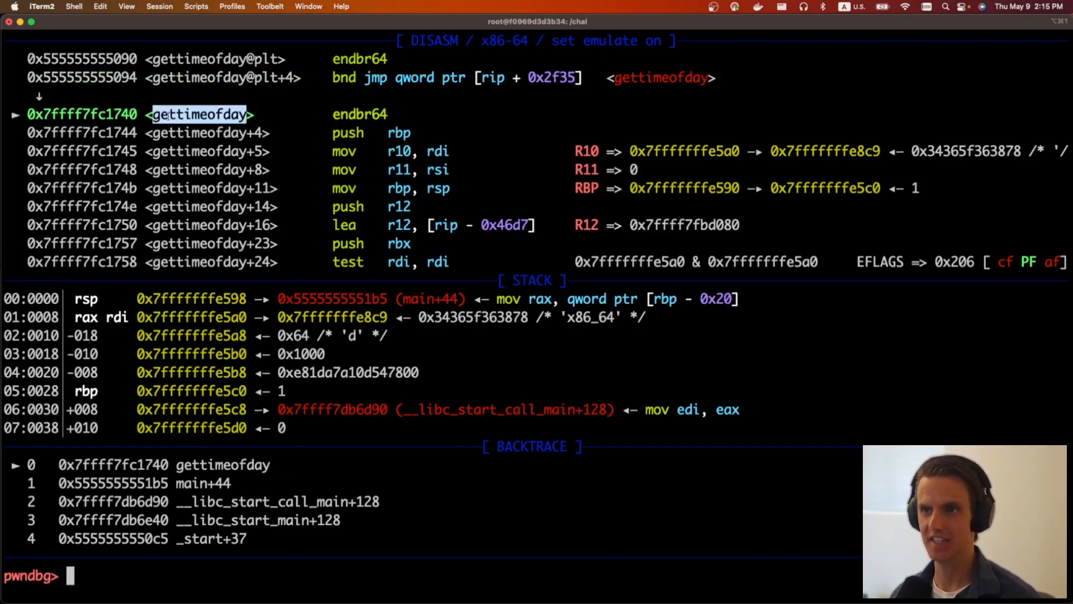
pyautogui.write('vmmap 0x7ffff7fc1740')
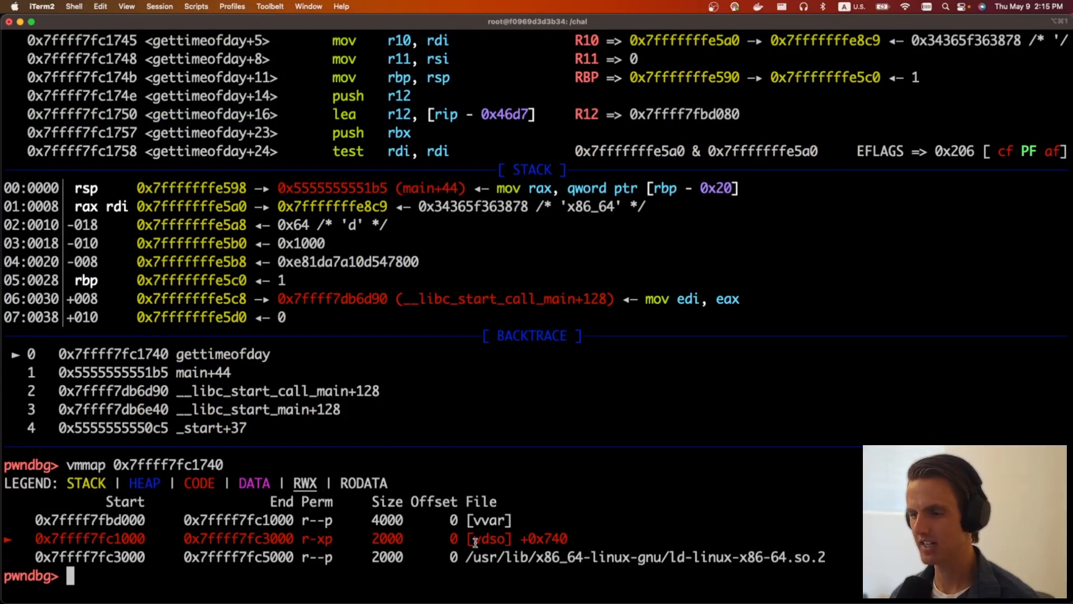
pyautogui.doubleClick(486, 539)
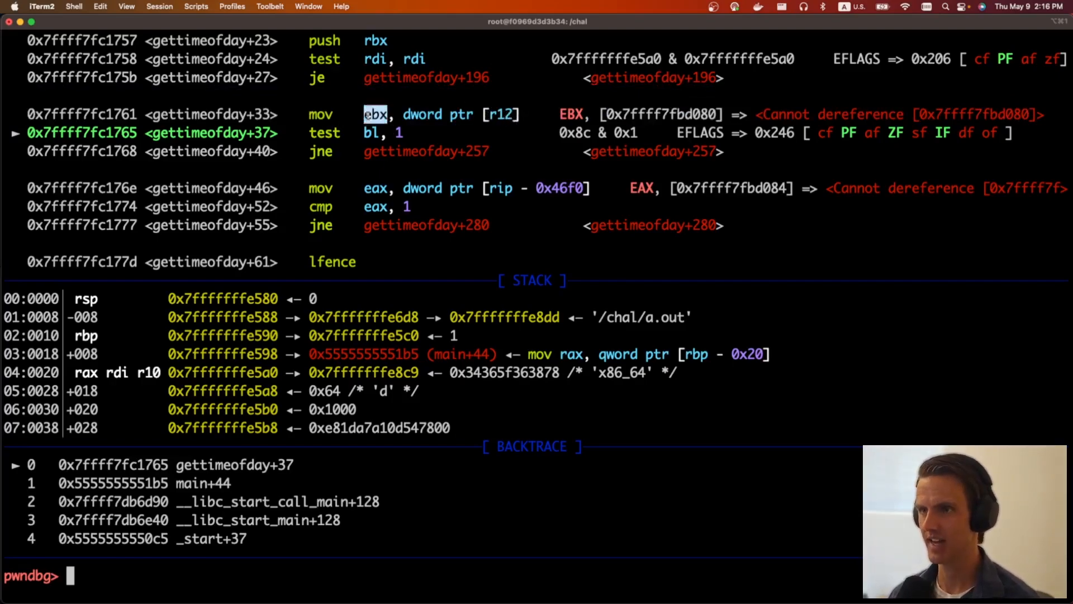
pyautogui.press('Return')
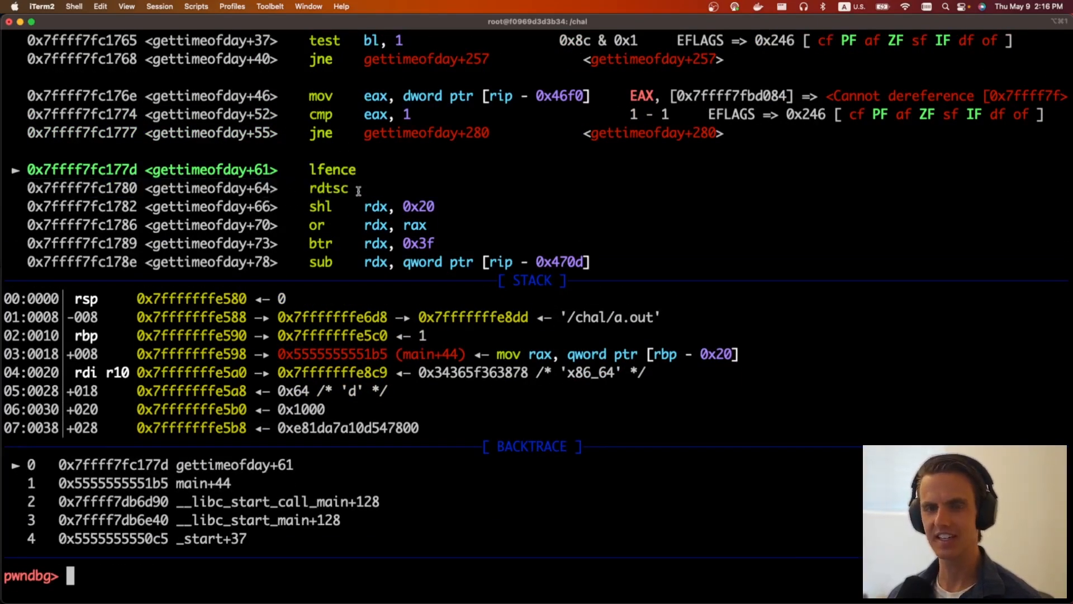
pyautogui.doubleClick(335, 188)
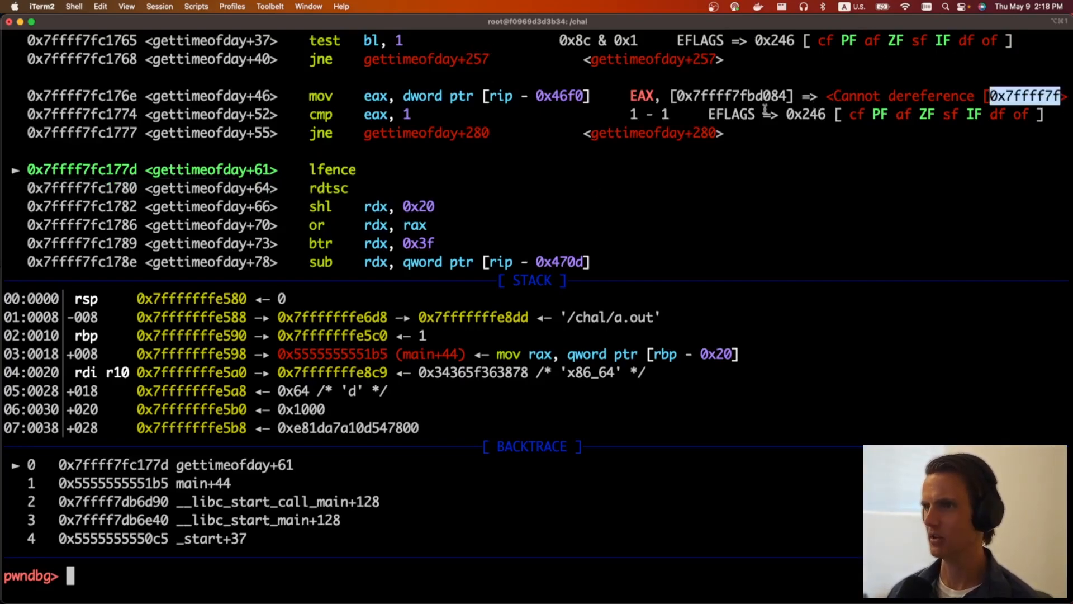
# Map the unreadable address to the vvar region and try dumping its start with x/20gx
pyautogui.write('vmmap 0x7ffff7fbd084')
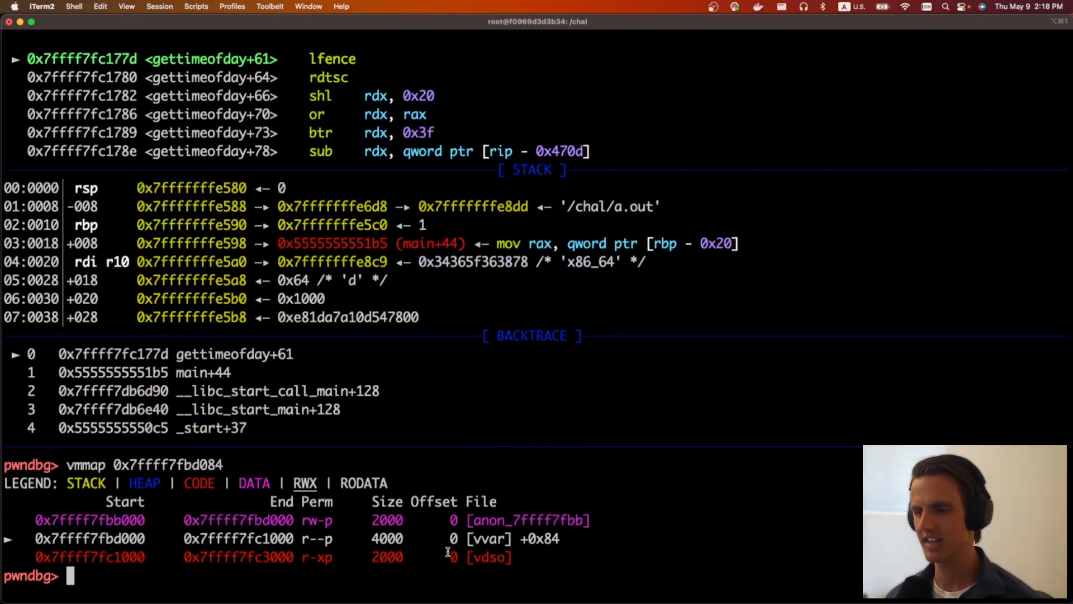
pyautogui.doubleClick(488, 539)
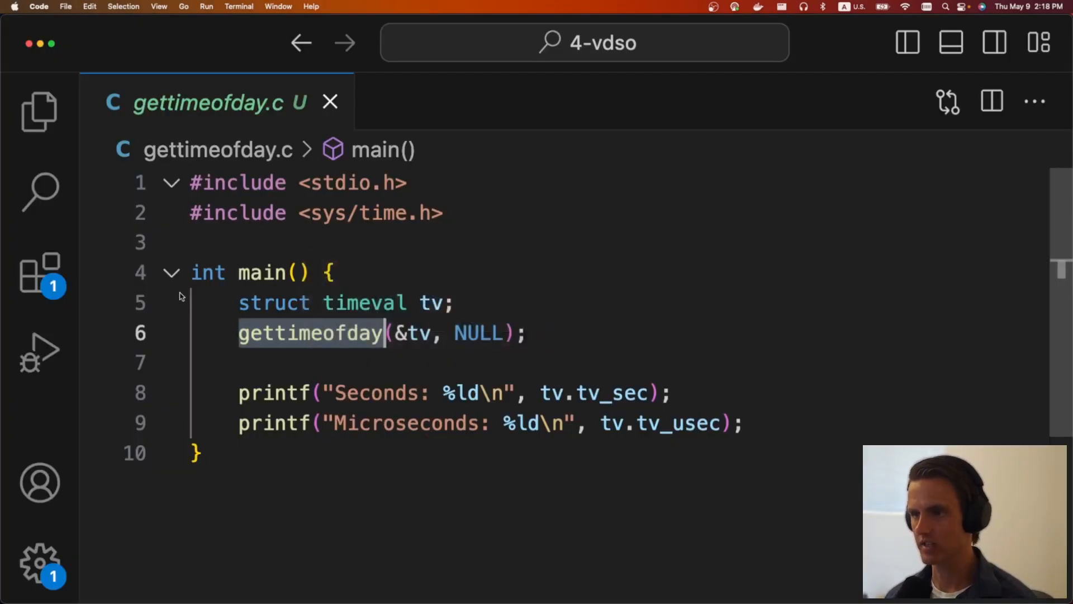
pyautogui.click(39, 112)
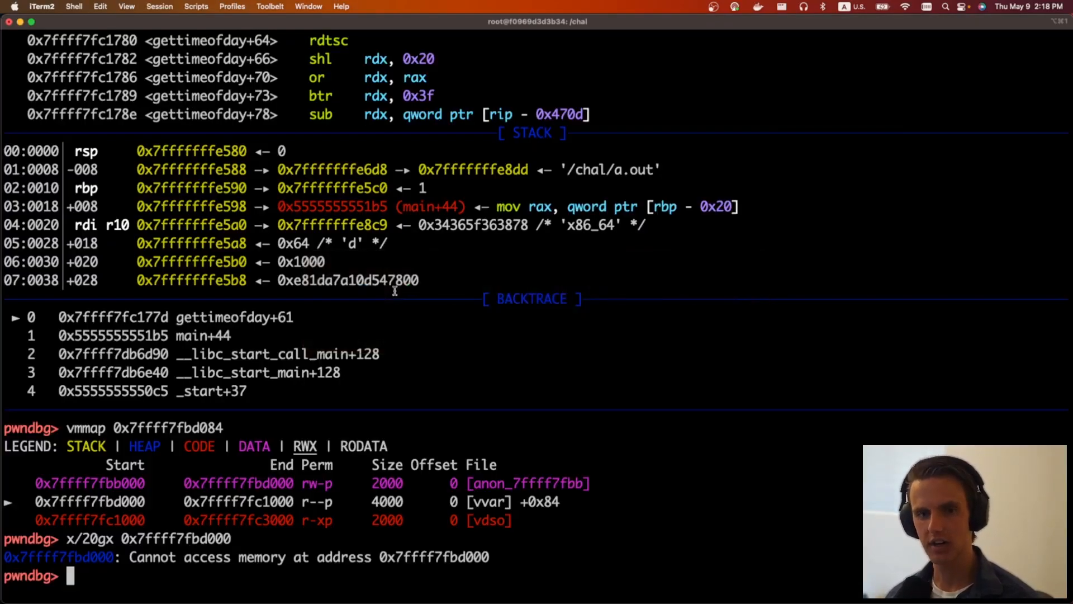
# Find AT_SYSINFO_EHDR 0x7ffff7fc1000 in auxv and confirm with vmmap it is the vDSO
pyautogui.write('auxv')
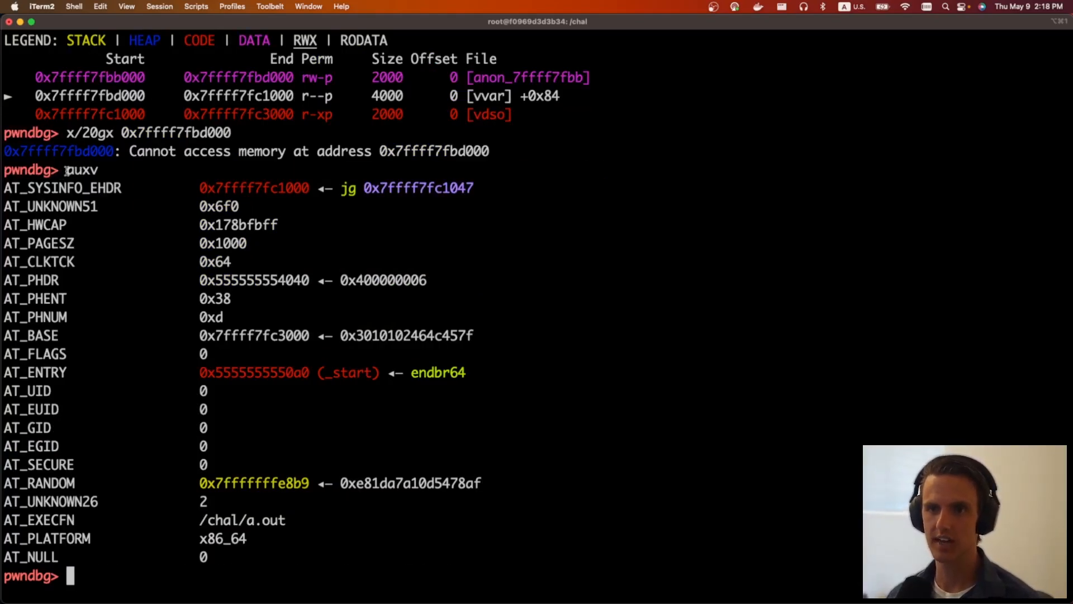
pyautogui.doubleClick(81, 170)
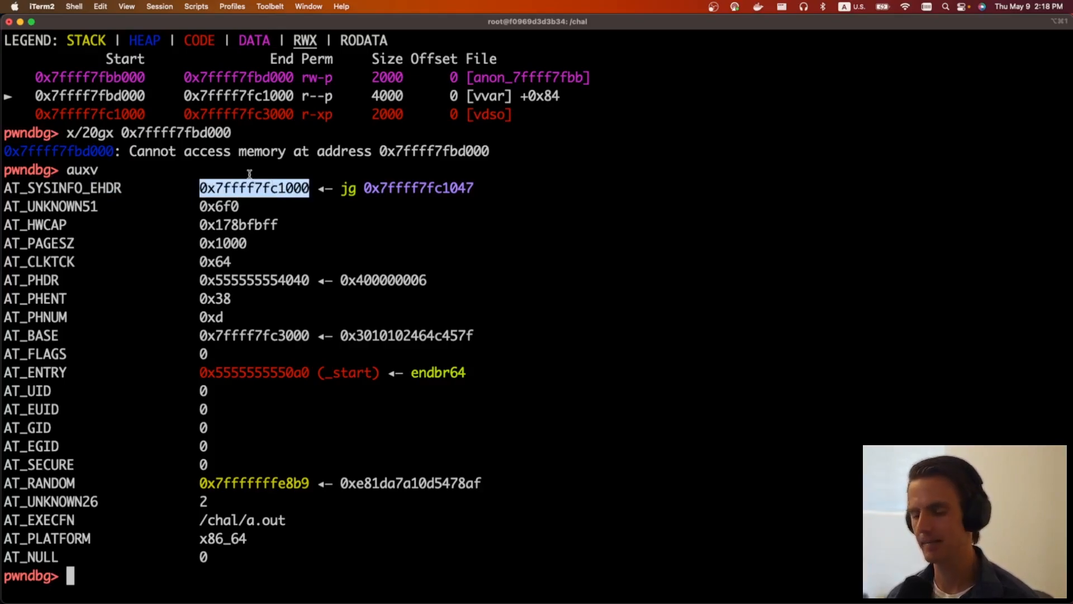
pyautogui.write('vmmap 0x7ffff7fc1000')
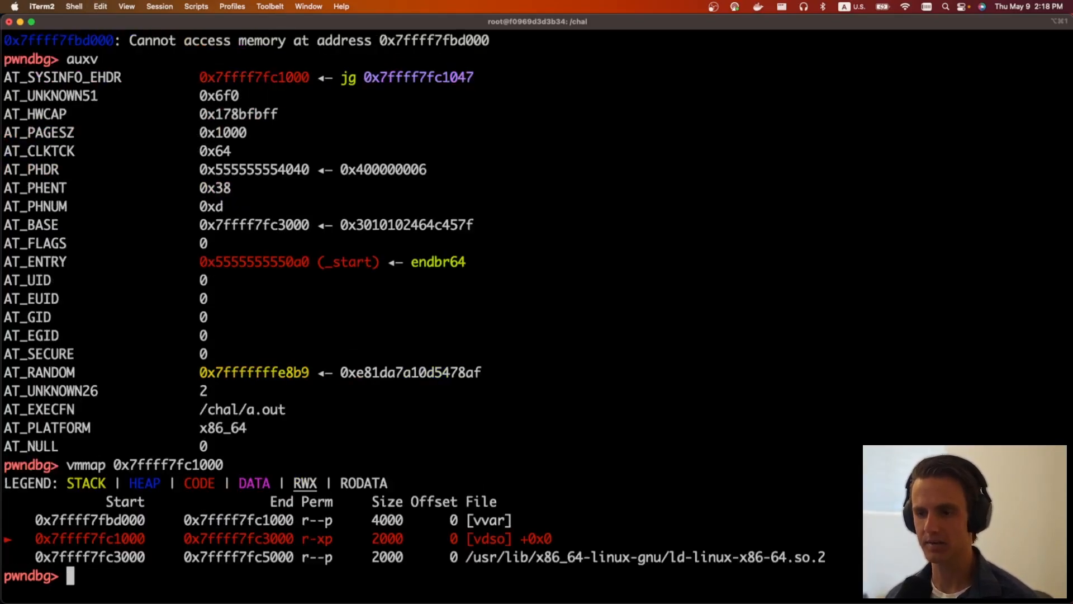
pyautogui.doubleClick(89, 538)
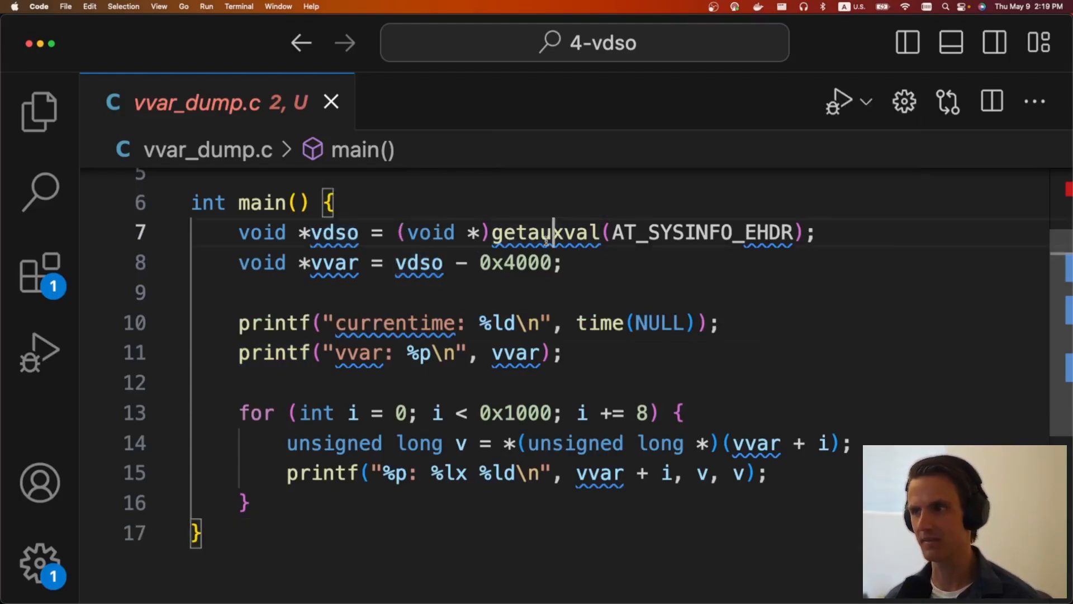
# Highlight getauxval(AT_SYSINFO_EHDR) in vvar_dump.c, where vvar is computed as vdso - 0x4000
pyautogui.doubleClick(699, 231)
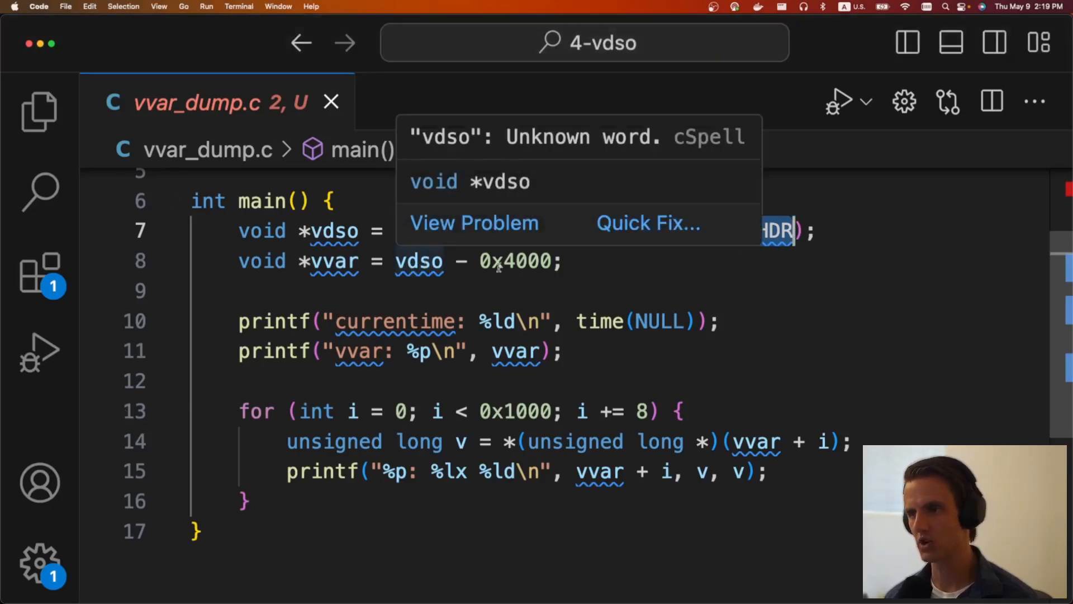
pyautogui.moveTo(333, 261)
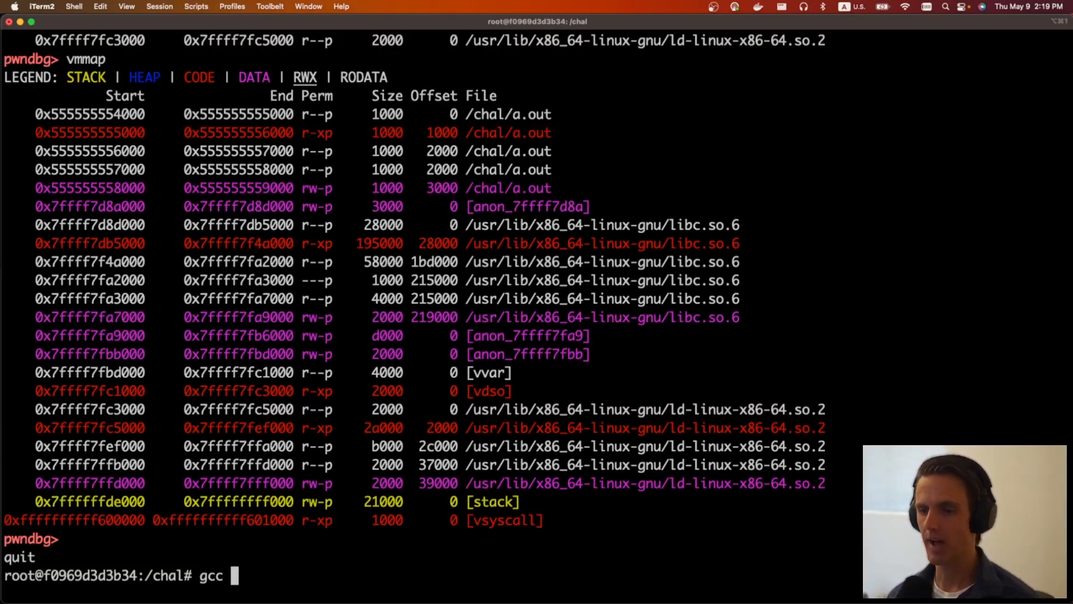
pyautogui.write('vvar_dump.c')
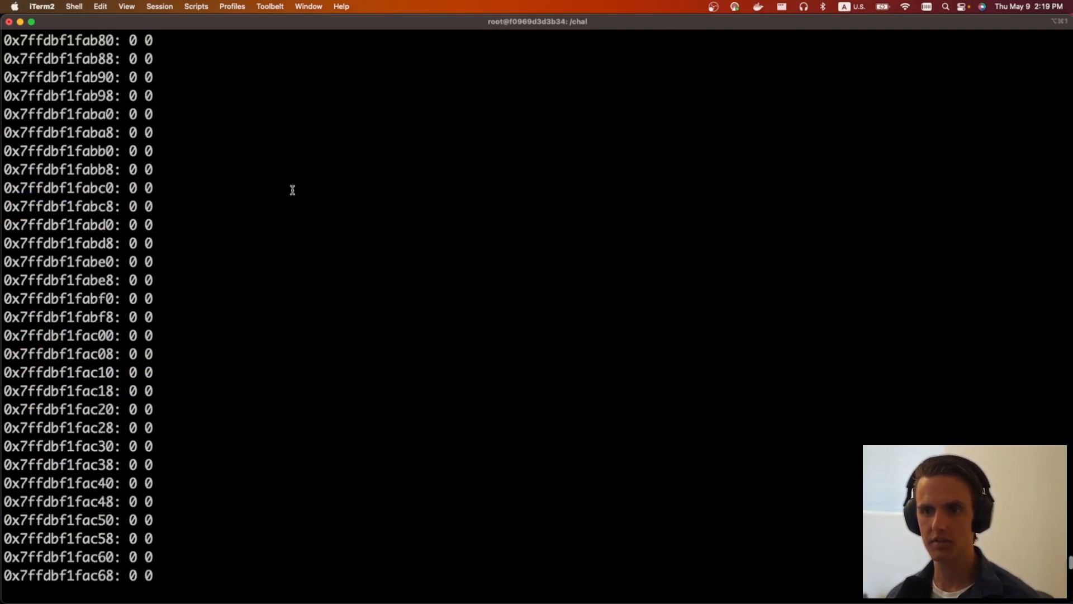
pyautogui.scroll(-3)
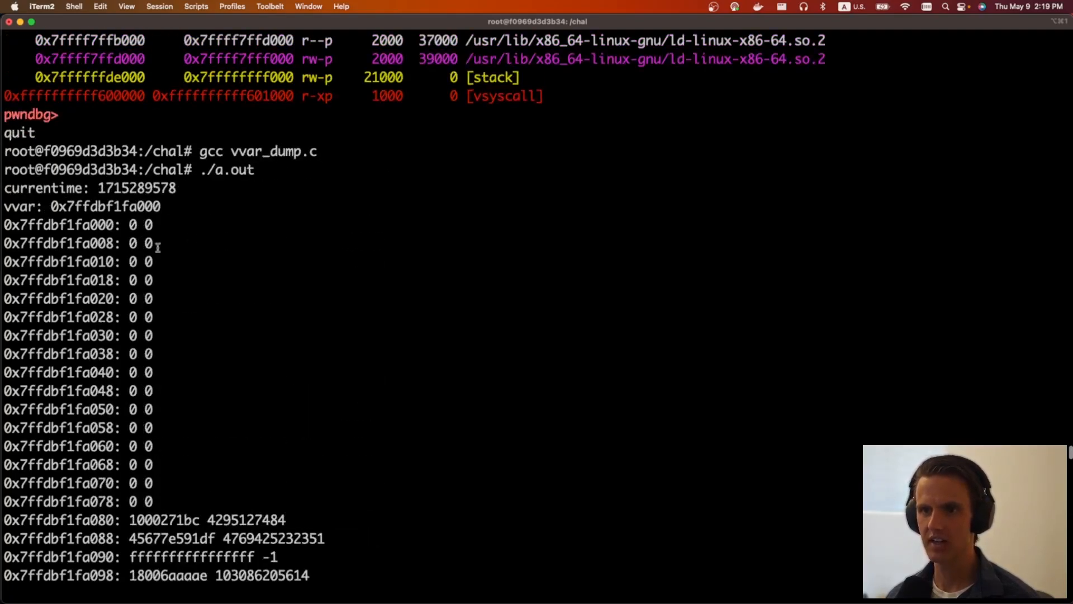
pyautogui.doubleClick(165, 170)
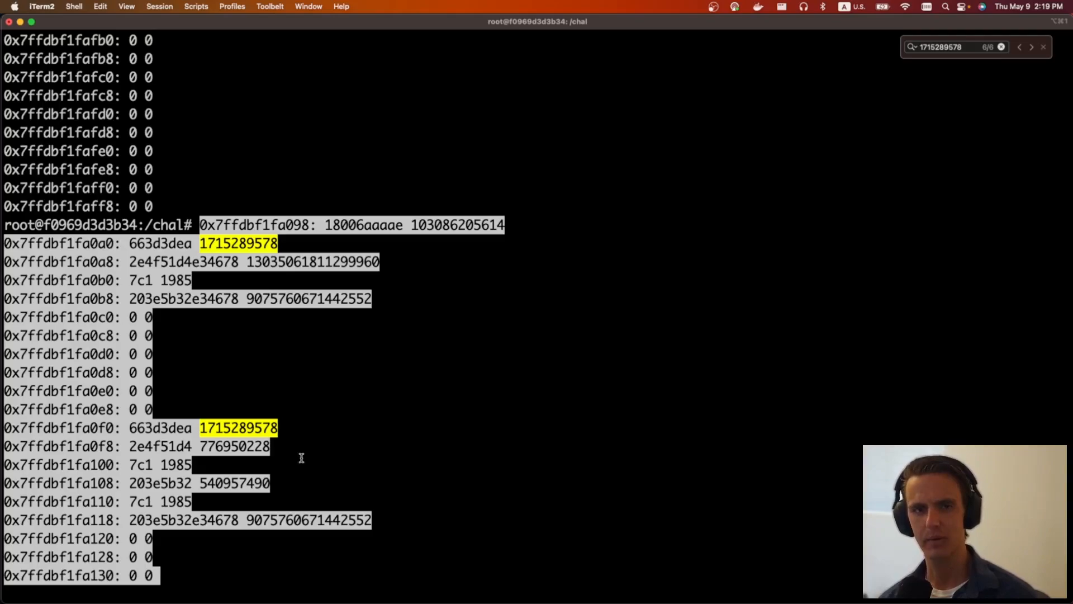
pyautogui.press('ctrl+c')
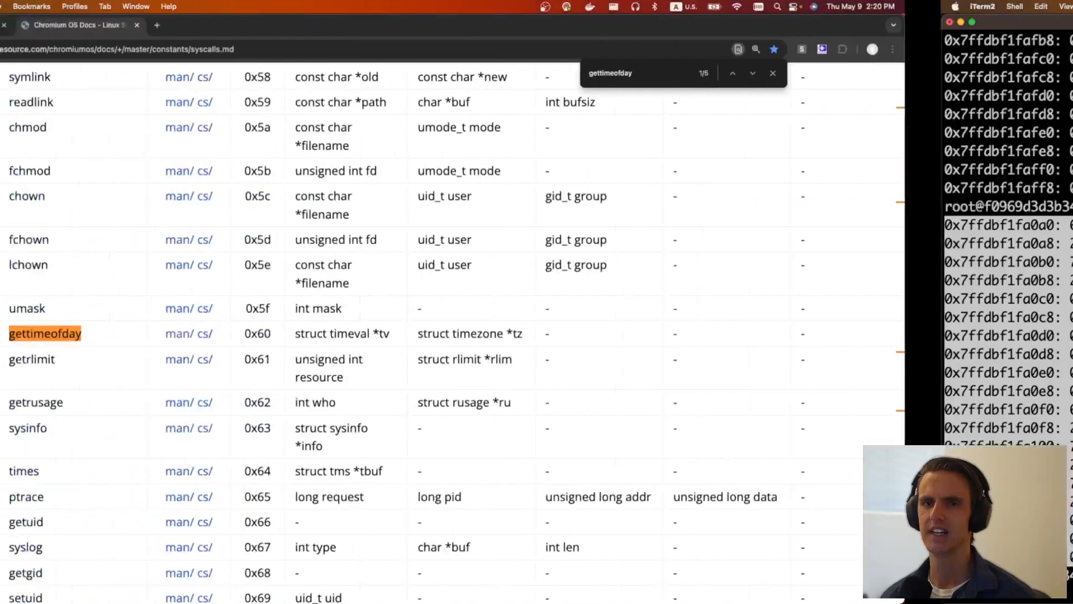
# Browse vclock_gettime.c, highlighting rdtsc_barrier in vread_tsc and the do_realtime loop
pyautogui.click(103, 25)
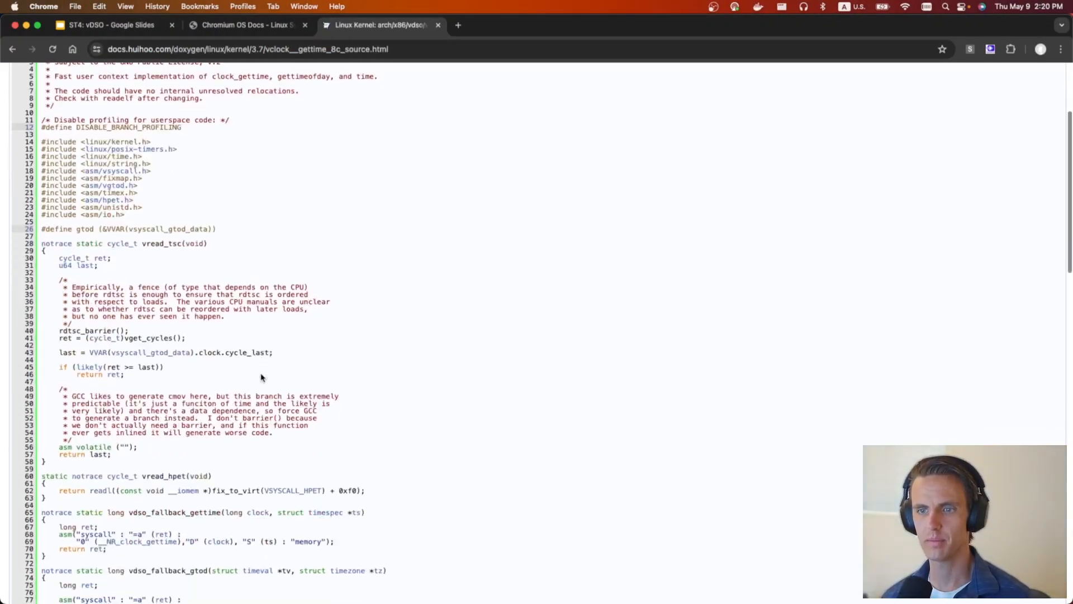
pyautogui.scroll(-3)
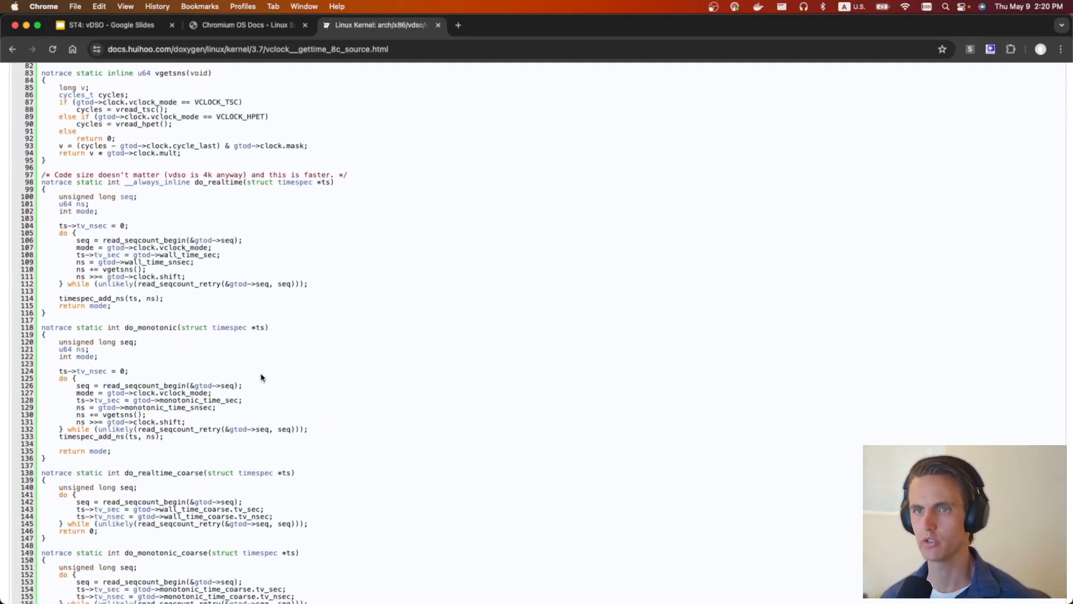
pyautogui.moveTo(107, 255)
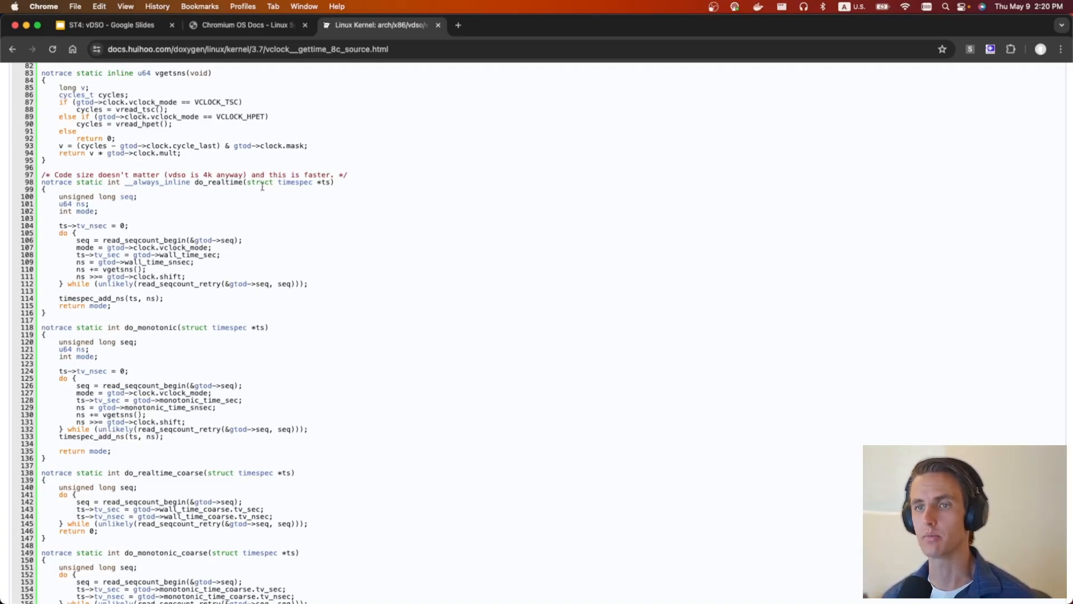
pyautogui.moveTo(289, 222)
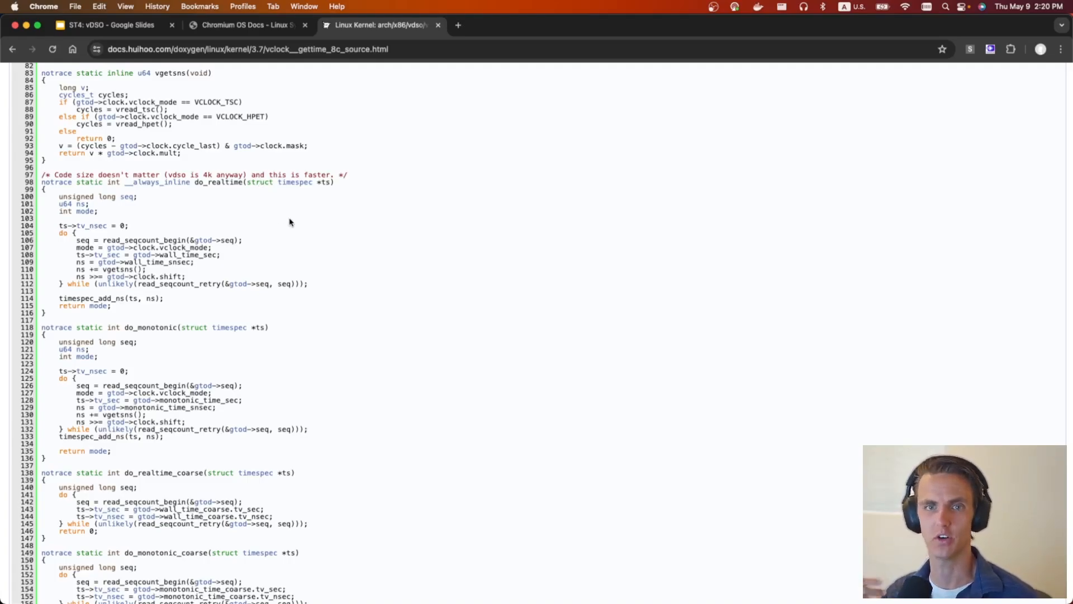
pyautogui.moveTo(394, 206)
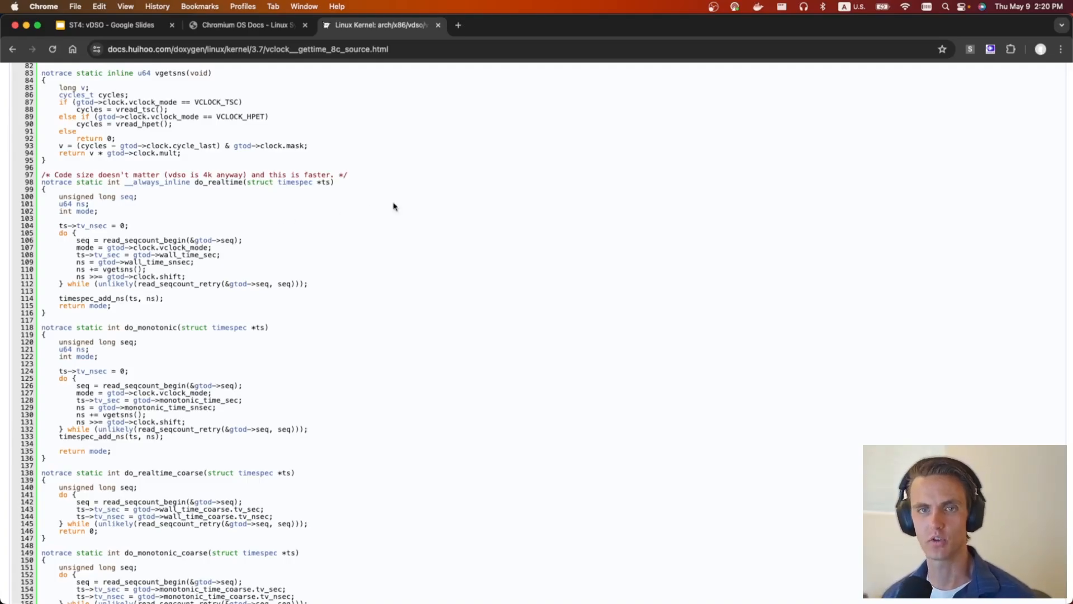
pyautogui.moveTo(393, 251)
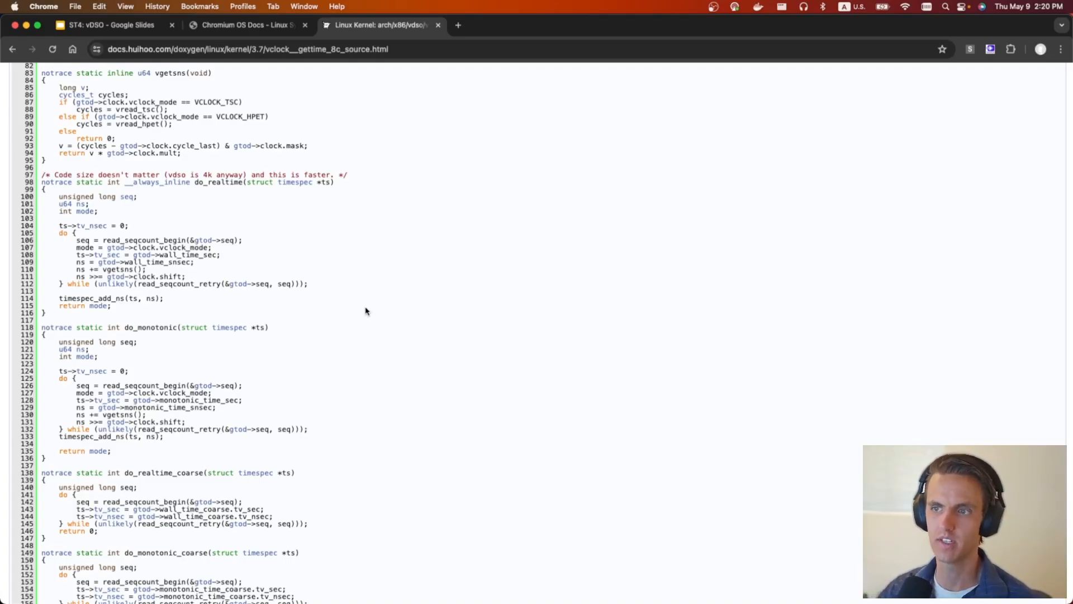
pyautogui.moveTo(293, 263)
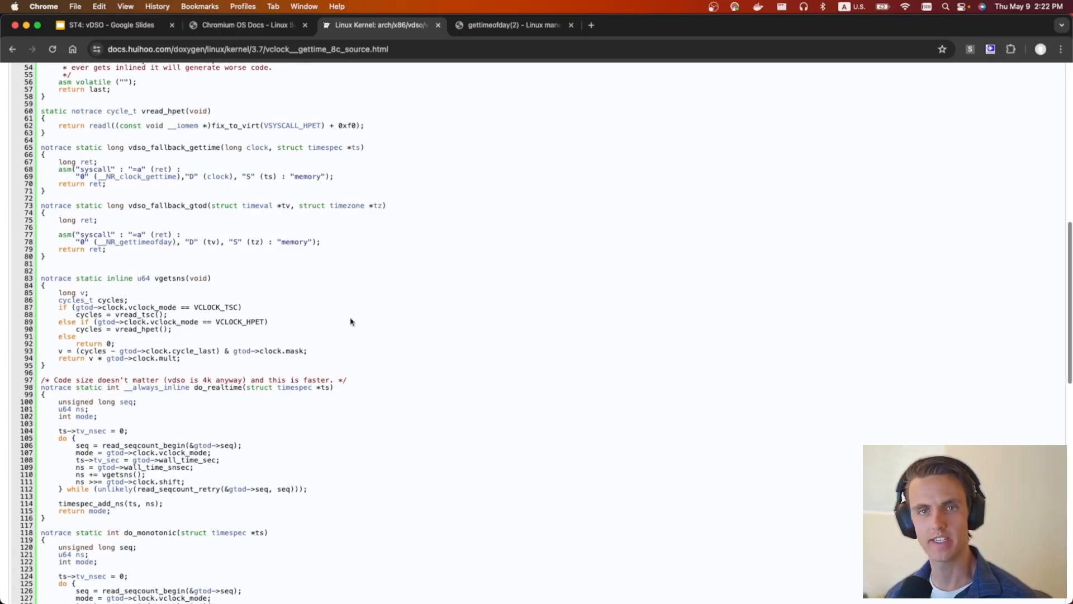
pyautogui.scroll(3)
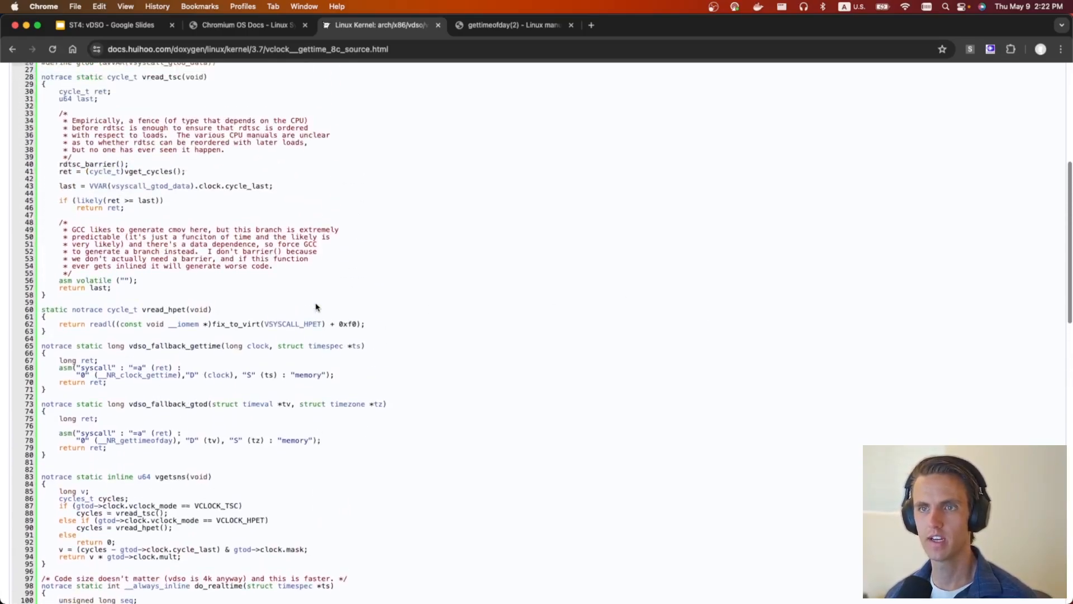
pyautogui.moveTo(60, 164); pyautogui.dragTo(272, 187)
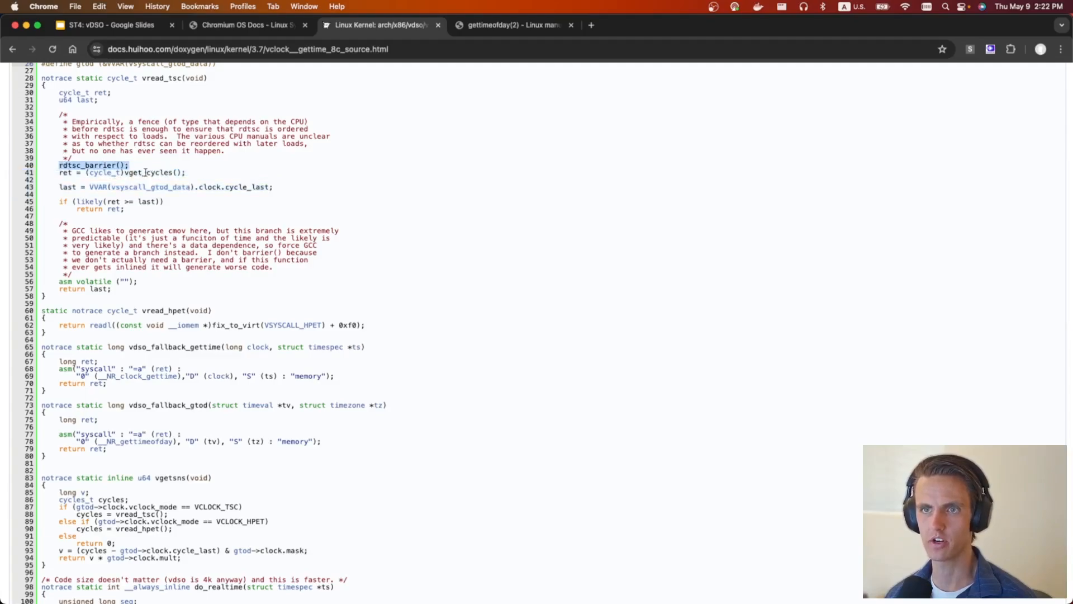
pyautogui.scroll(-3)
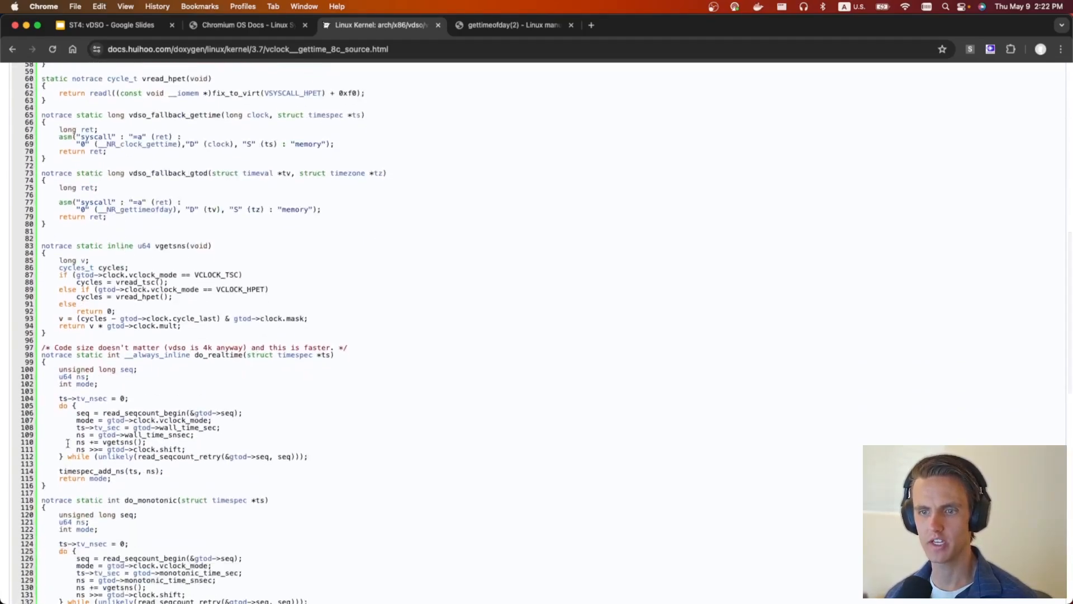
pyautogui.moveTo(75, 416); pyautogui.dragTo(185, 449)
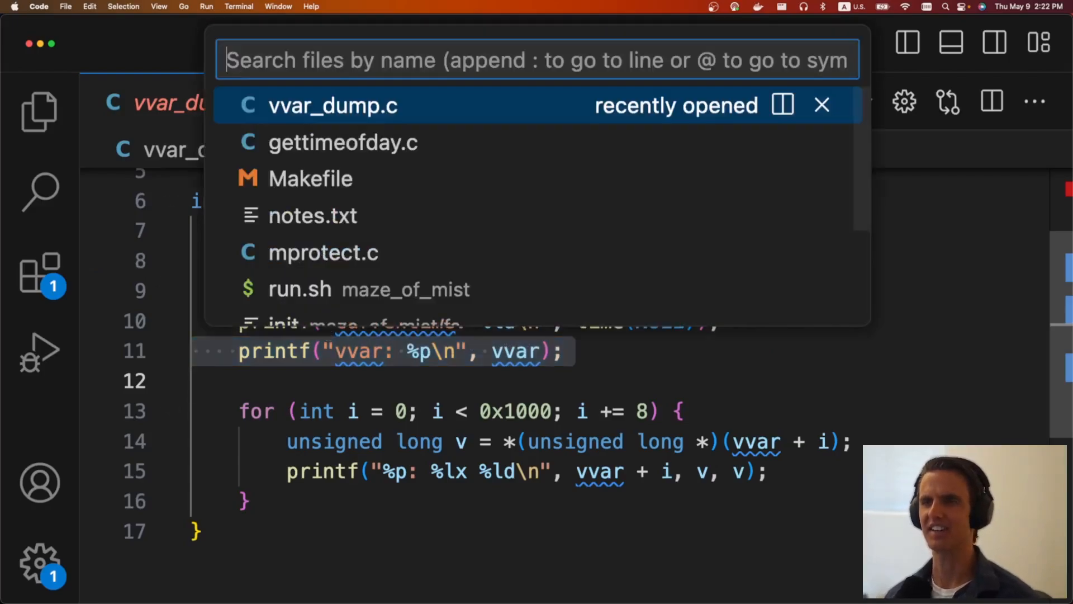
# Open mprotect.c and highlight the vvar offsets array 0xa0, 0xf0, 0x150
pyautogui.click(323, 253)
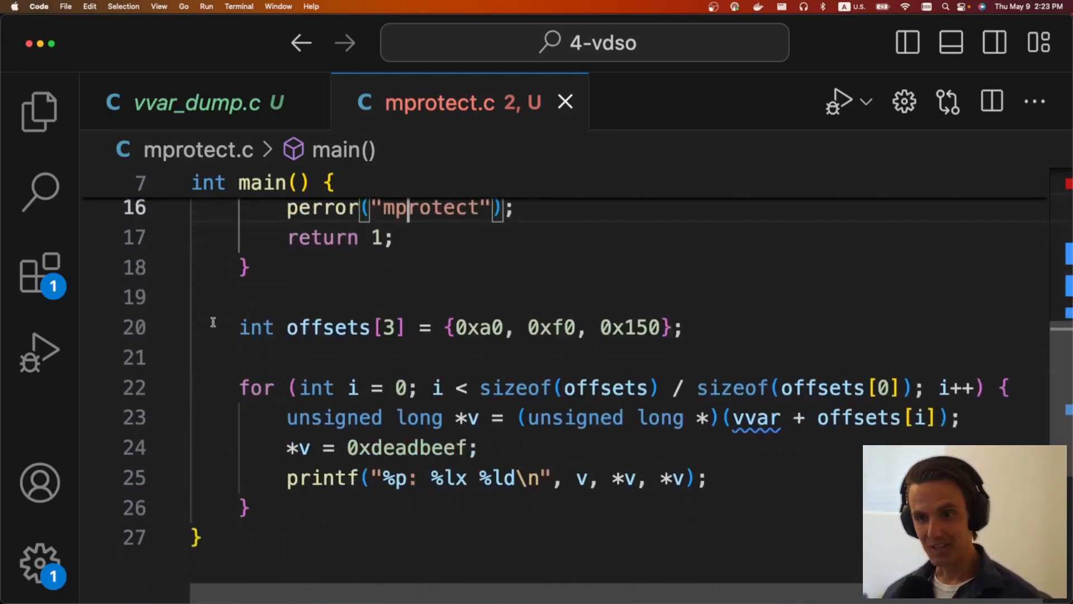
pyautogui.tripleClick(458, 327)
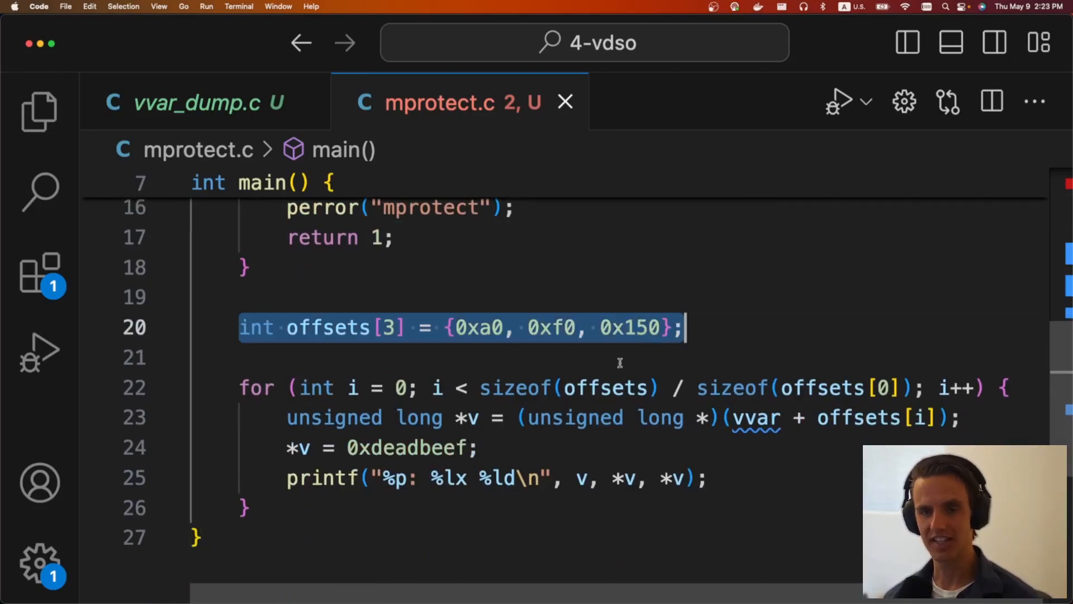
pyautogui.moveTo(586, 366)
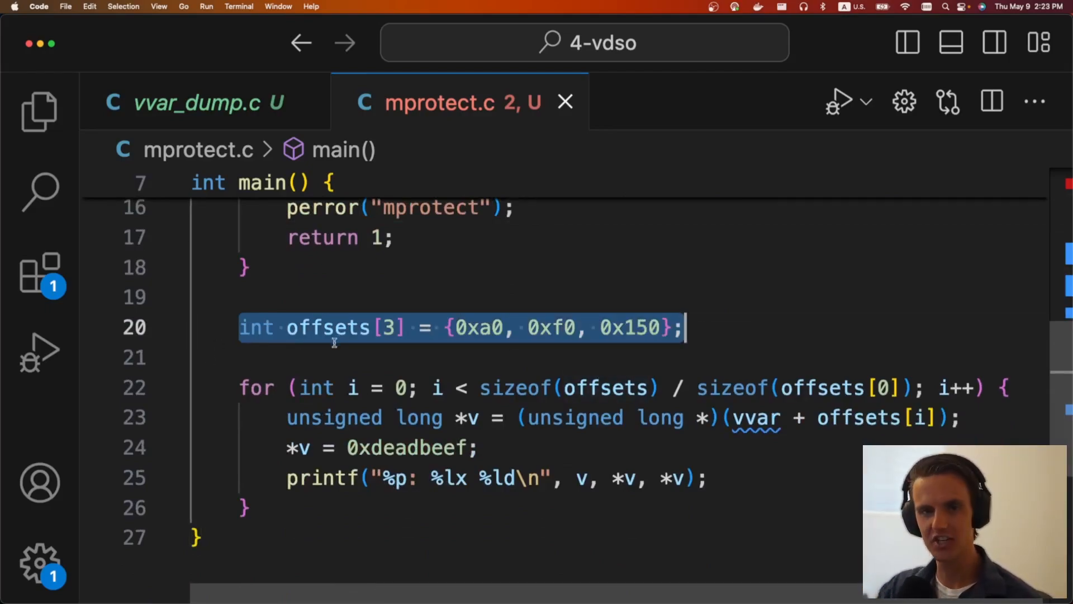
pyautogui.moveTo(327, 327)
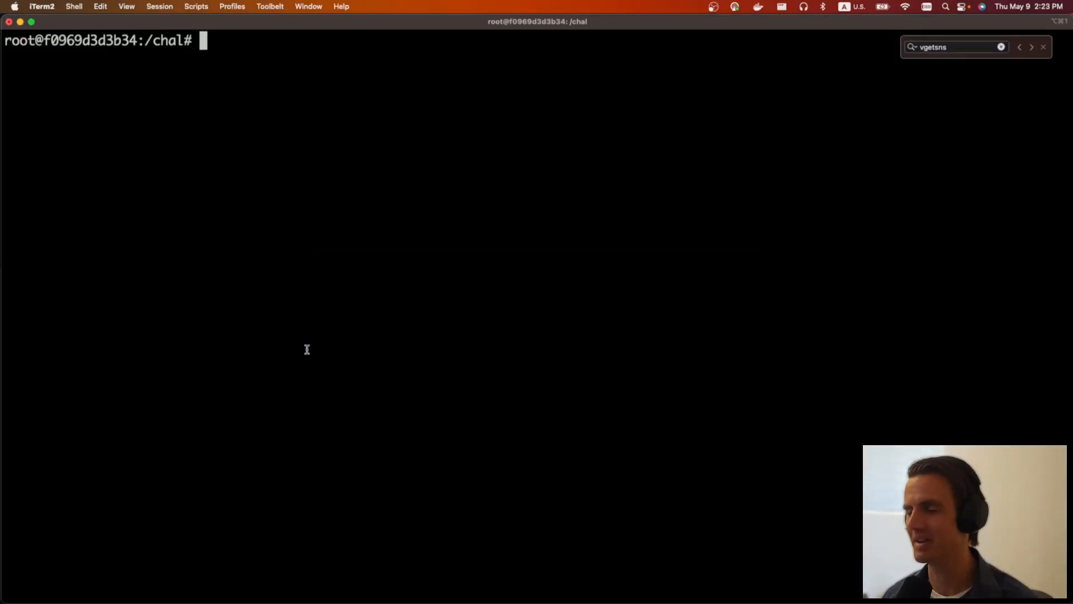
# Compile and run mprotect.c, which fails with Permission denied, then exit to the maze_of_mist shell
pyautogui.write('ls')
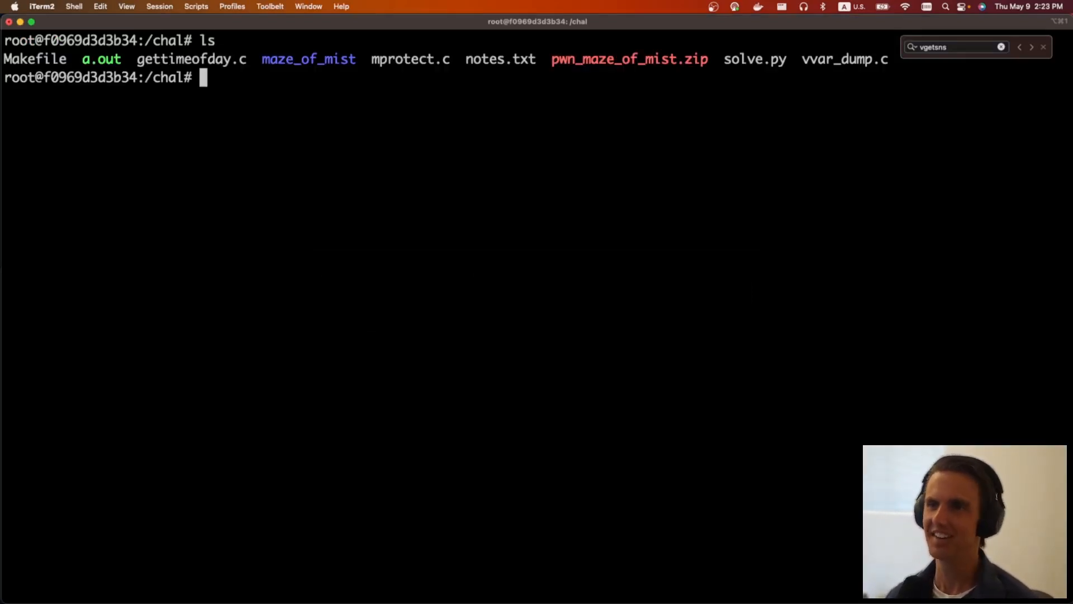
pyautogui.write('gcc')
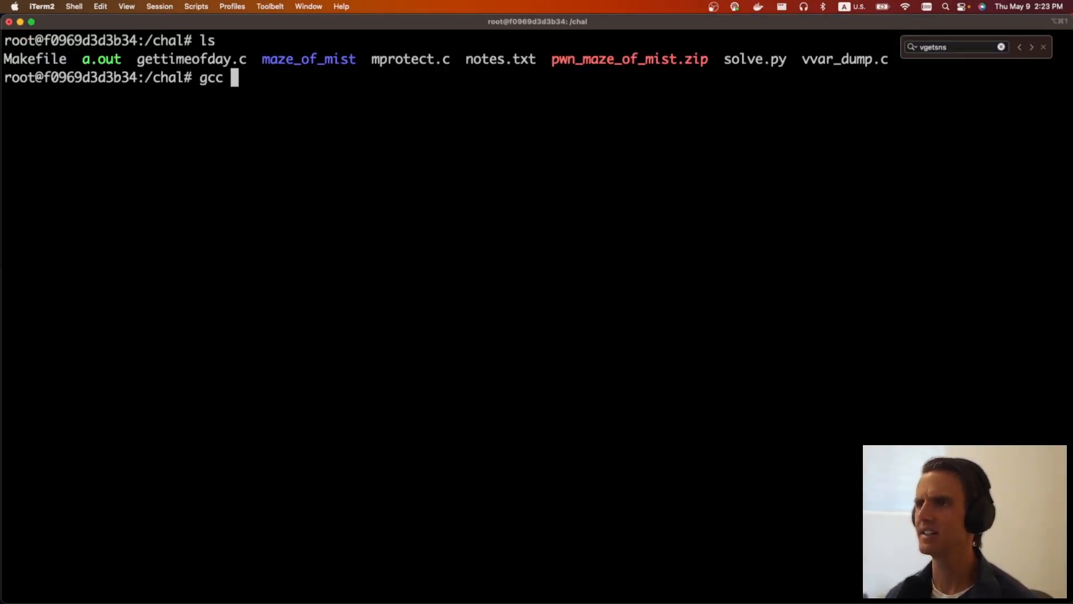
pyautogui.write('mprotect.c')
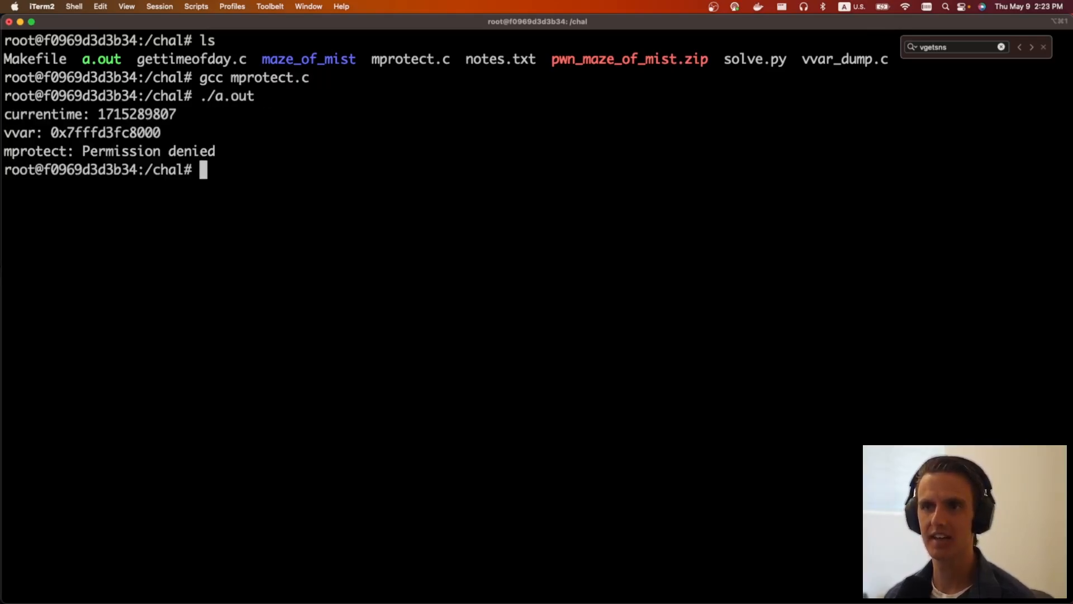
pyautogui.doubleClick(35, 151)
pyautogui.write('ls')
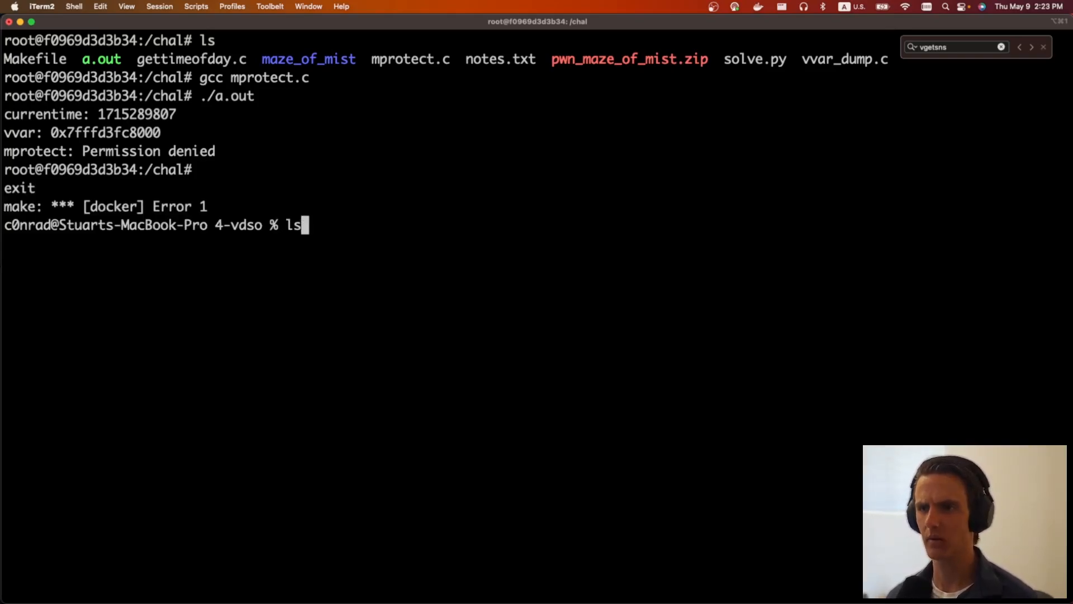
pyautogui.write('make ubun')
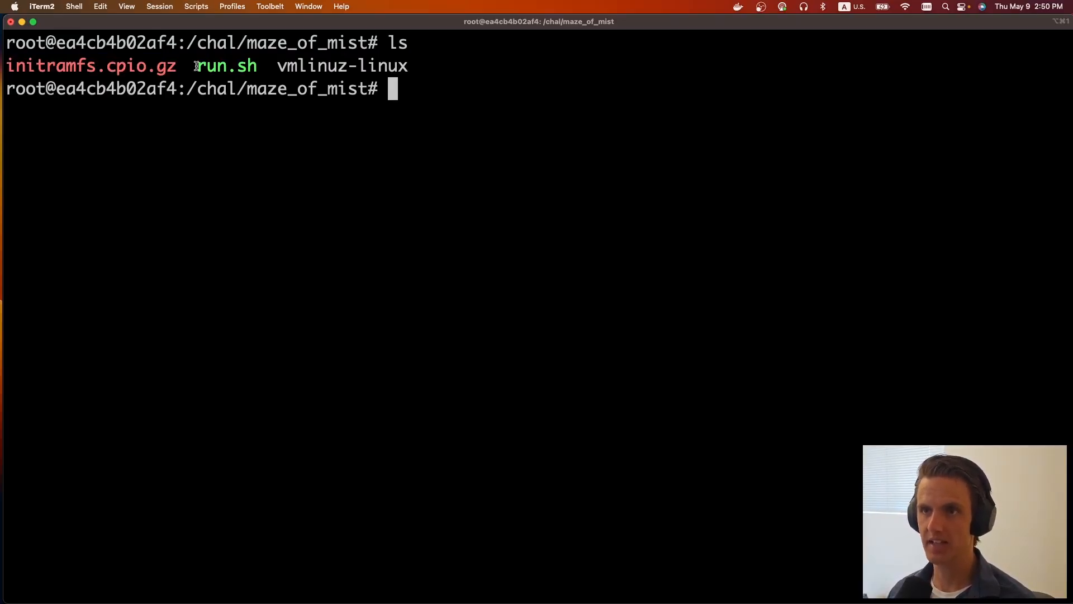
# Boot the VM with ./run.sh and list its root filesystem, noting the target binary
pyautogui.doubleClick(342, 66)
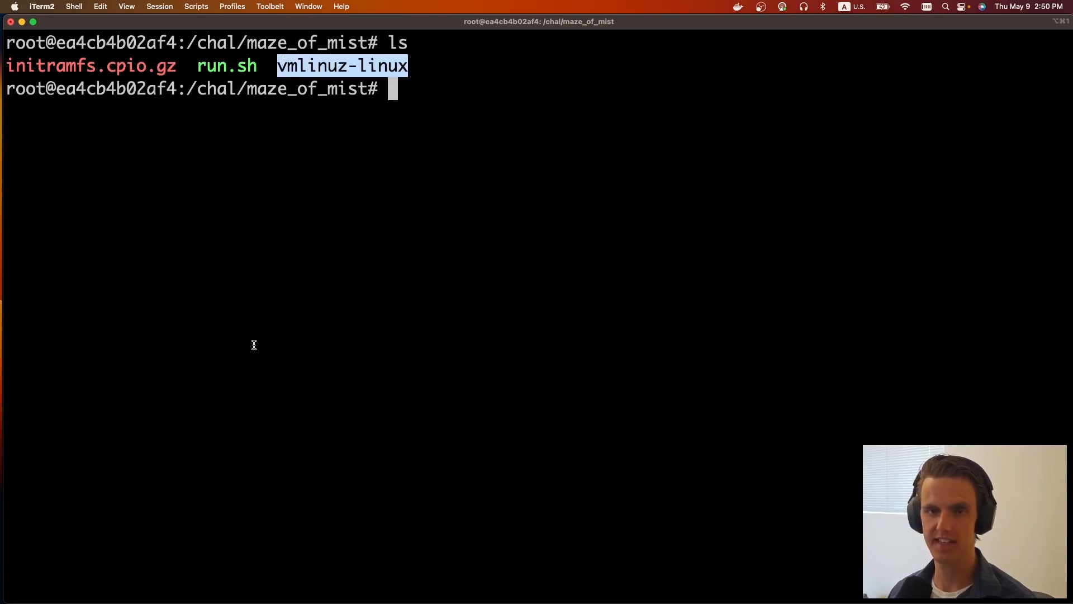
pyautogui.write('./run')
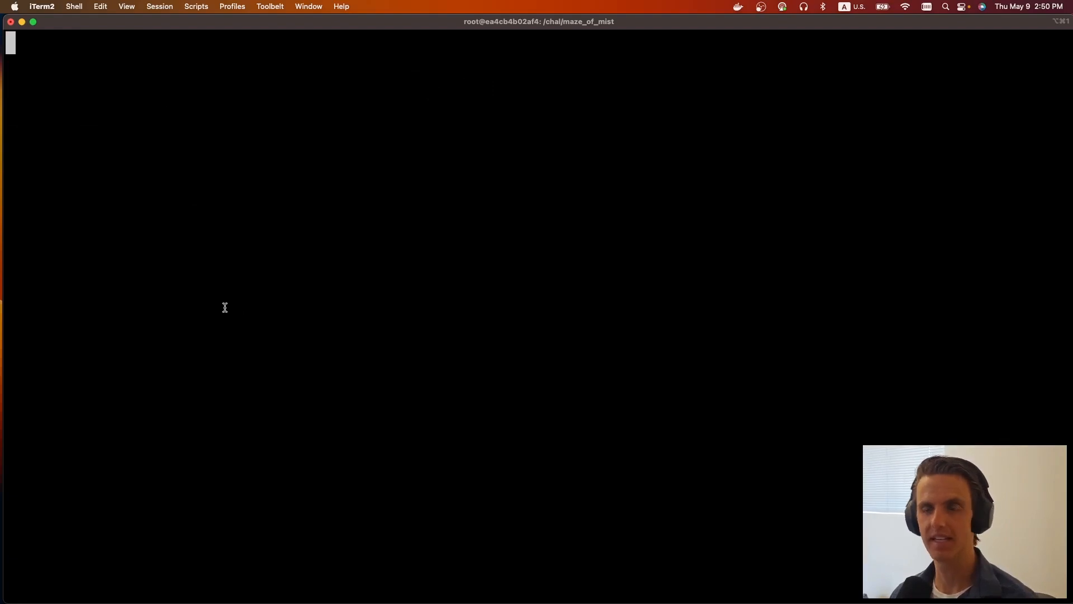
pyautogui.write('ls')
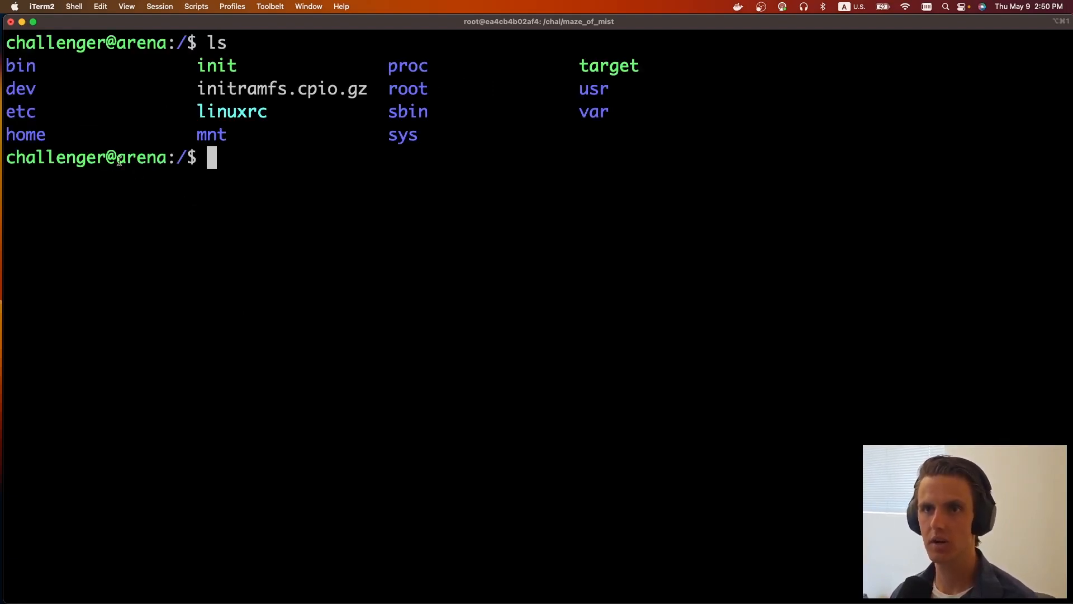
pyautogui.doubleClick(55, 42)
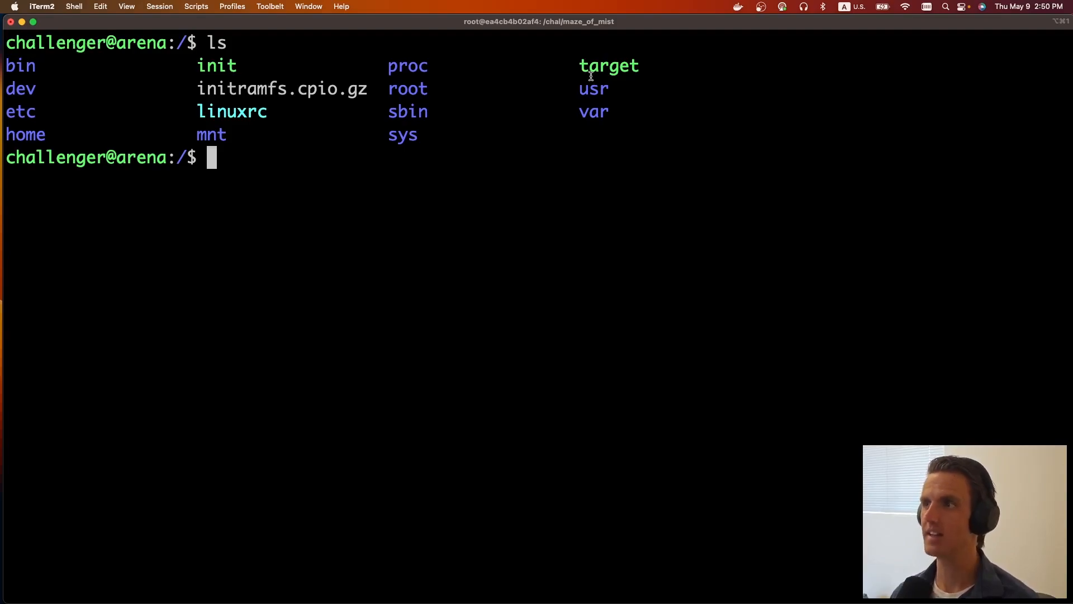
pyautogui.doubleClick(609, 66)
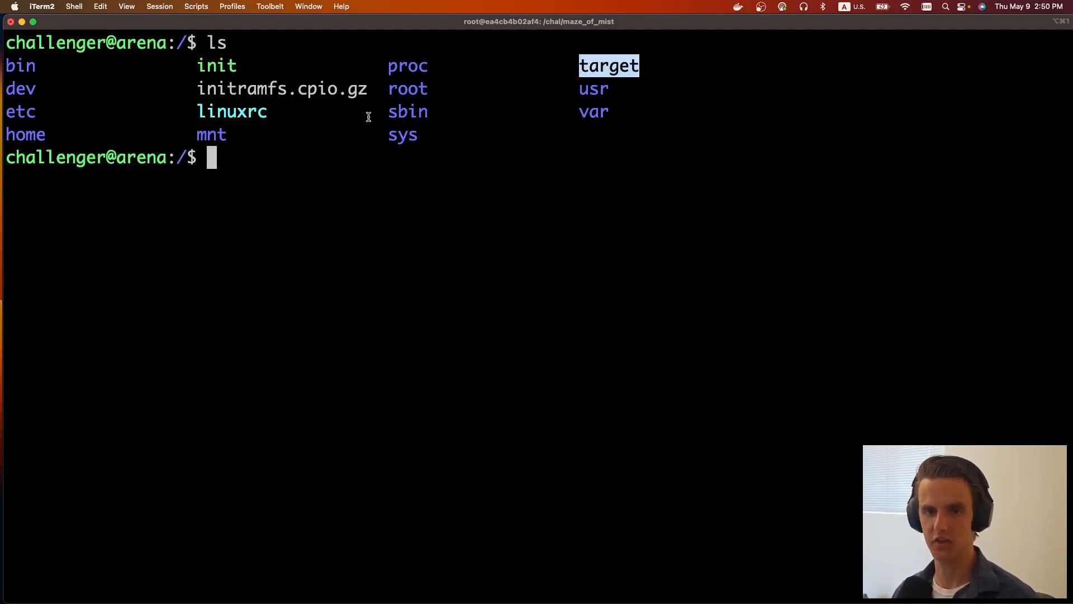
pyautogui.moveTo(421, 89)
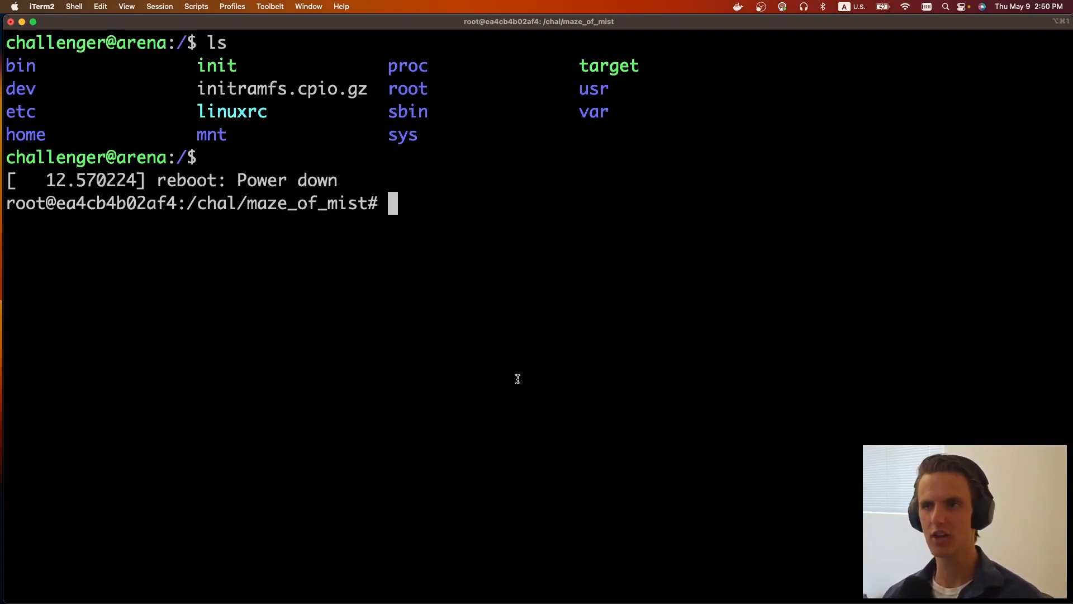
pyautogui.moveTo(502, 375)
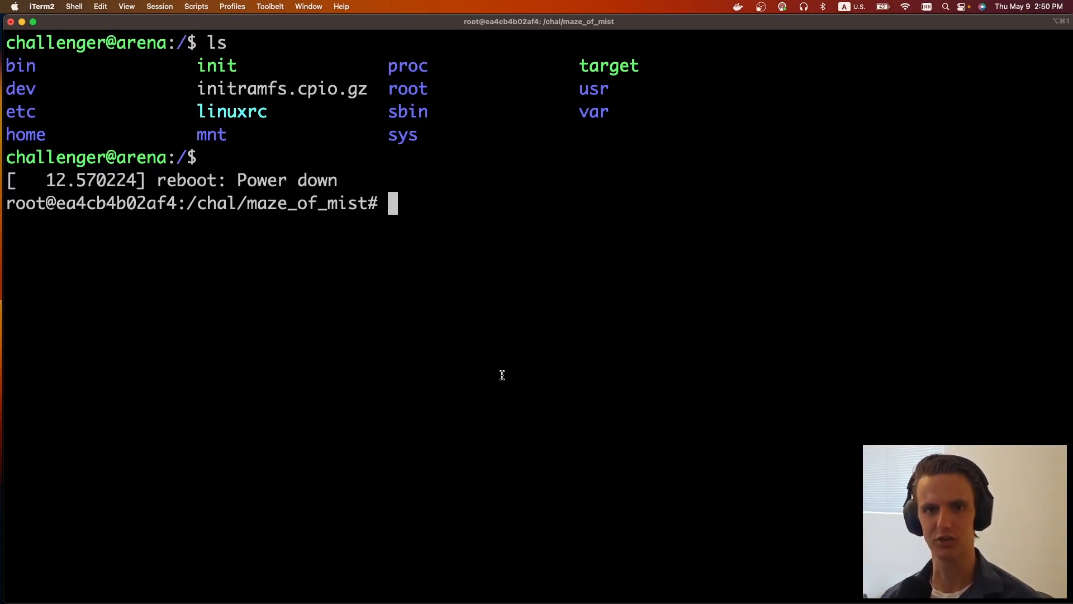
# Power the VM down and list the maze_of_mist directory again
pyautogui.write('ls')
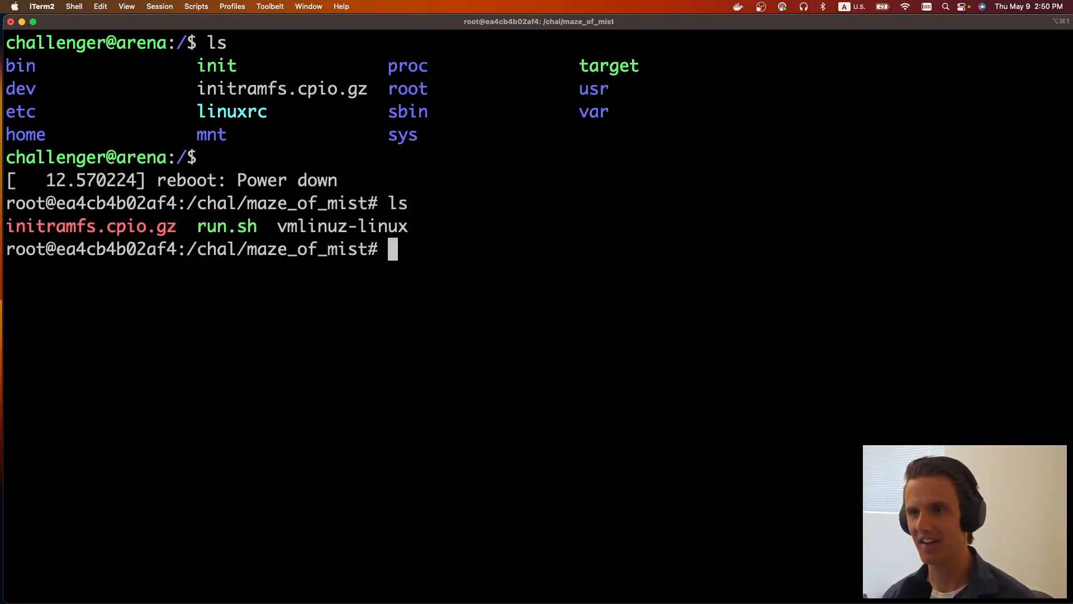
pyautogui.doubleClick(342, 226)
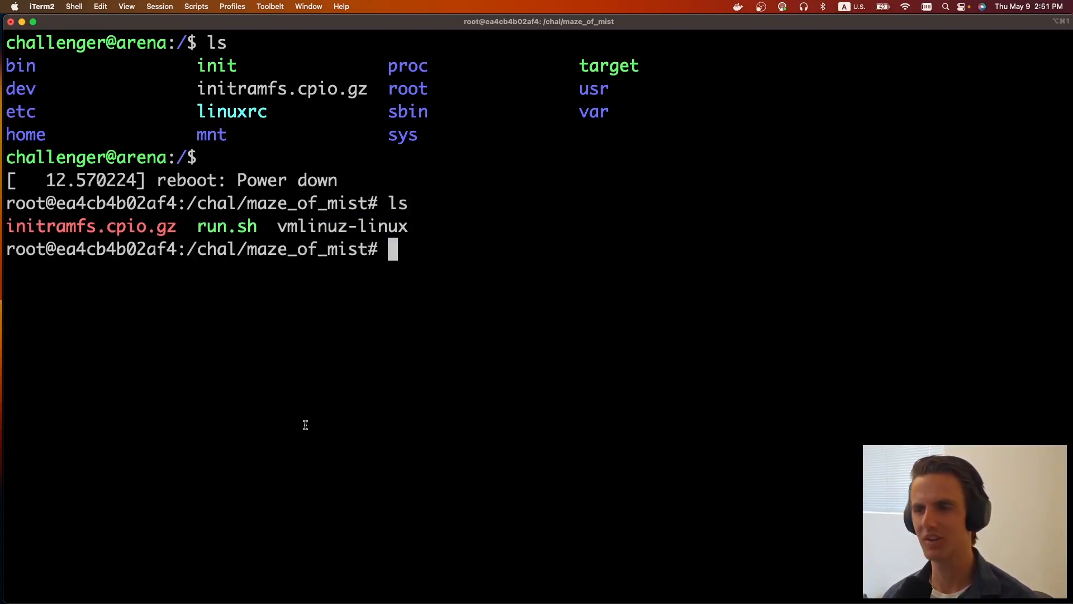
pyautogui.doubleClick(342, 226)
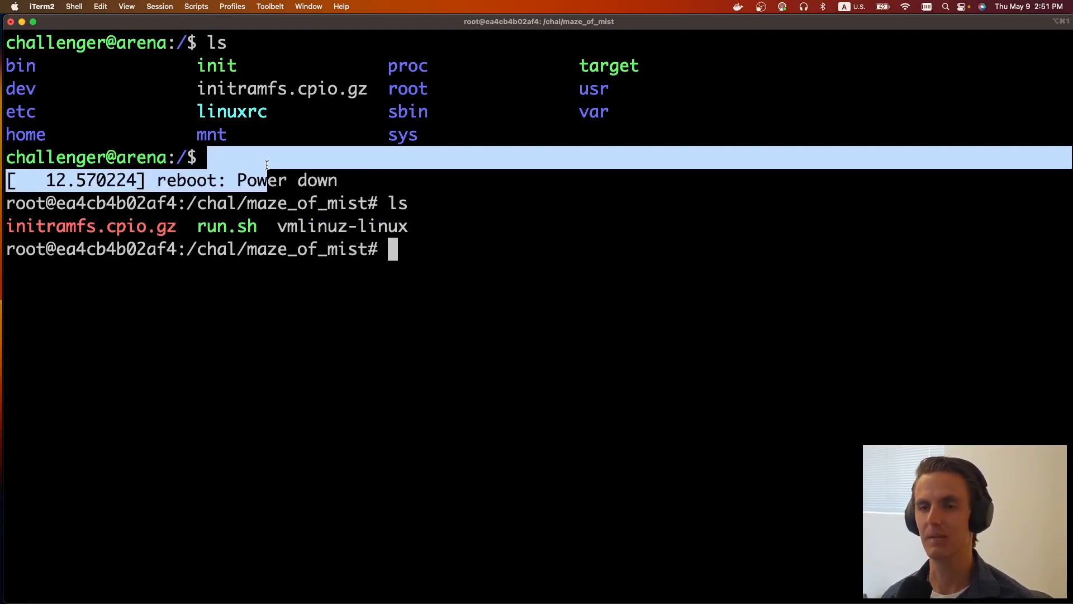
# Copy initramfs.cpio.gz into a new fs directory, install cpio, and copy the Makefile's extract command
pyautogui.write('ls')
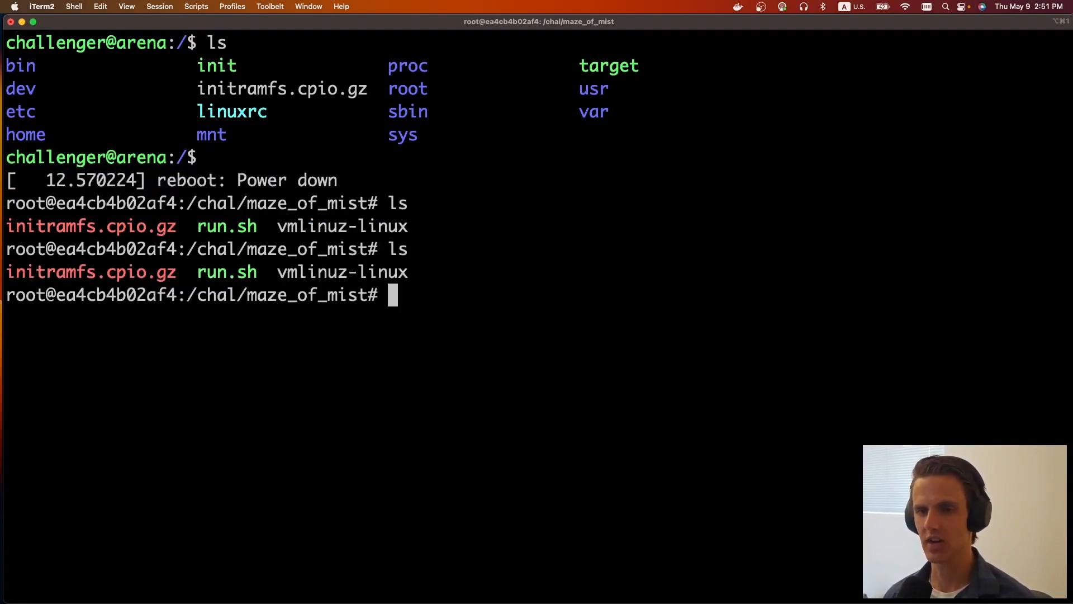
pyautogui.write('mkdir fs')
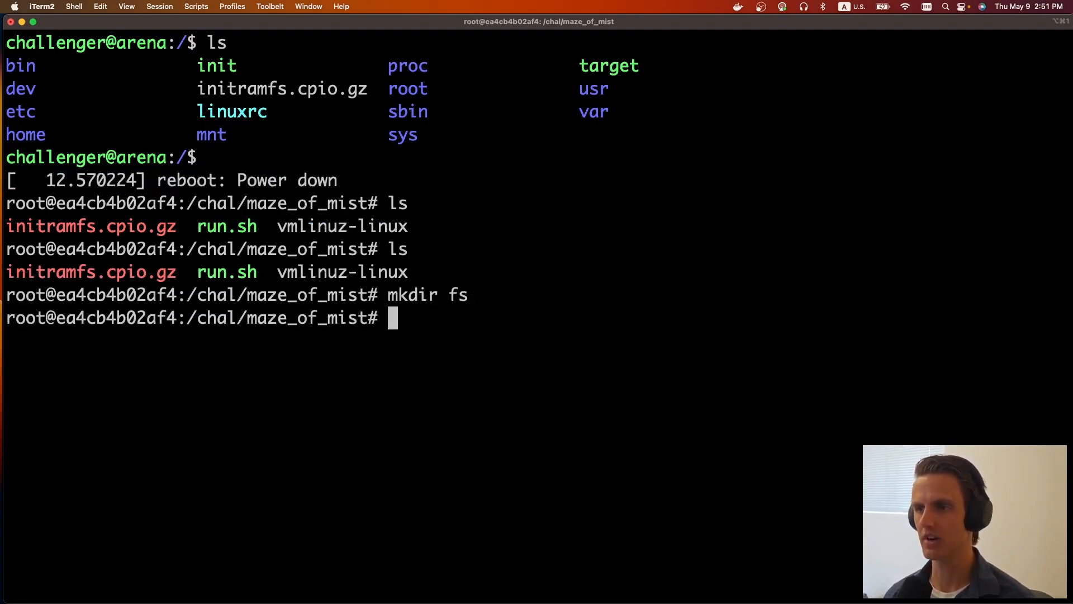
pyautogui.write('cp initramfs.cpio.gz fs/')
pyautogui.write('cd')
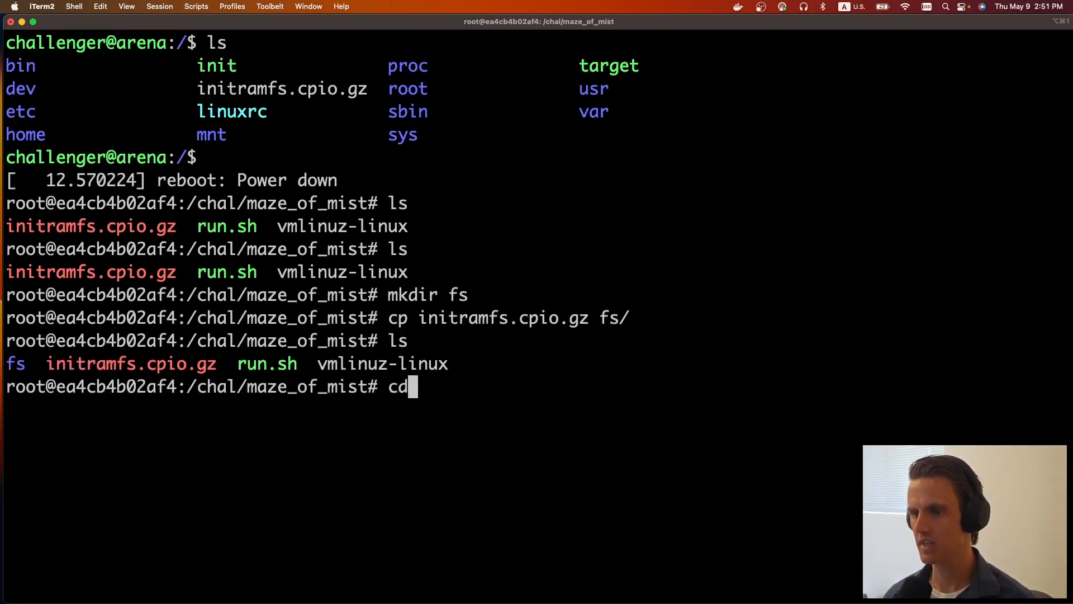
pyautogui.write('fs')
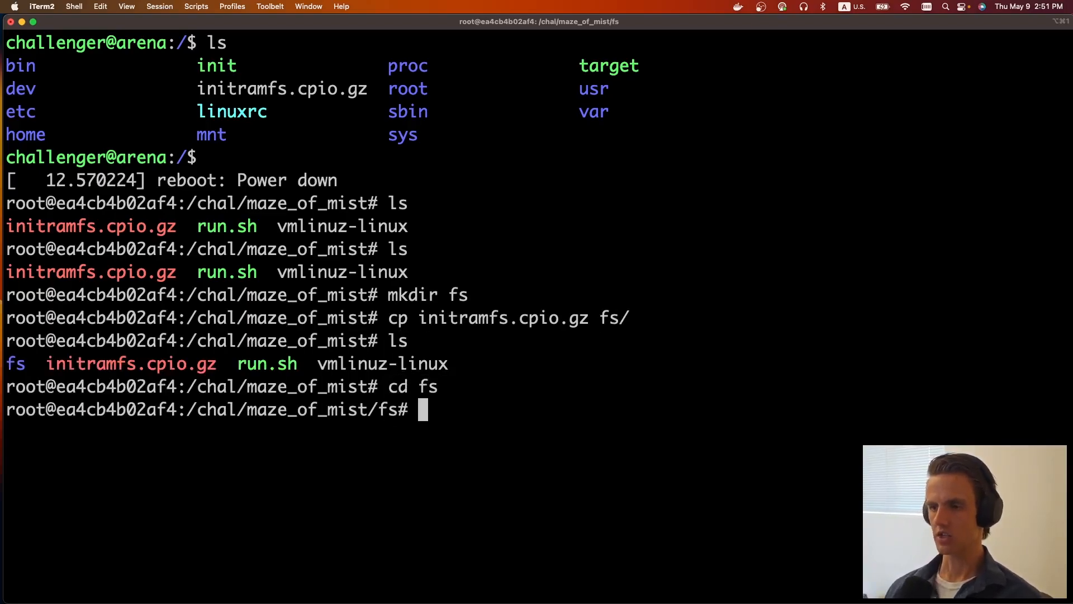
pyautogui.write('apt install cpio')
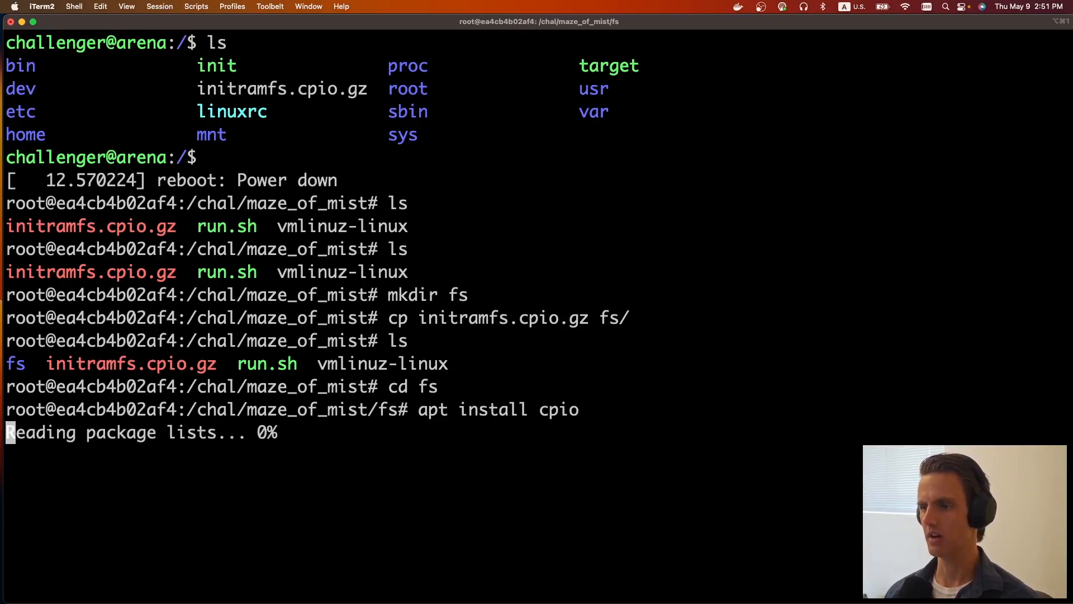
pyautogui.press('cmd+tab')
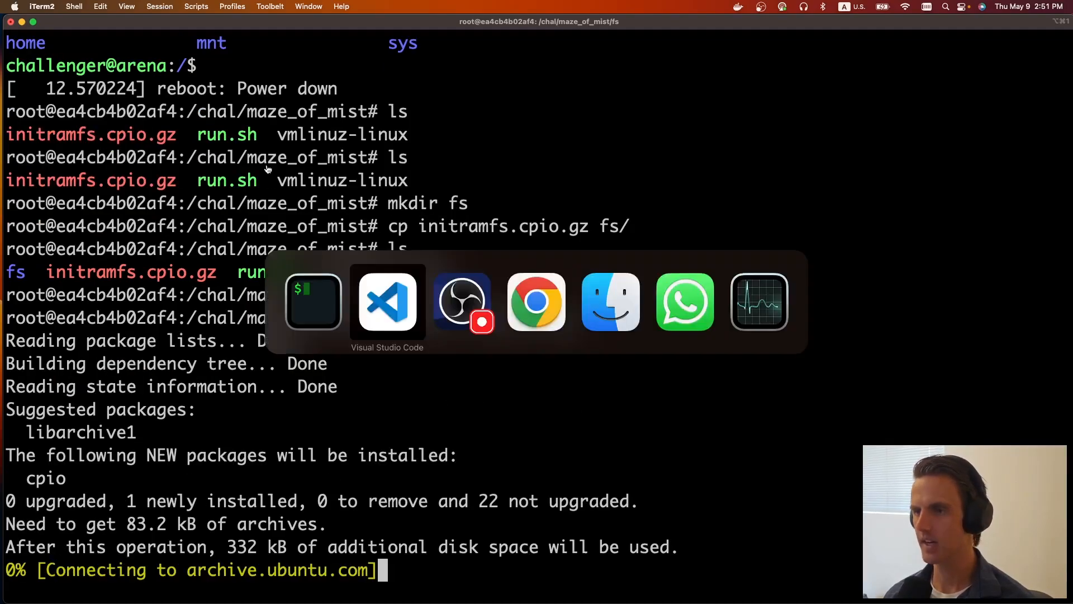
pyautogui.click(387, 301)
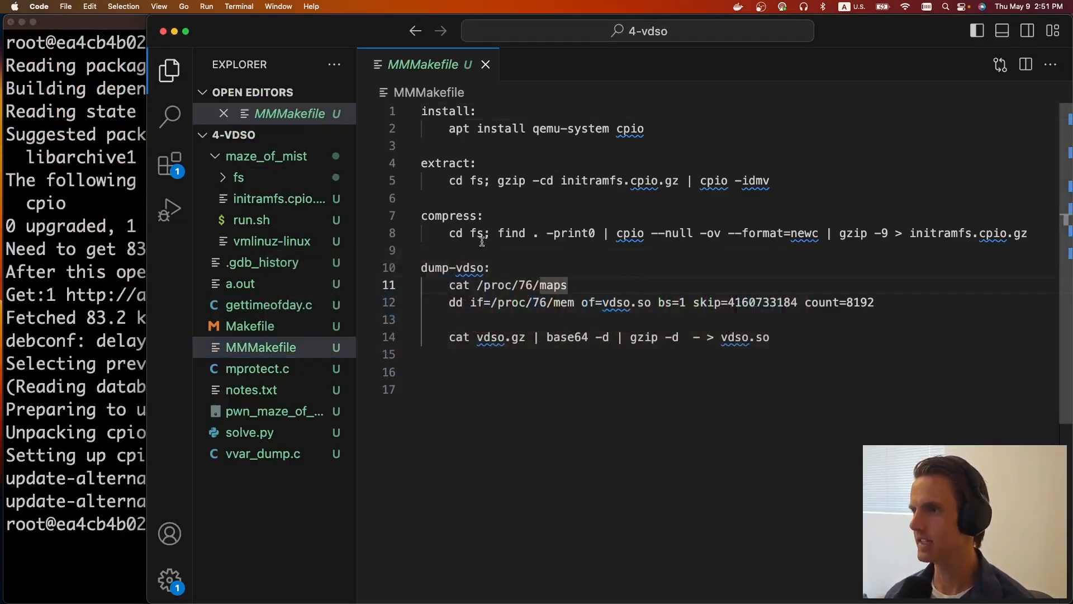
pyautogui.moveTo(498, 181); pyautogui.dragTo(770, 180)
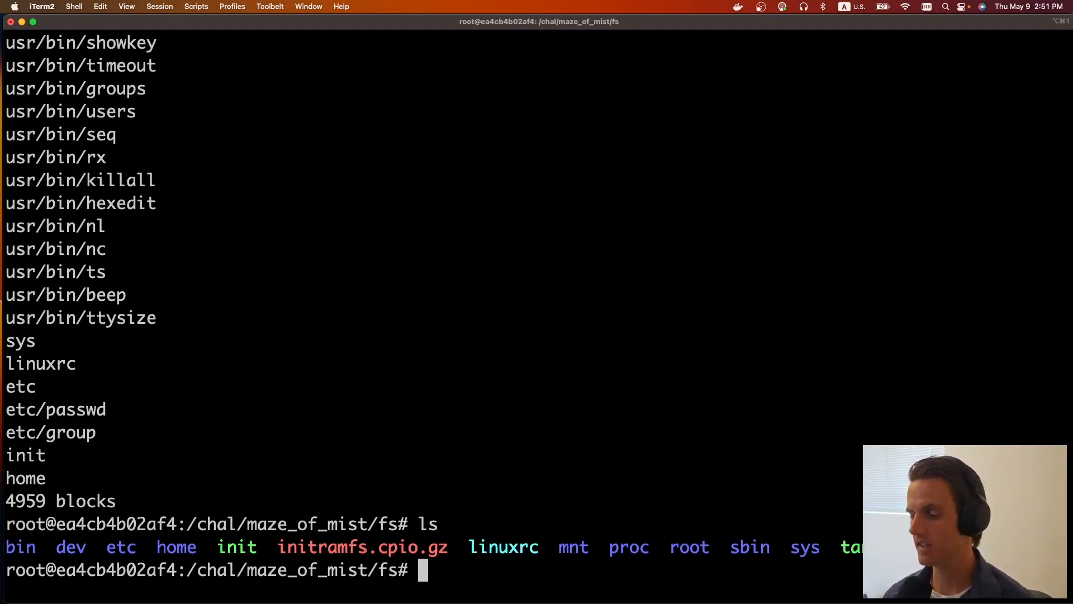
pyautogui.moveTo(777, 512)
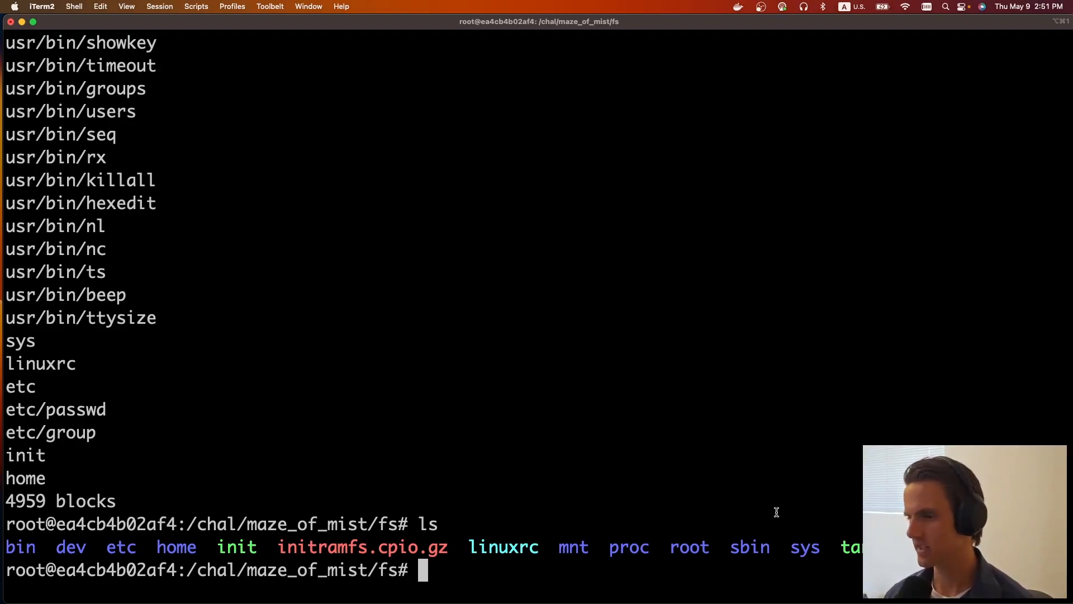
# Display the init script and highlight target's setuid permission and the shell's user id 1000
pyautogui.write('cat init')
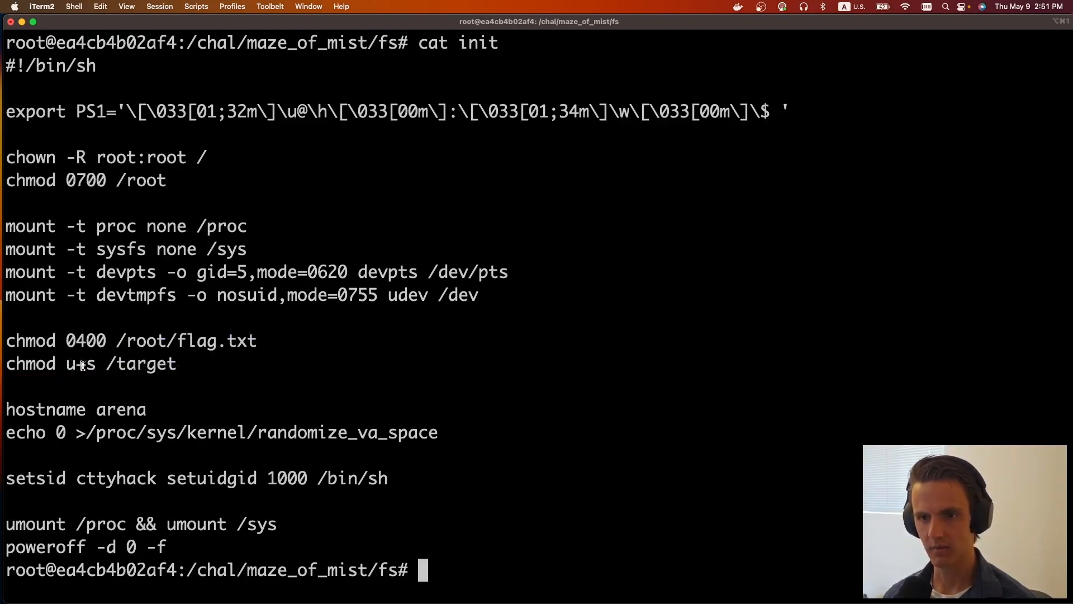
pyautogui.doubleClick(85, 363)
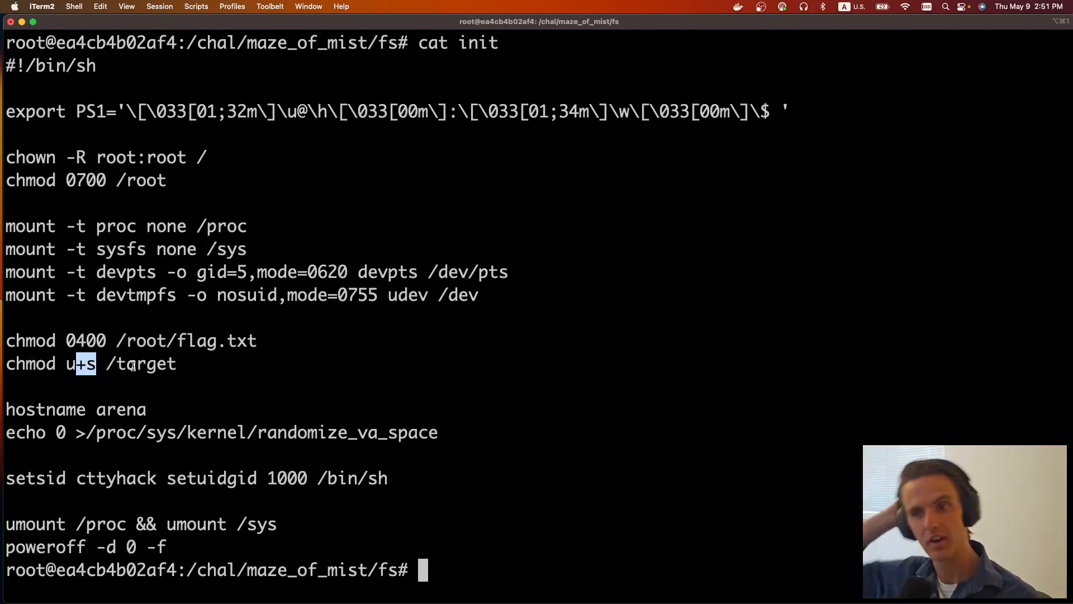
pyautogui.doubleClick(185, 340)
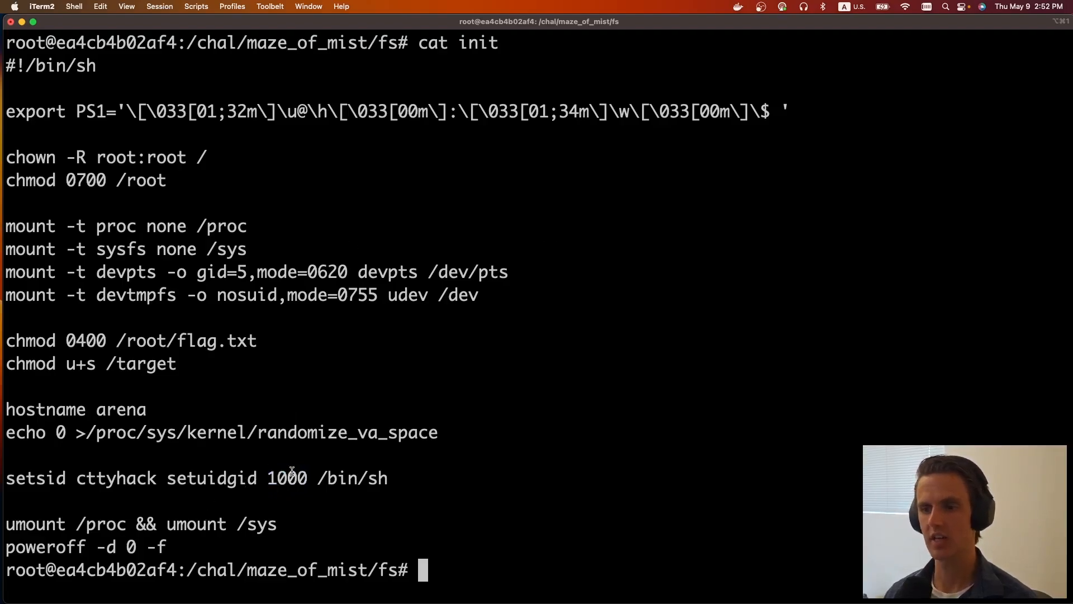
pyautogui.doubleClick(287, 478)
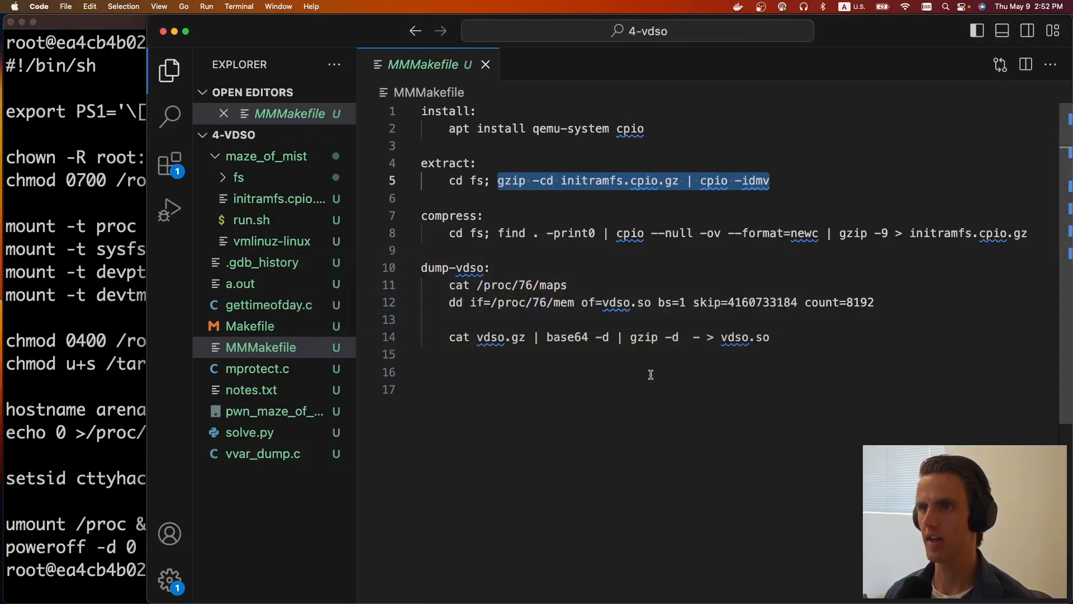
# Open maze_of_mist/fs/init through Quick Open and change setuidgid 1000 to 0
pyautogui.write('init')
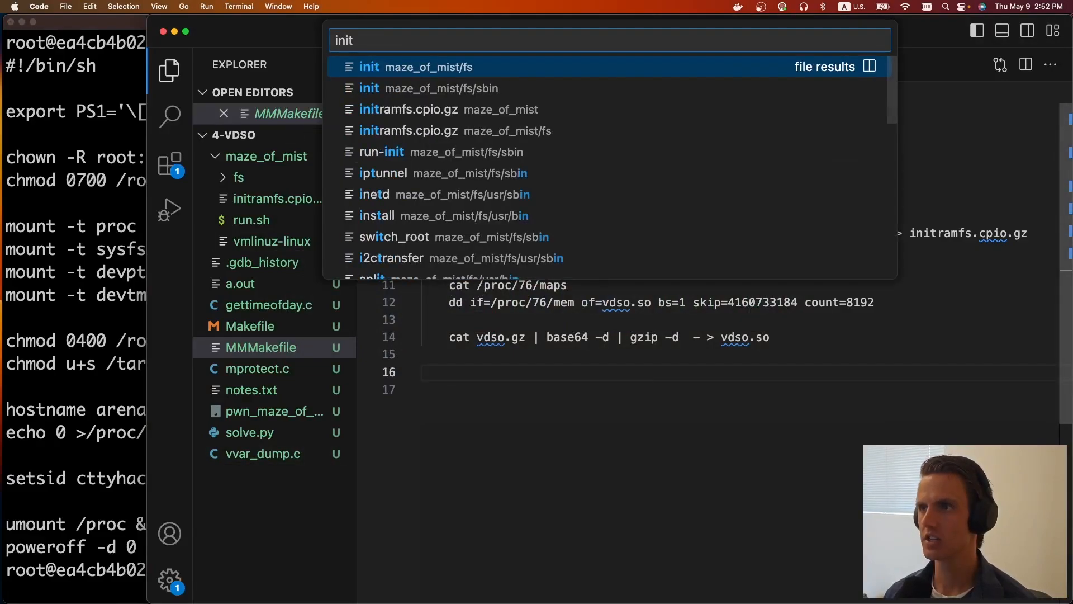
pyautogui.click(415, 67)
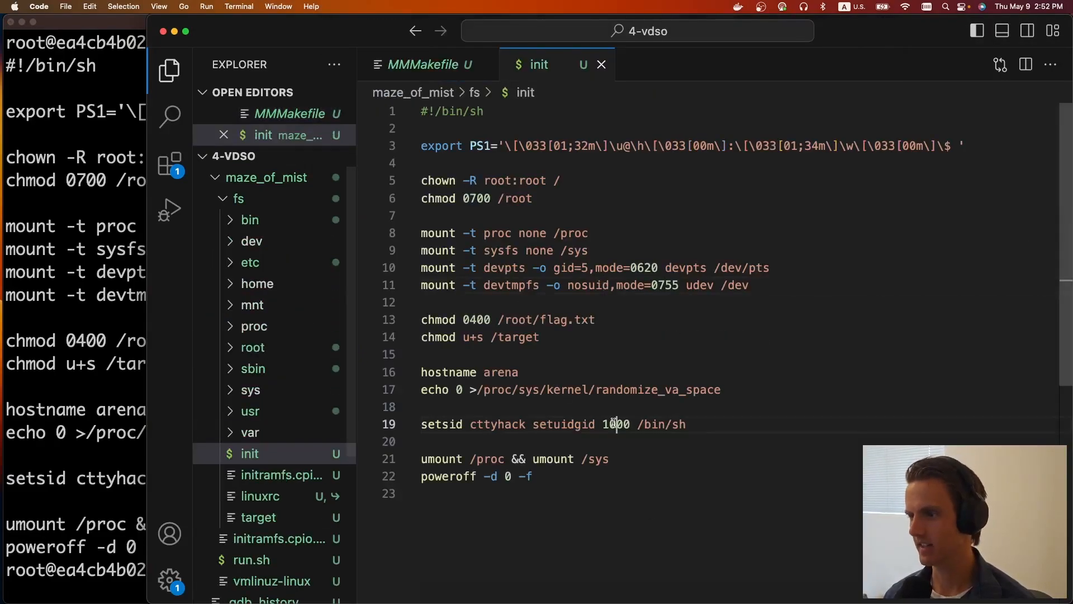
pyautogui.write('0')
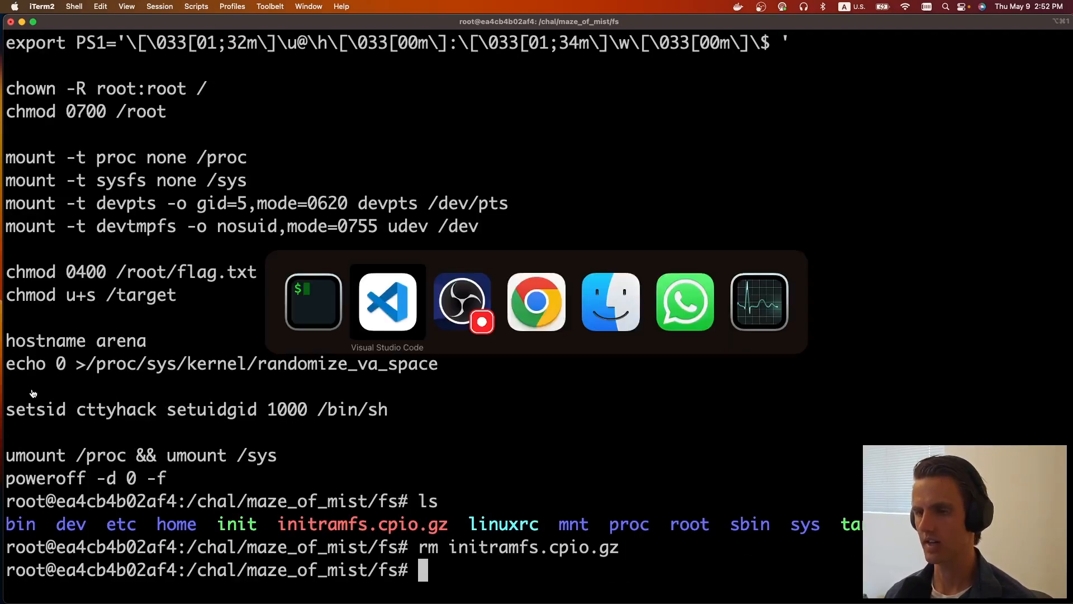
# Recompress fs into a new initramfs and rename the original archive to backup.cpio.gz
pyautogui.click(387, 302)
pyautogui.write('mv initramfs.cpio.gz')
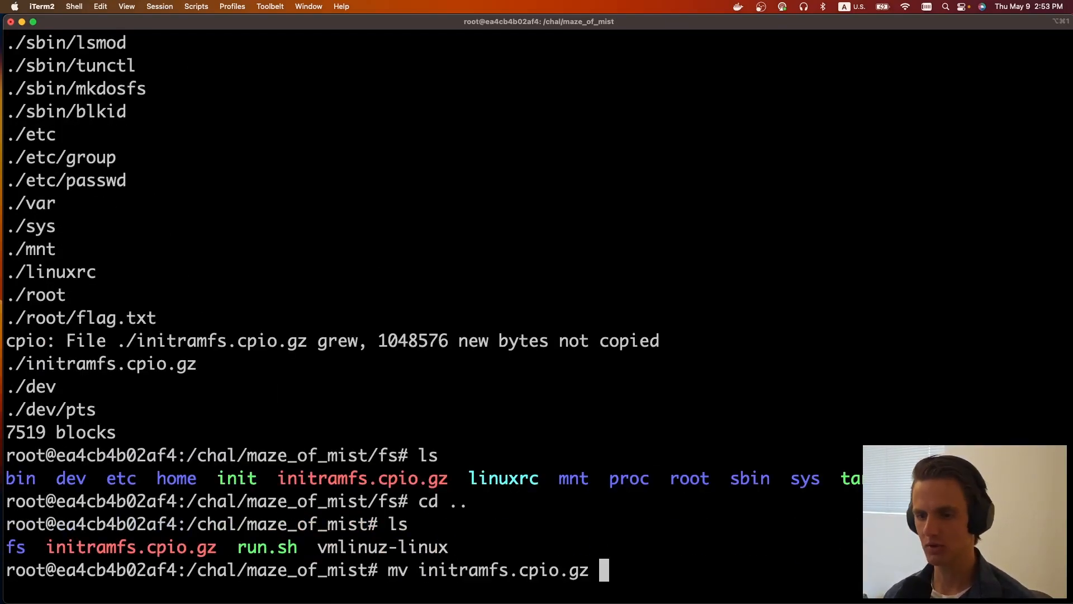
pyautogui.write('backup.cpio.gz')
pyautogui.write('cp .')
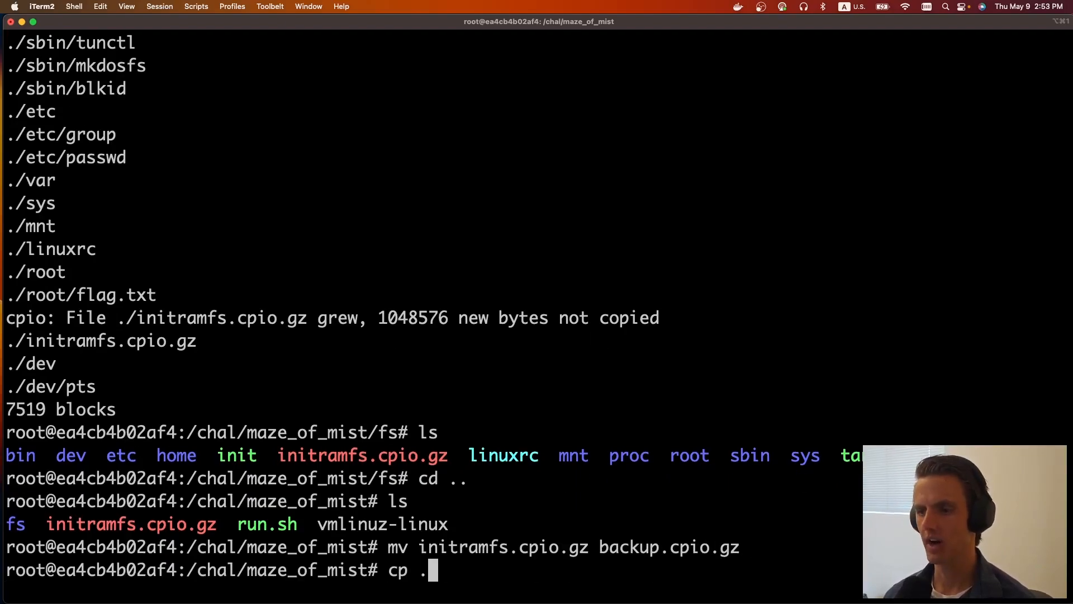
pyautogui.write('fs/initramfs')
pyautogui.write('./run.sh')
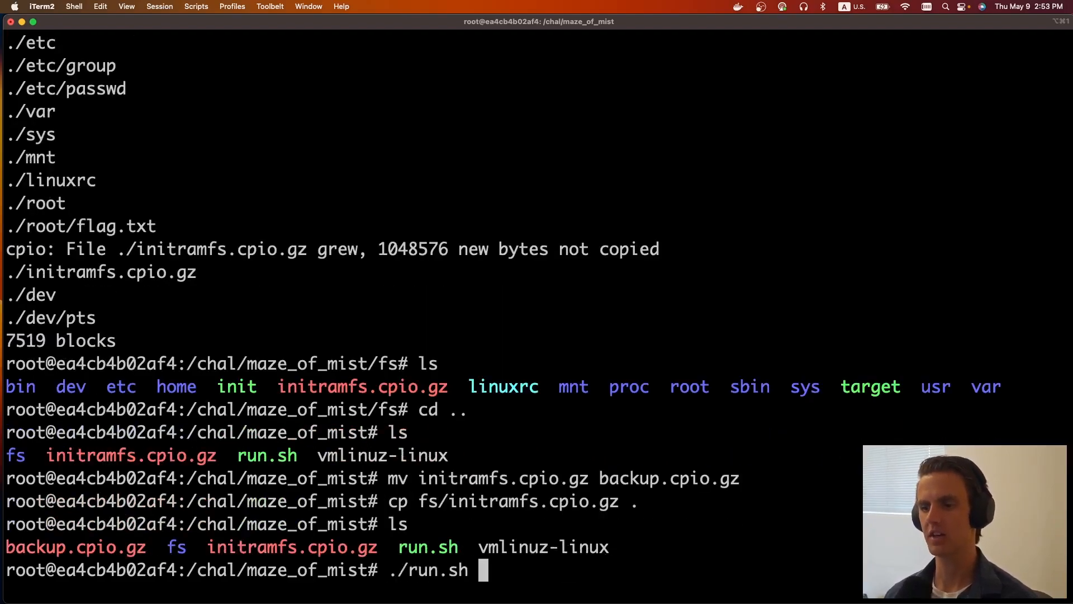
# Boot the VM with ./run.sh, start ./target, and print /proc/74/maps showing vdso
pyautogui.press('Return')
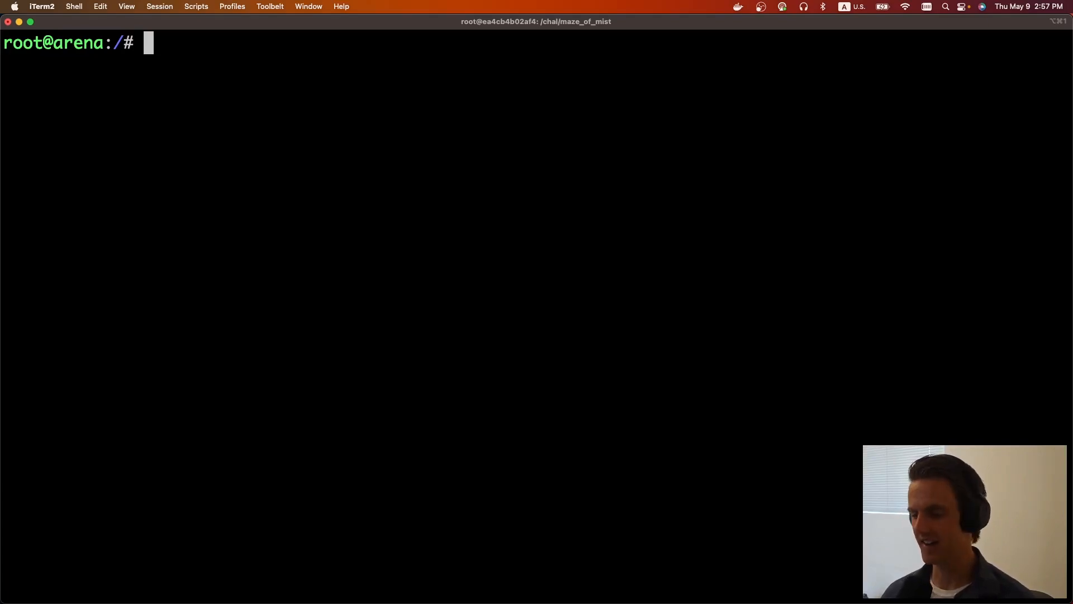
pyautogui.moveTo(333, 283)
pyautogui.write('./tar')
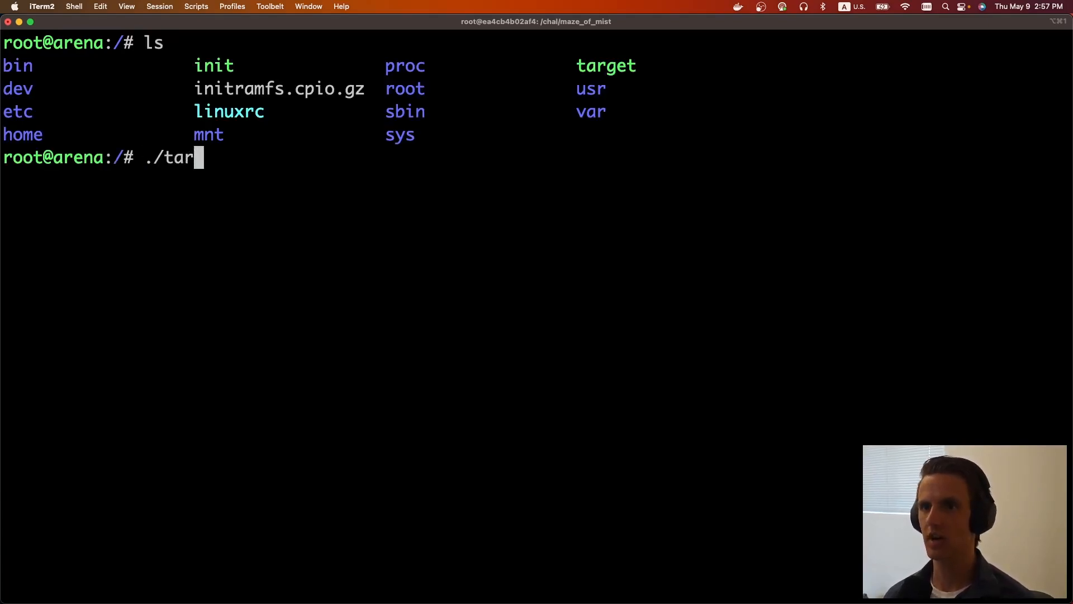
pyautogui.press('Return')
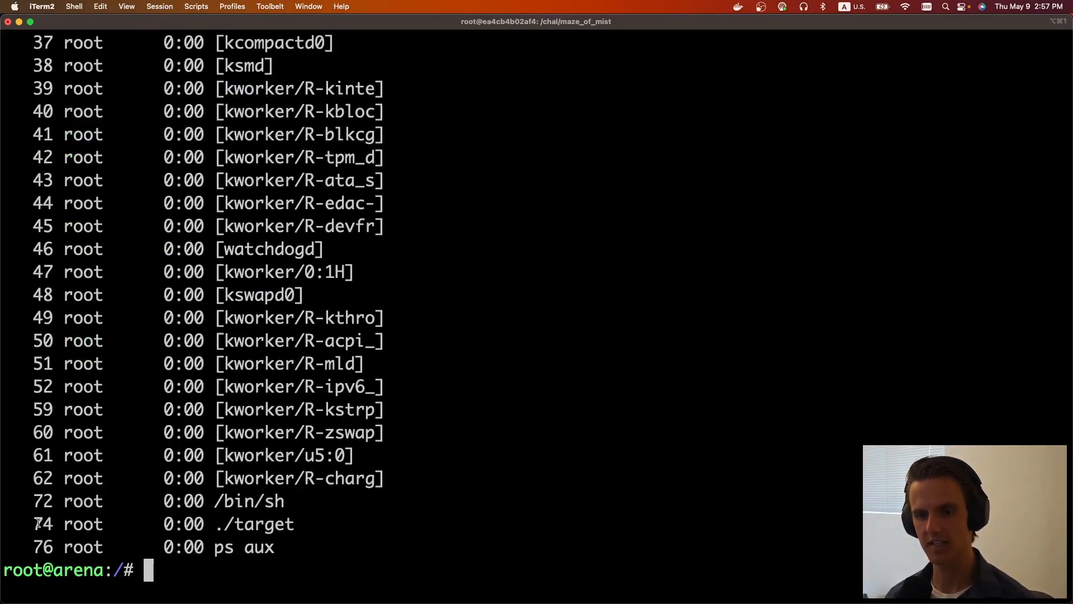
pyautogui.write('cat /proc/74/maps')
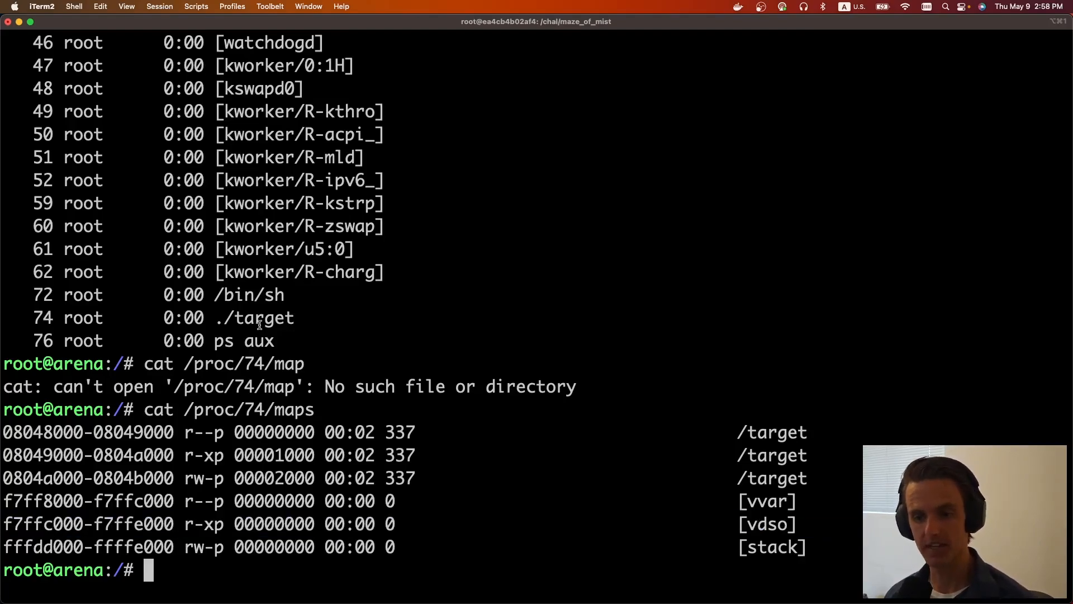
pyautogui.write('dd')
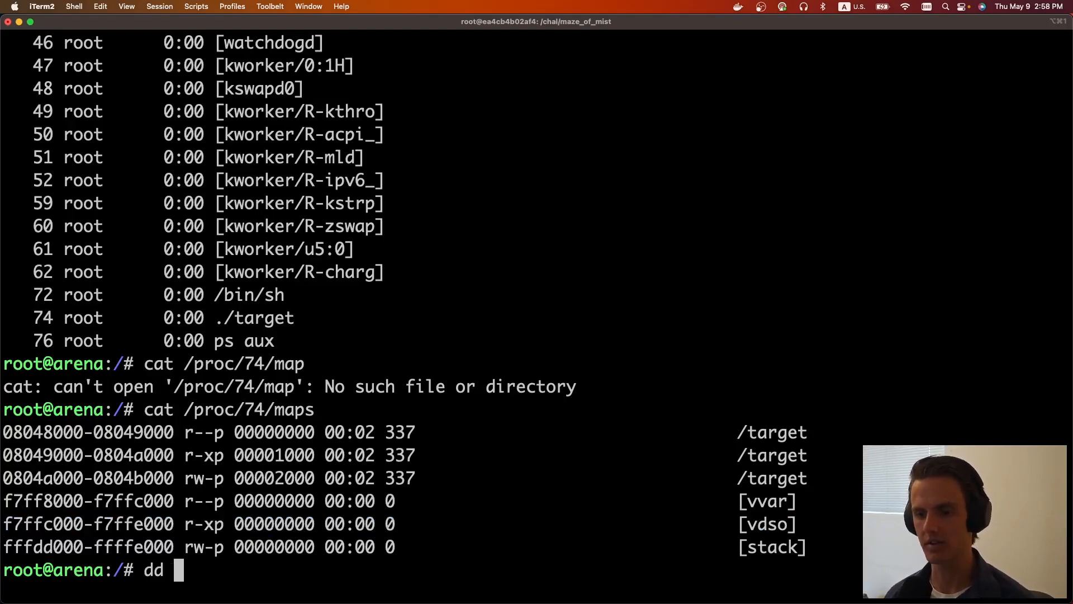
pyautogui.write('if=')
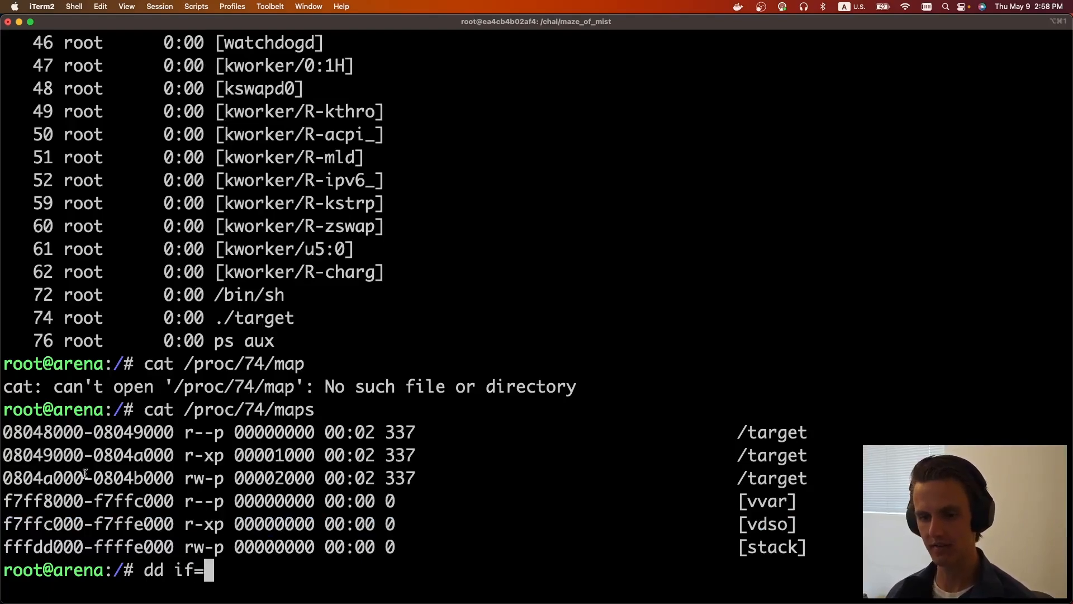
pyautogui.write('/proc/7')
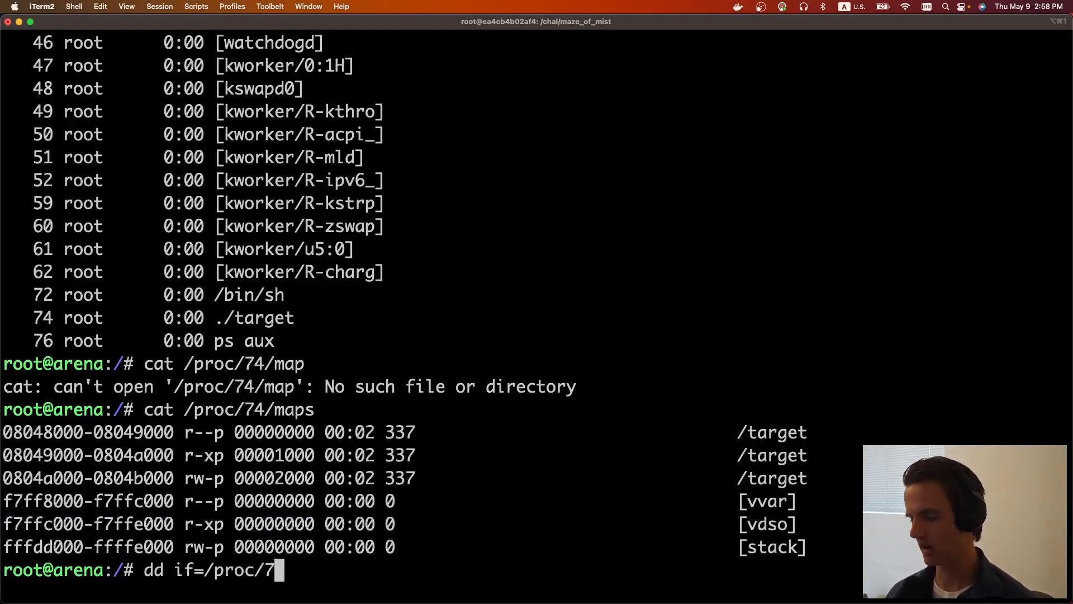
pyautogui.write('4/mem')
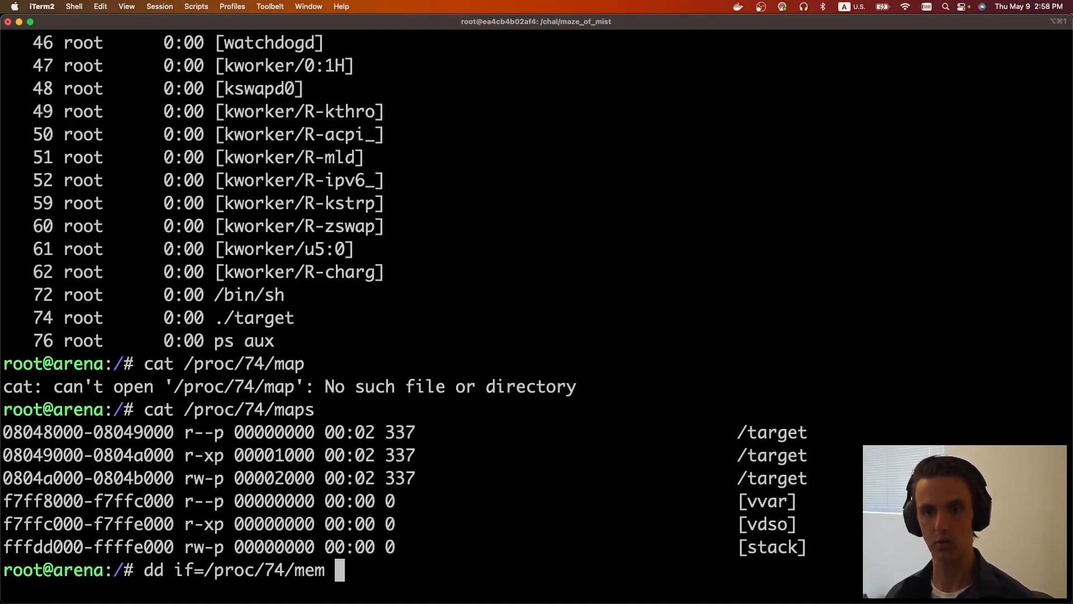
pyautogui.write('of=vdso')
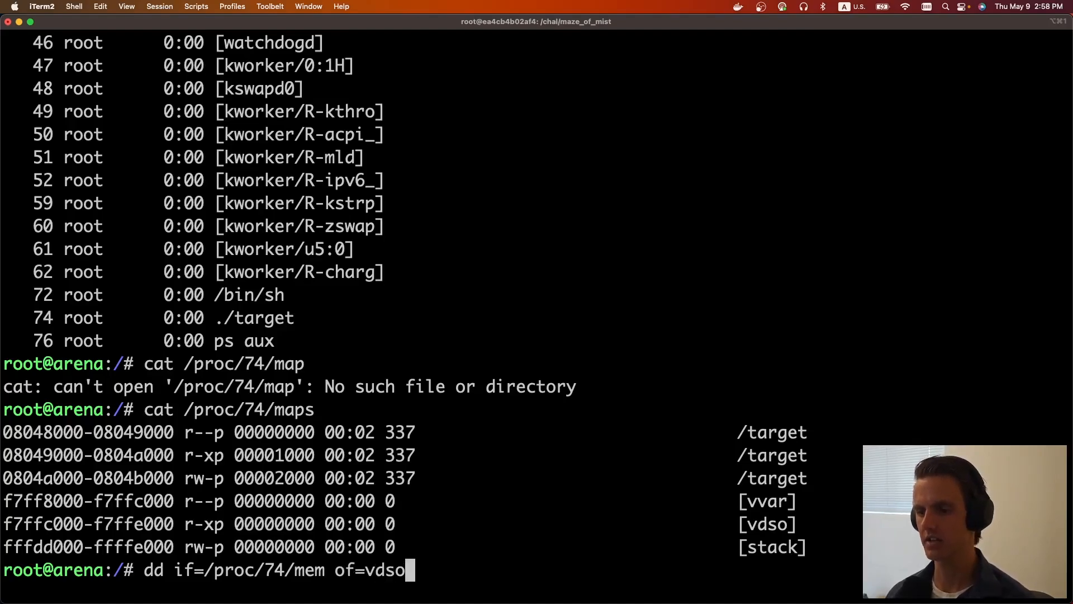
pyautogui.write('.so count')
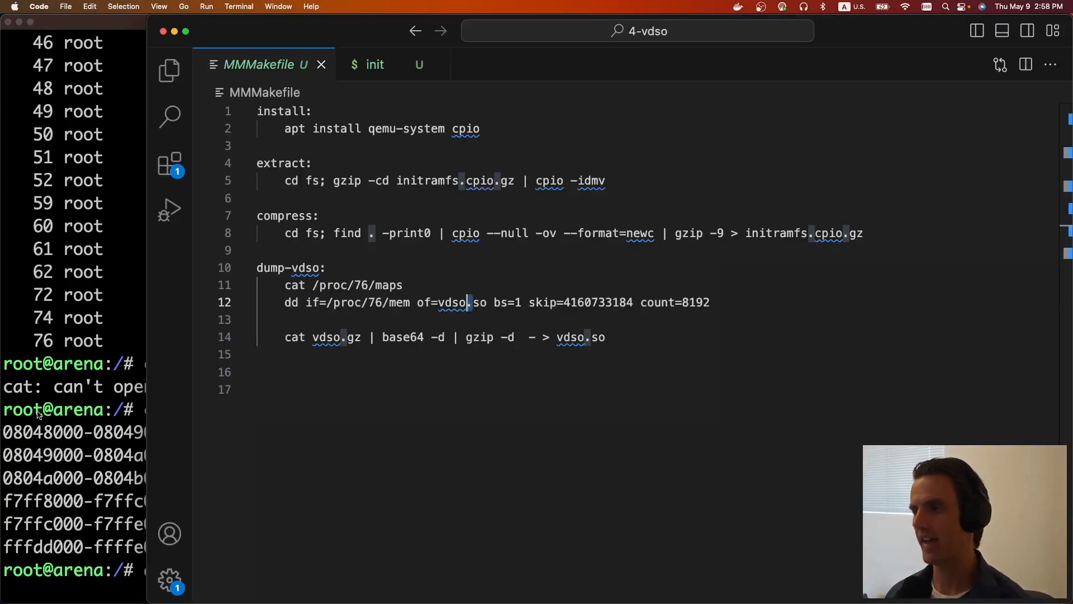
pyautogui.moveTo(530, 302); pyautogui.dragTo(710, 303)
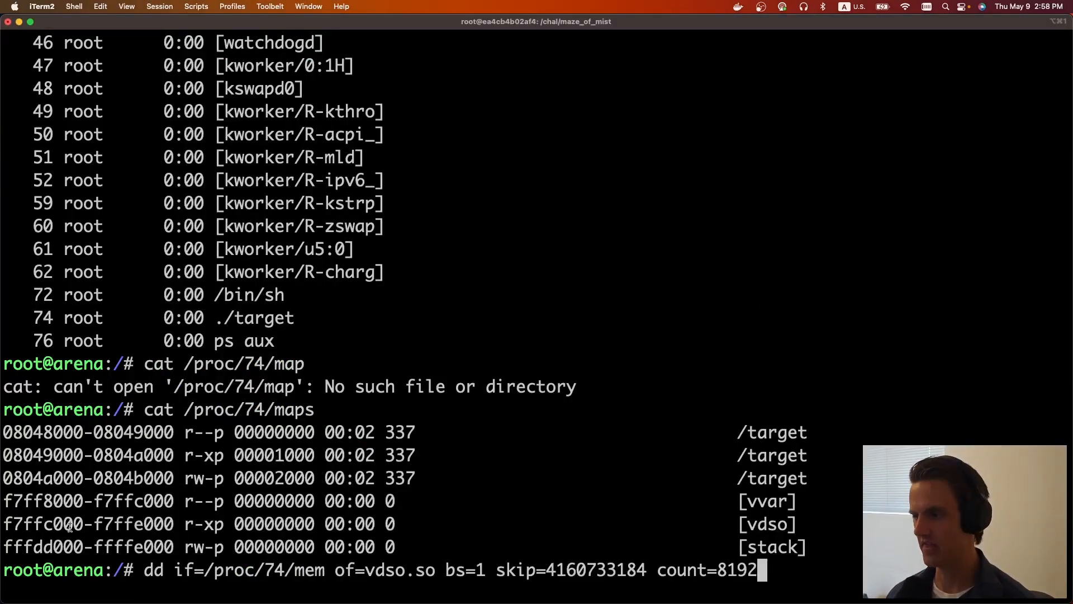
pyautogui.doubleClick(88, 523)
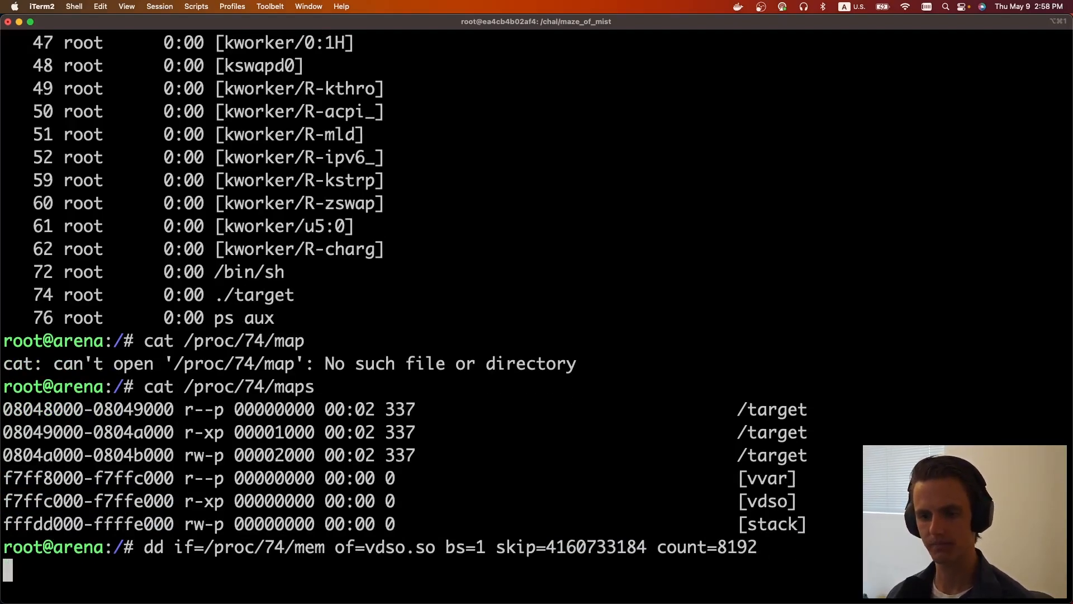
pyautogui.press('Return')
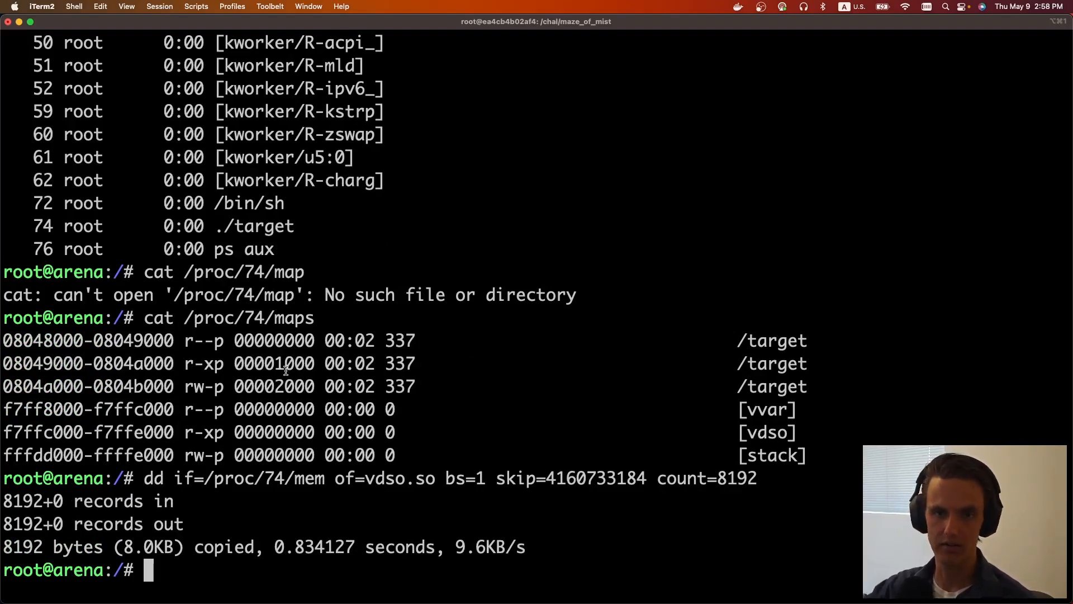
# Save the gzip-compressed, base64-encoded vdso dump into vdso.b64 on the host
pyautogui.write('gzip vdso.so')
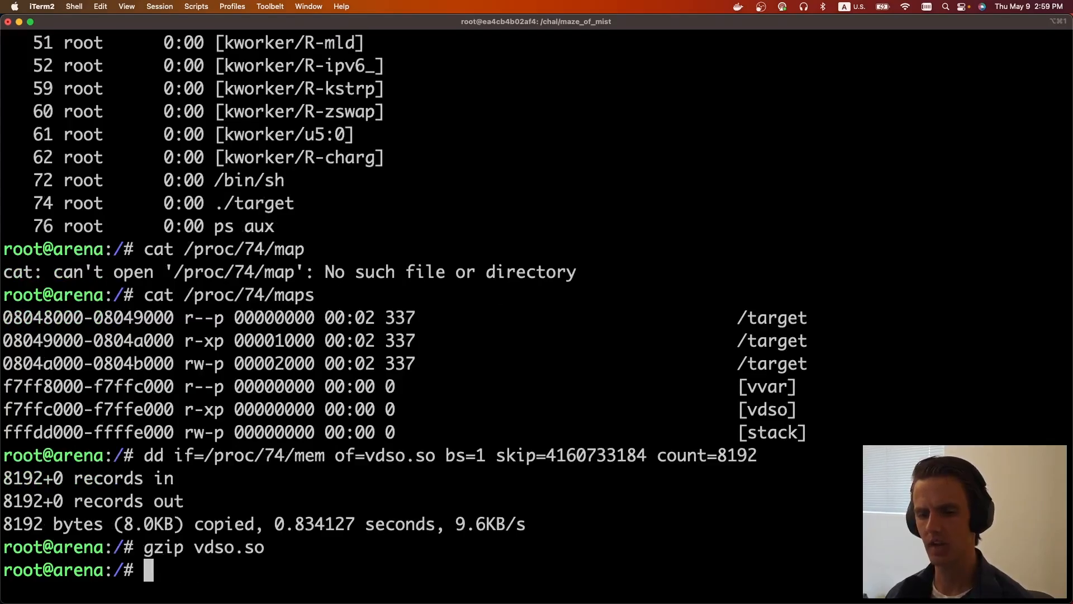
pyautogui.write('base64')
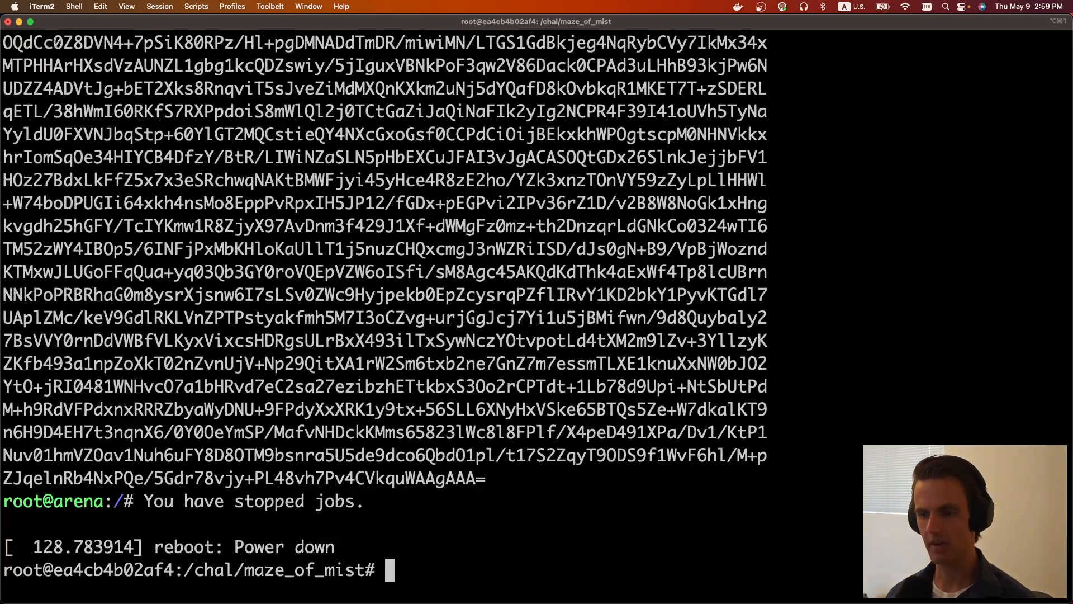
pyautogui.write('echo """H4sIAAAAAAAAA+2ZcXQbxZnAd7WyrQThVc4usbFjm54Bc3HdKDEQ1cGPEAue')
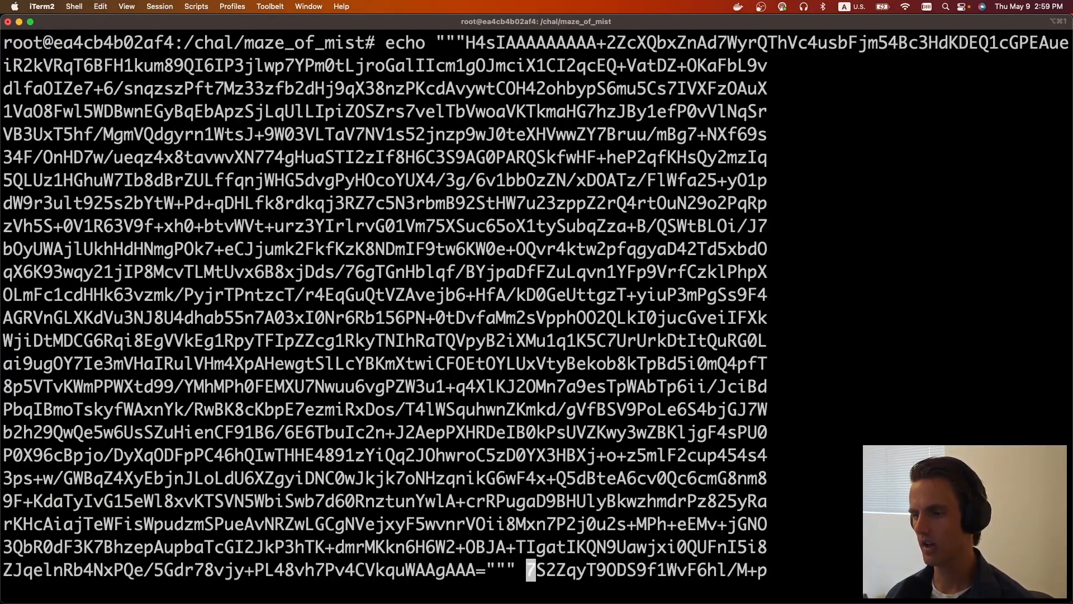
pyautogui.write('> vdso.b64')
pyautogui.write('ls')
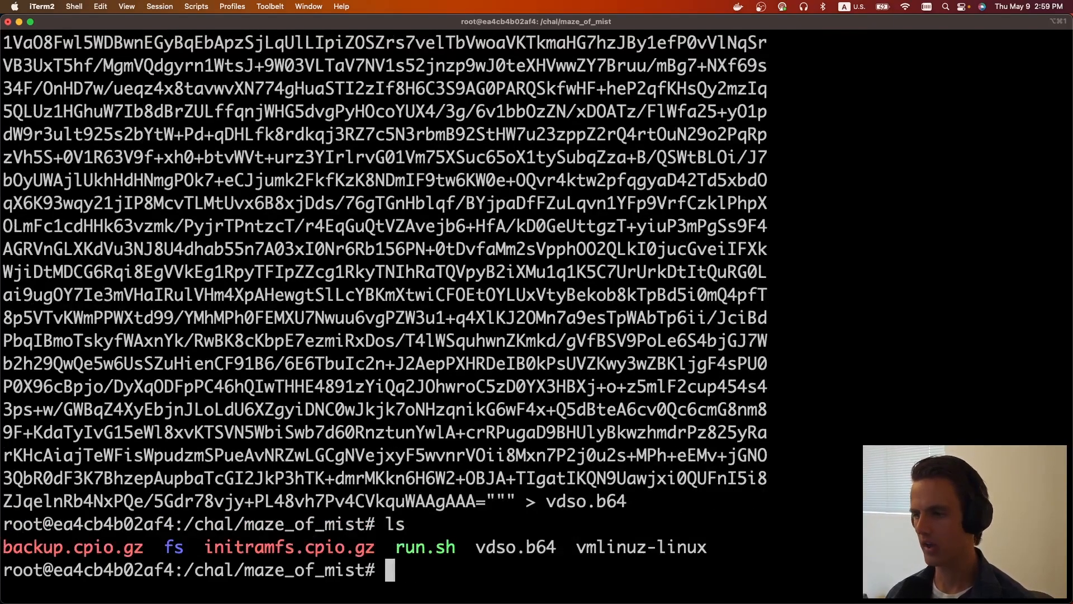
# Decode vdso.b64 through base64 and gzip into vdso.so, then check types with file *
pyautogui.write('cat vdso.b64')
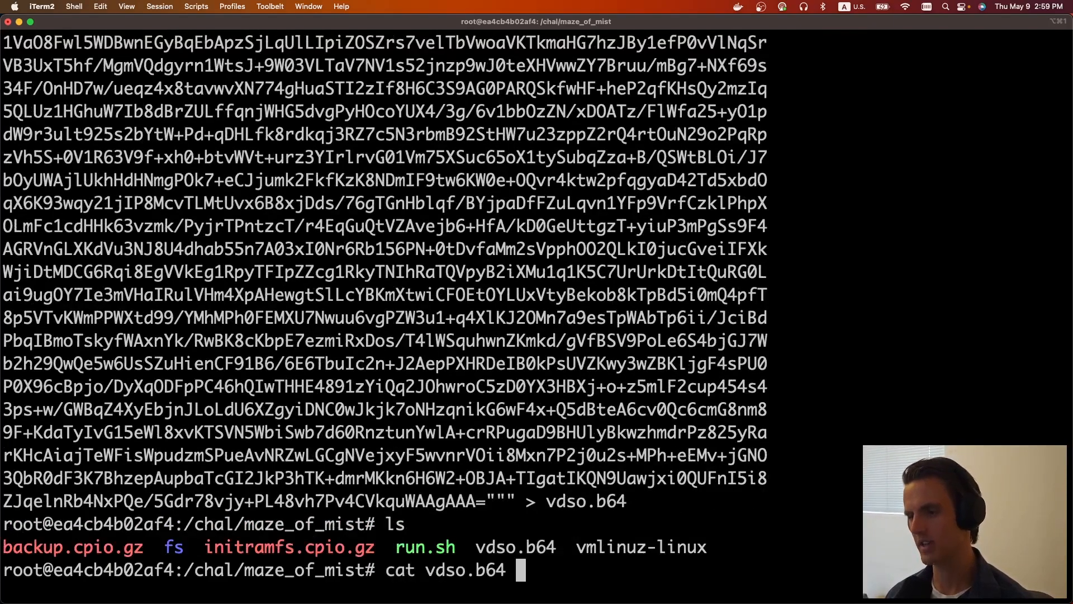
pyautogui.write('| base64 -d |')
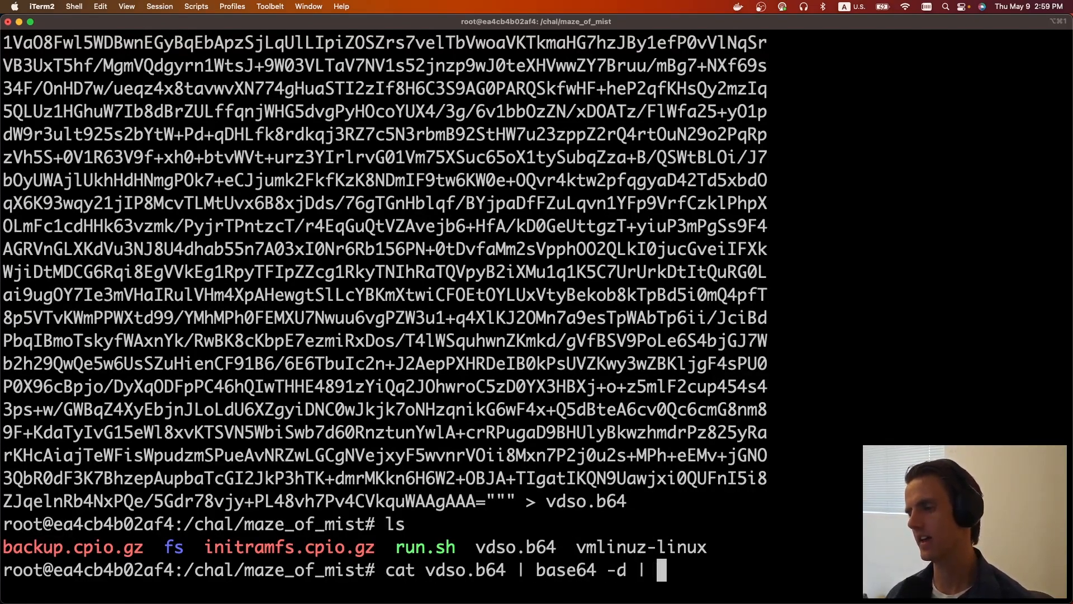
pyautogui.write('gzip -d >')
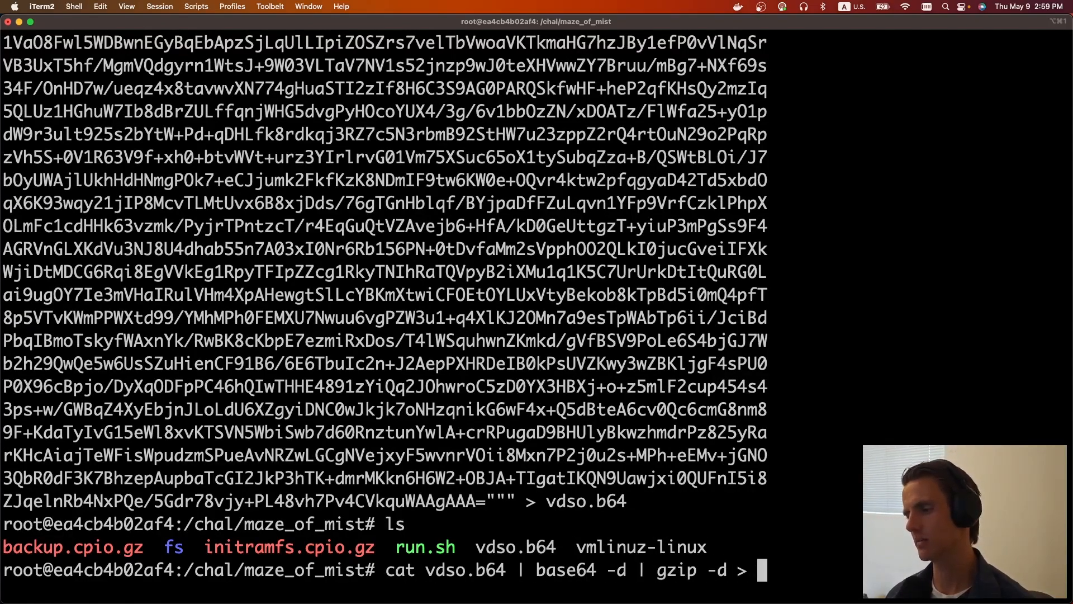
pyautogui.write('bds')
pyautogui.write('file')
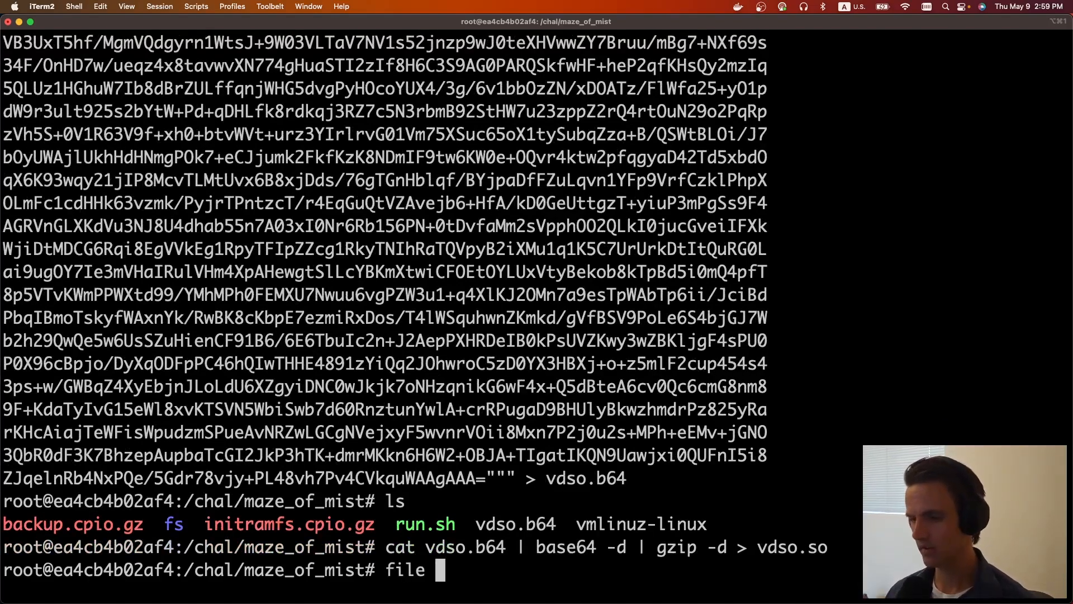
pyautogui.write('*')
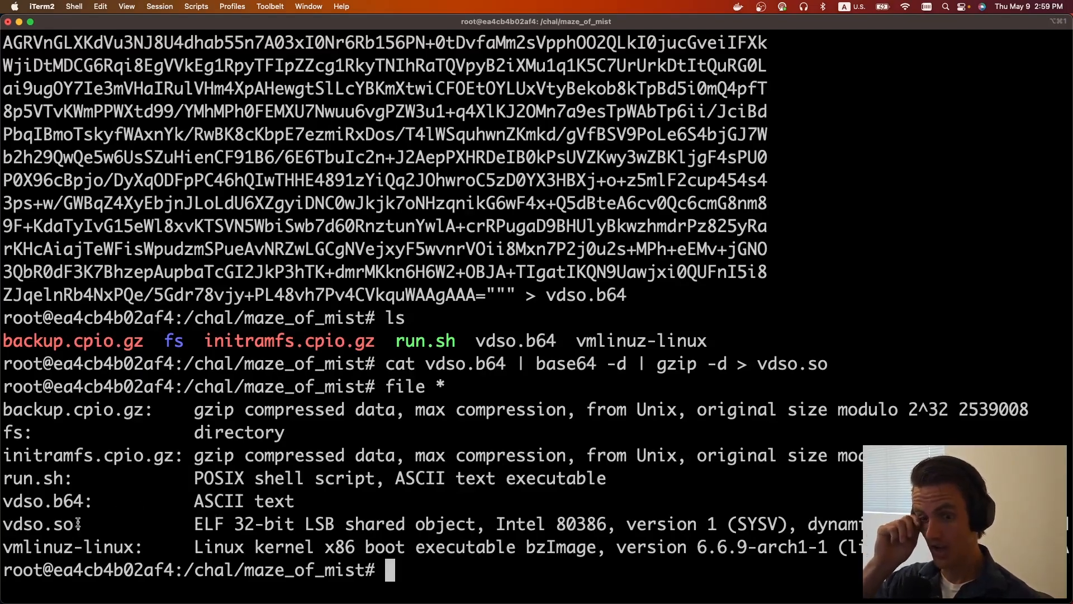
# Install ropper via python3 -m pip and scroll through the gadgets from ropper --file ./vdso.so
pyautogui.doubleClick(38, 524)
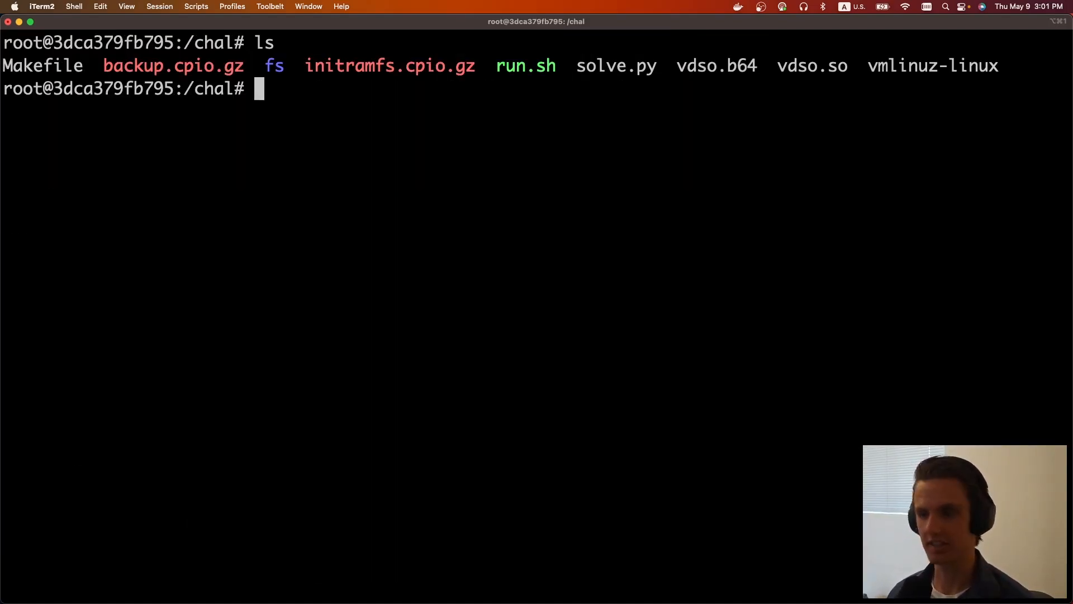
pyautogui.write('a')
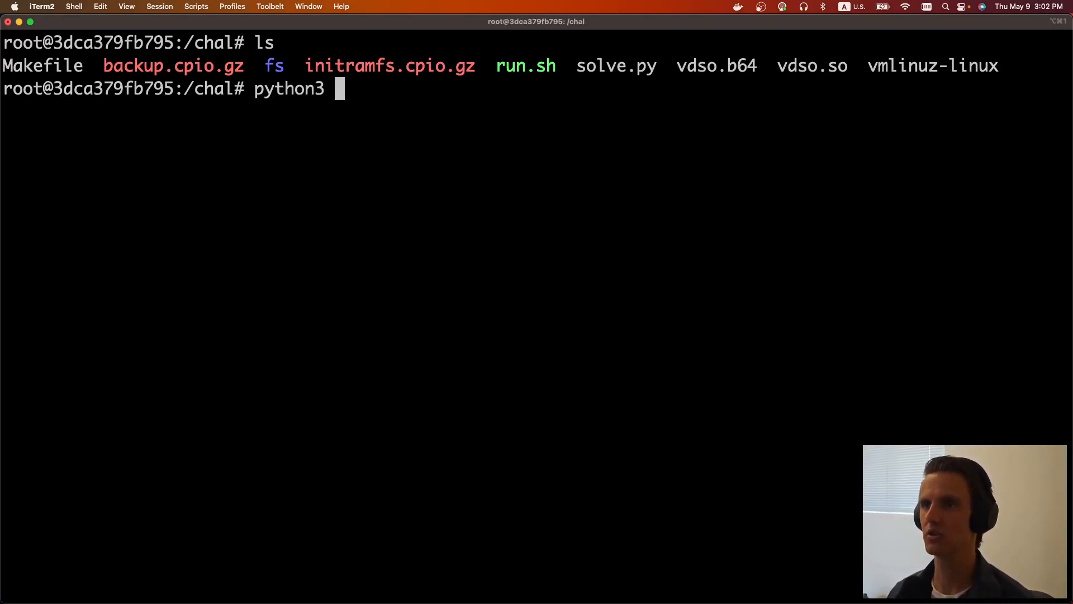
pyautogui.write('-m pip install ropper')
pyautogui.write('ropper --file ./')
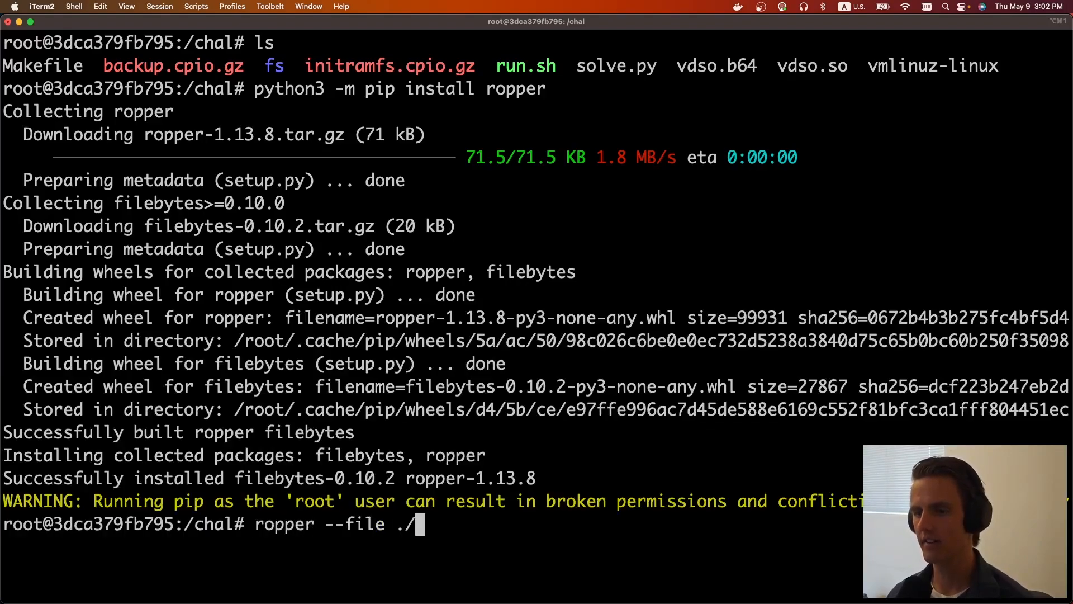
pyautogui.write('vdso.so')
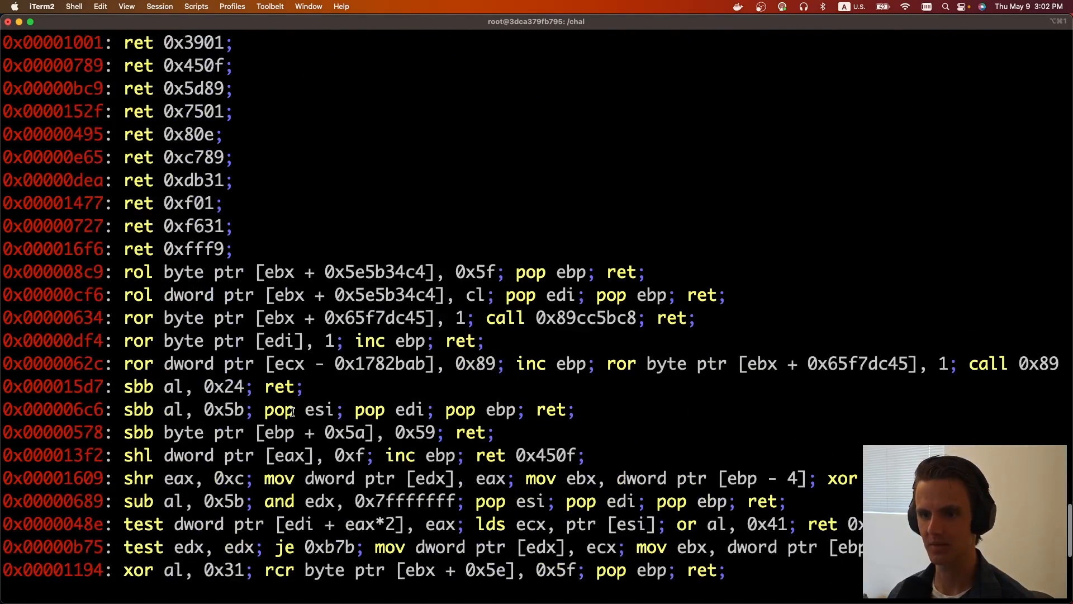
pyautogui.scroll(-3)
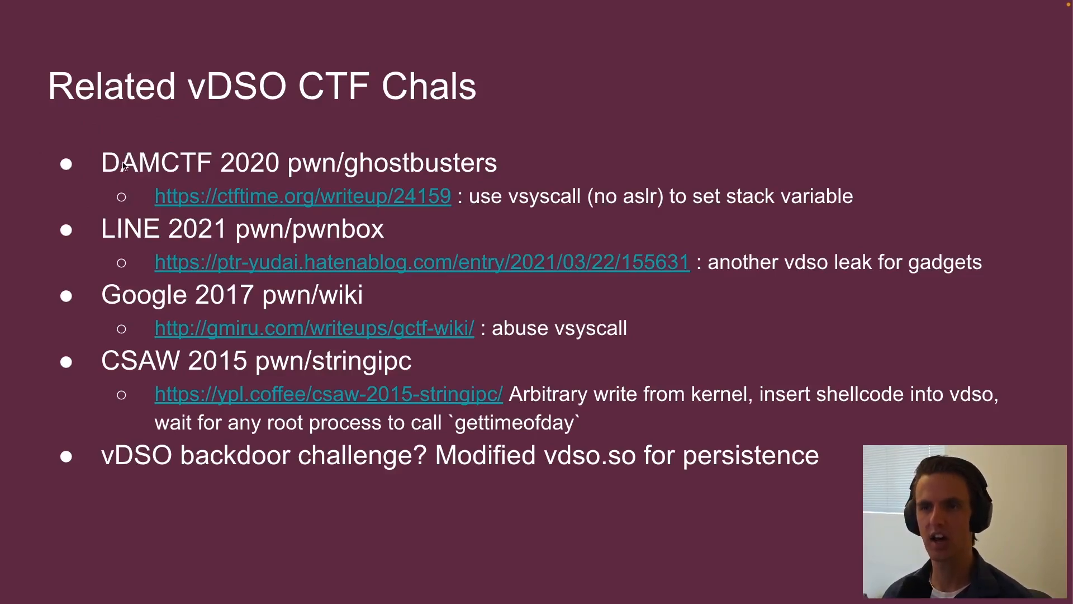
pyautogui.moveTo(305, 262)
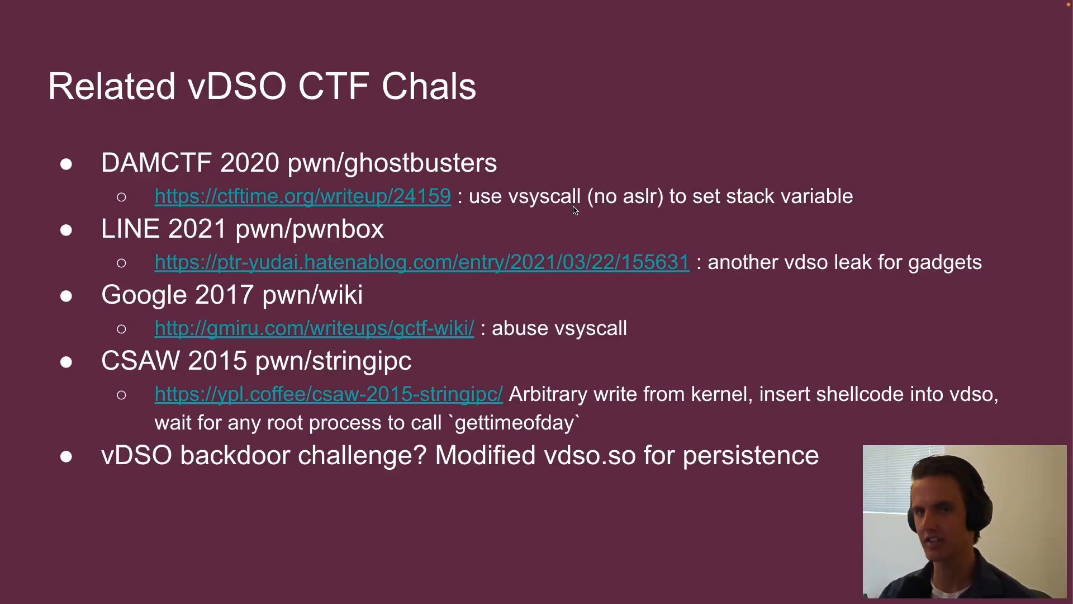
pyautogui.moveTo(656, 228)
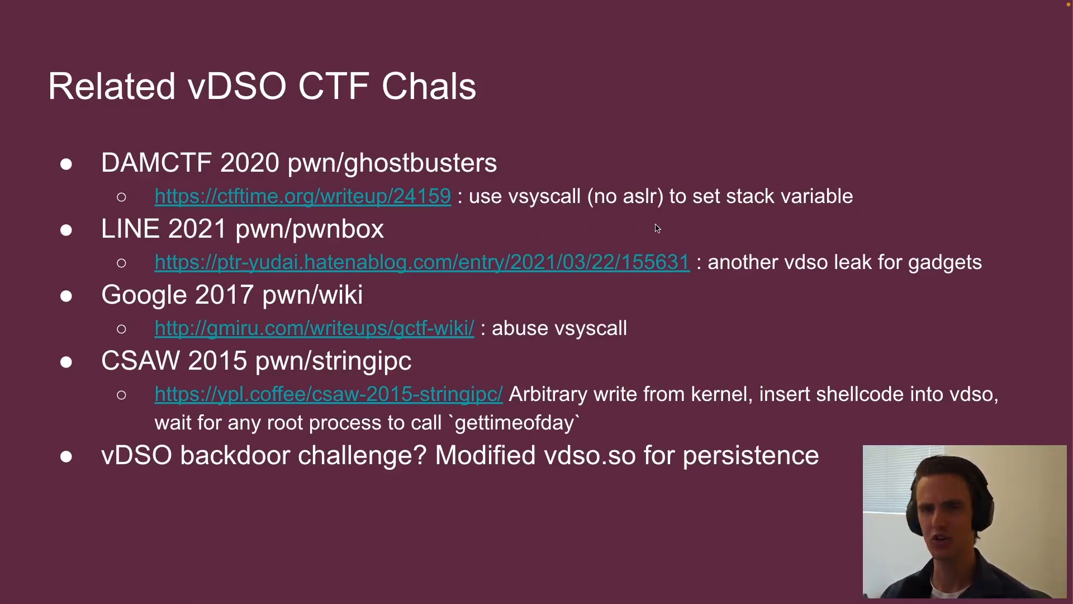
pyautogui.moveTo(642, 155)
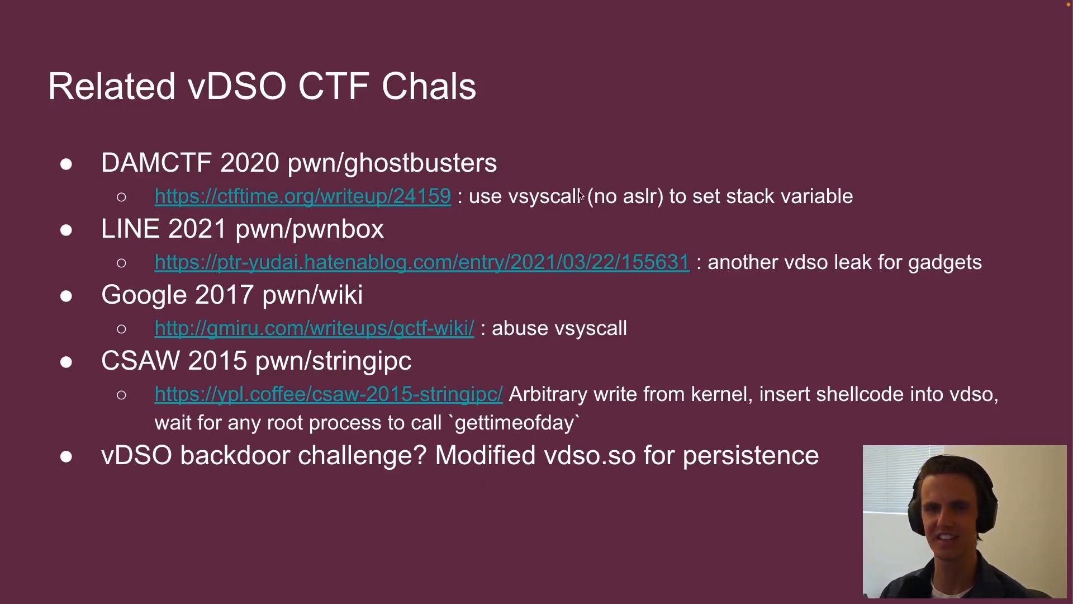
pyautogui.moveTo(517, 202)
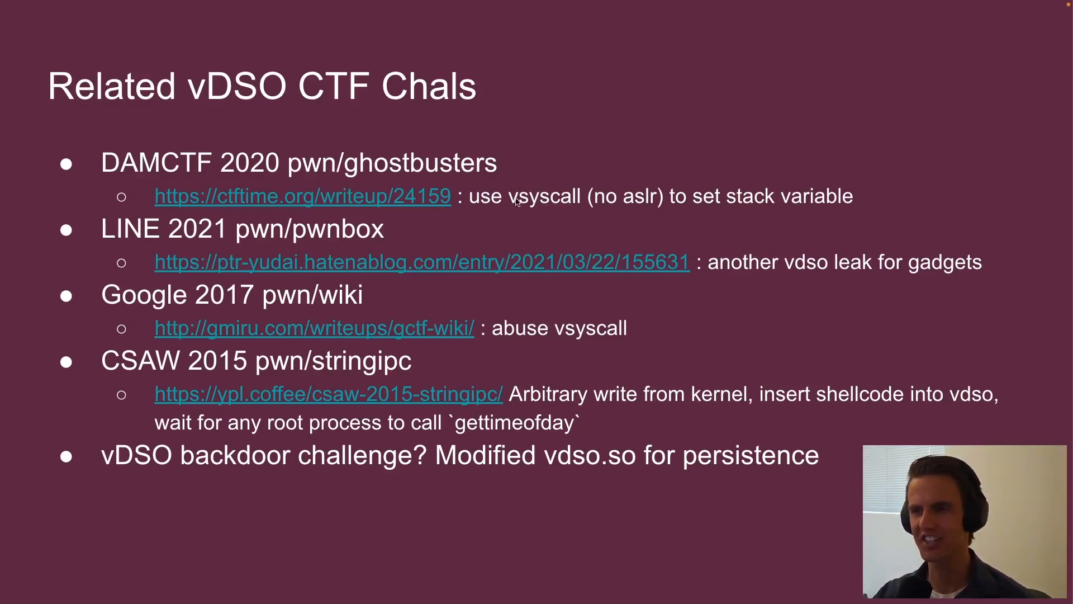
pyautogui.moveTo(470, 210)
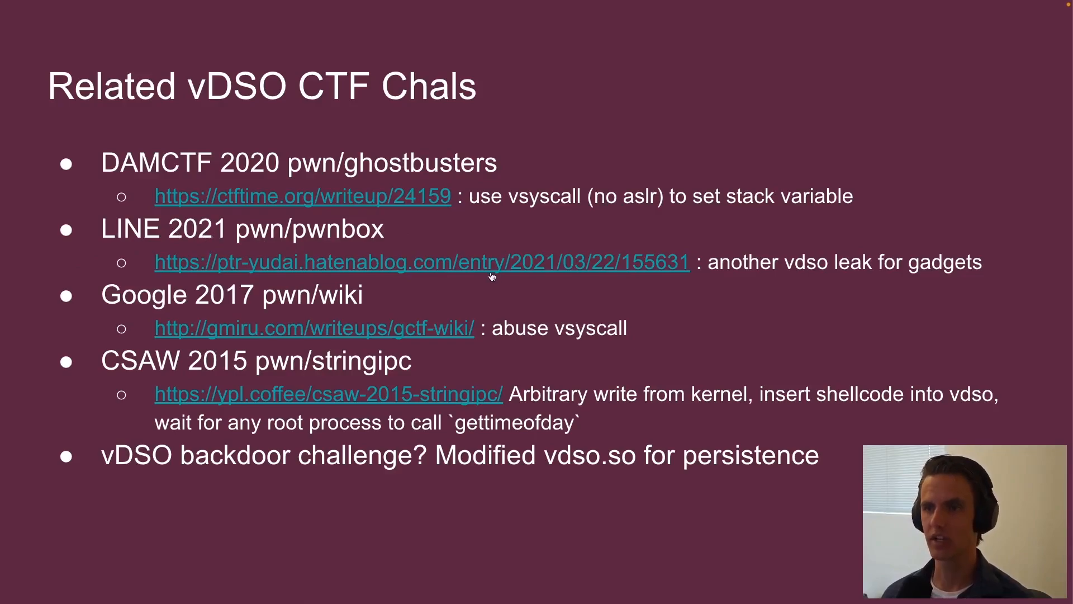
pyautogui.moveTo(707, 275)
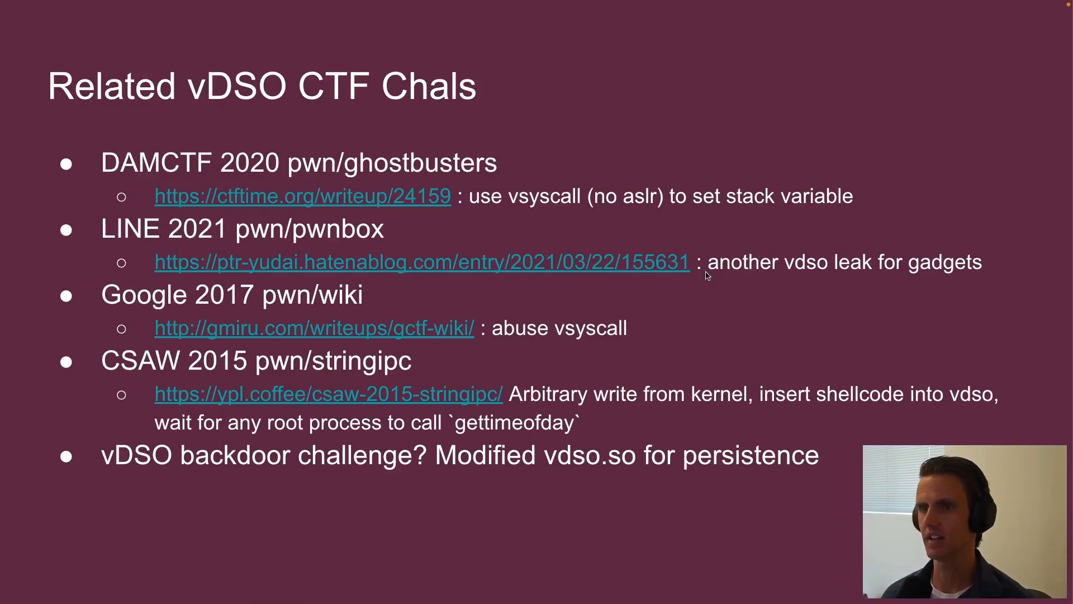
pyautogui.moveTo(765, 272)
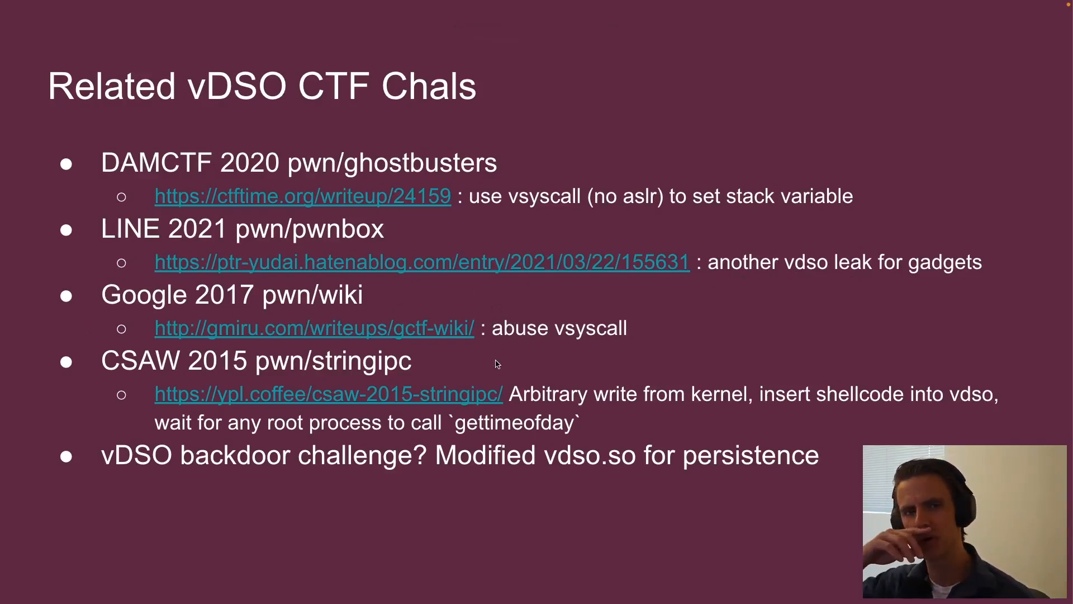
pyautogui.moveTo(510, 345)
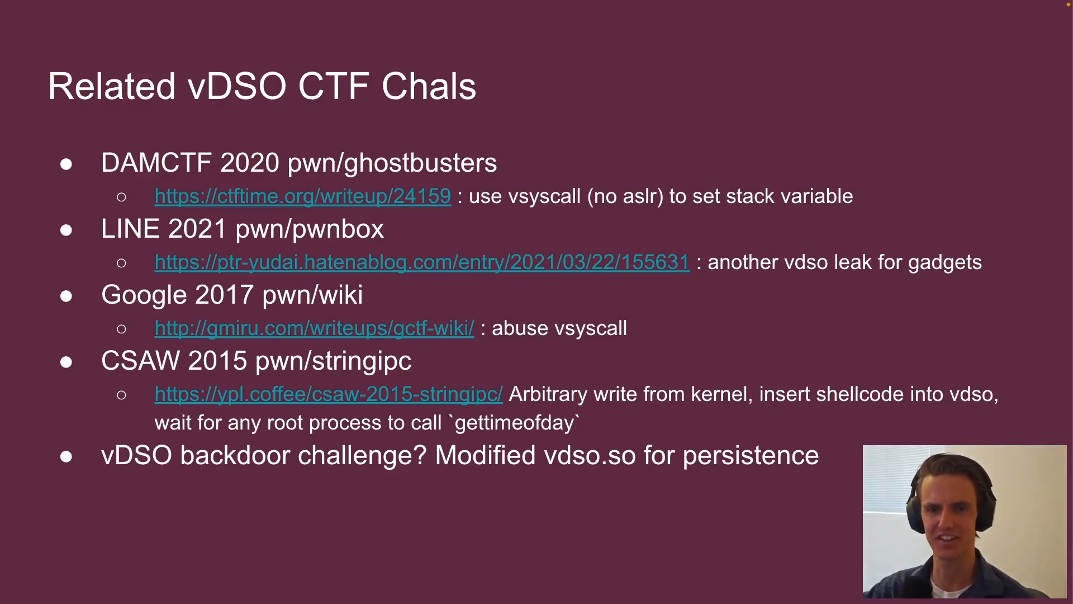
pyautogui.moveTo(419, 394)
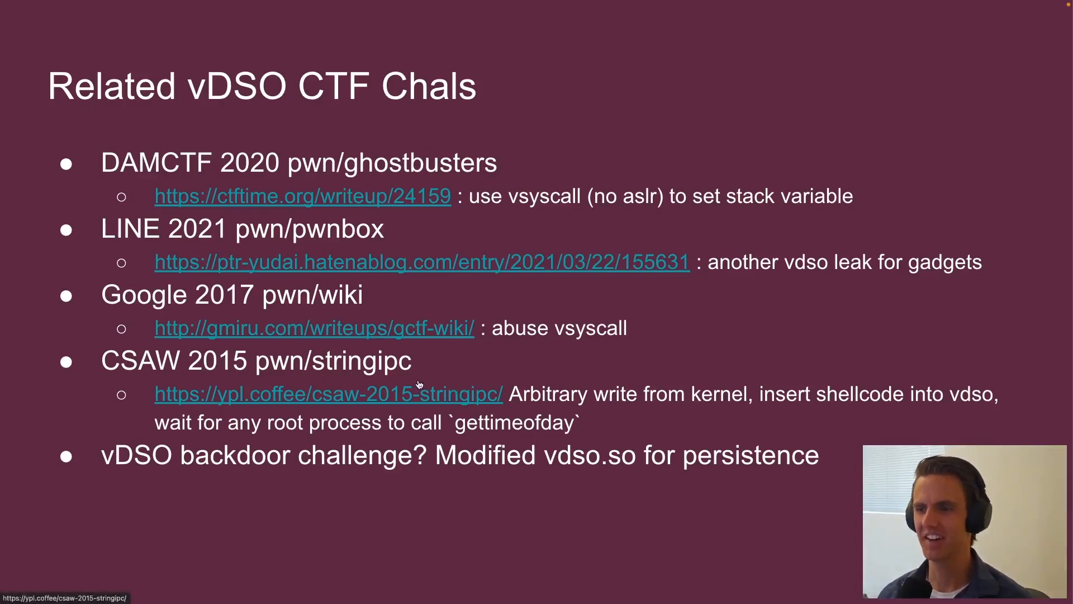
pyautogui.moveTo(308, 381)
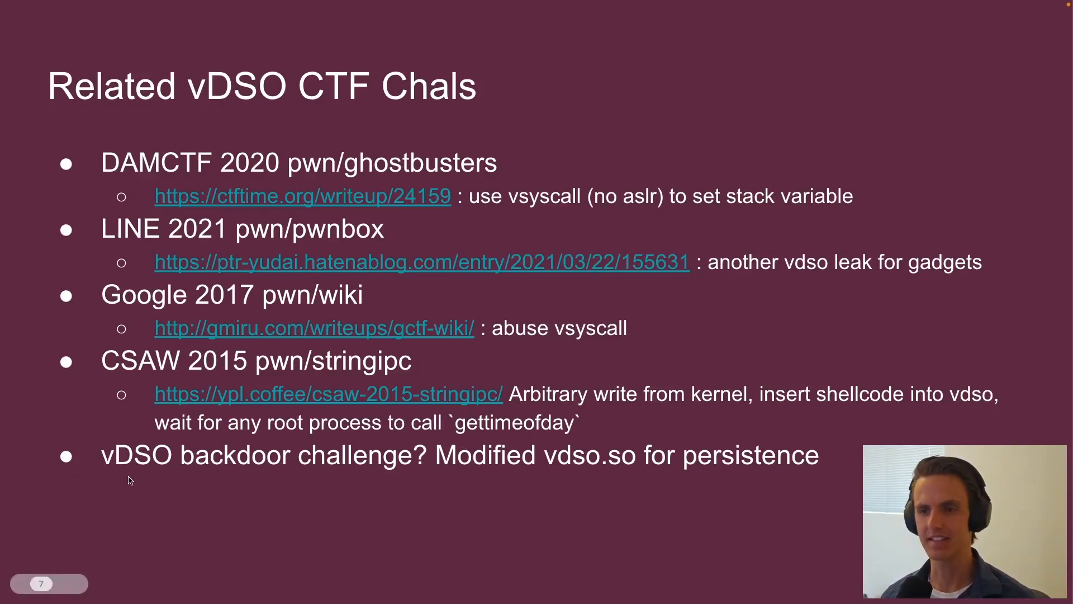
pyautogui.moveTo(104, 465)
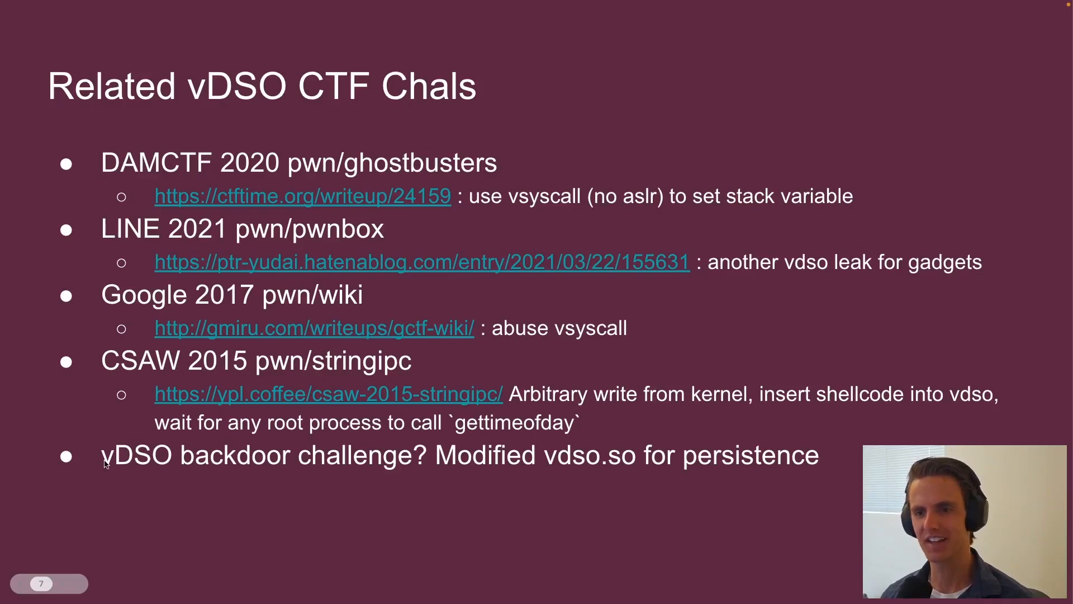
pyautogui.moveTo(146, 470)
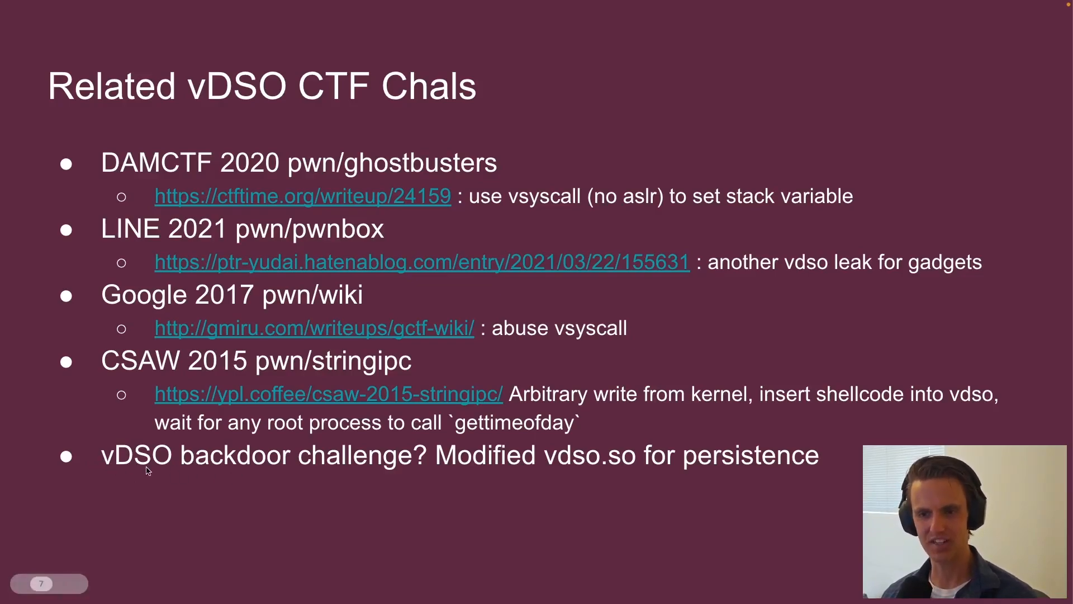
pyautogui.moveTo(191, 483)
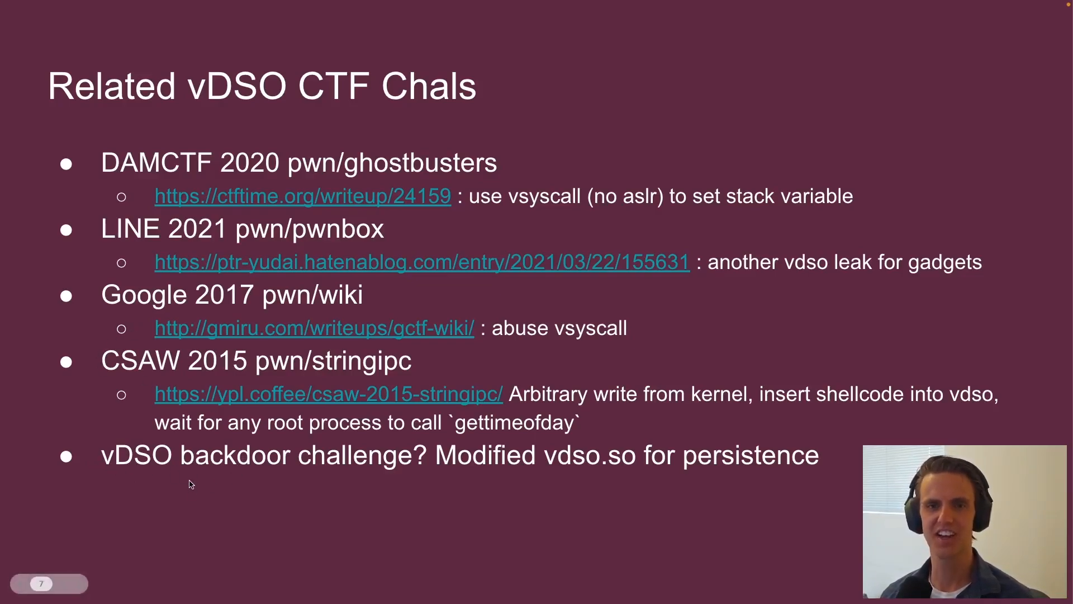
pyautogui.moveTo(208, 490)
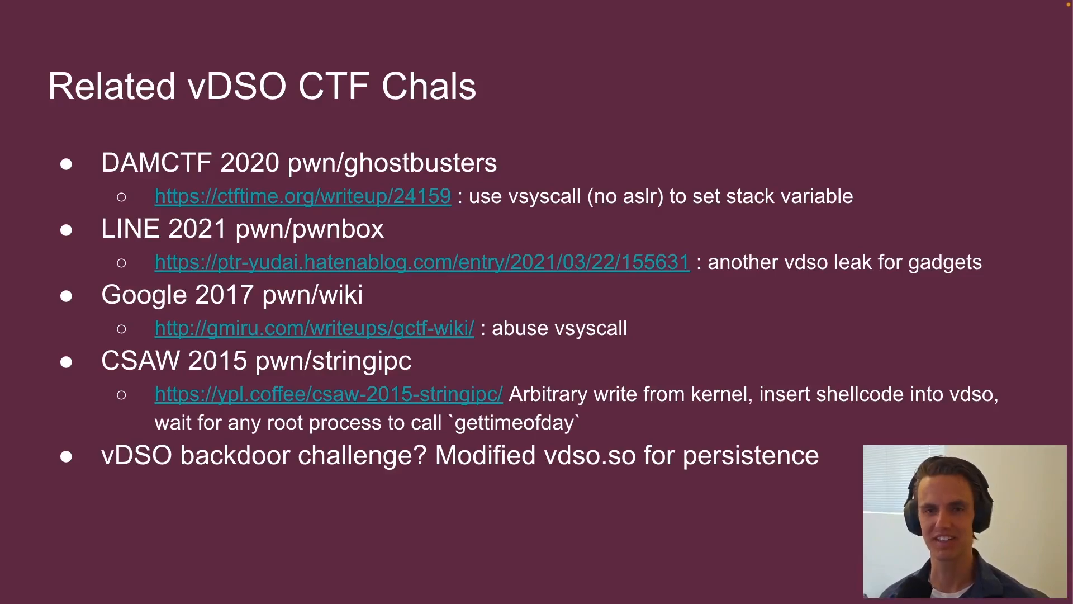
# Advance past the related vDSO CTF challenges slide to the Resources slide
pyautogui.press('Right')
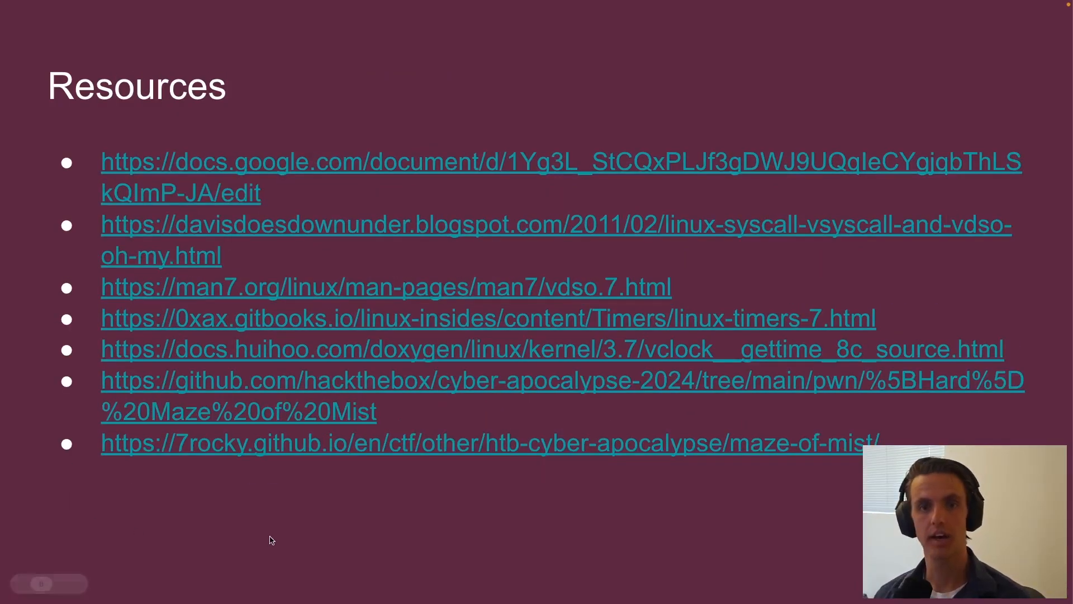